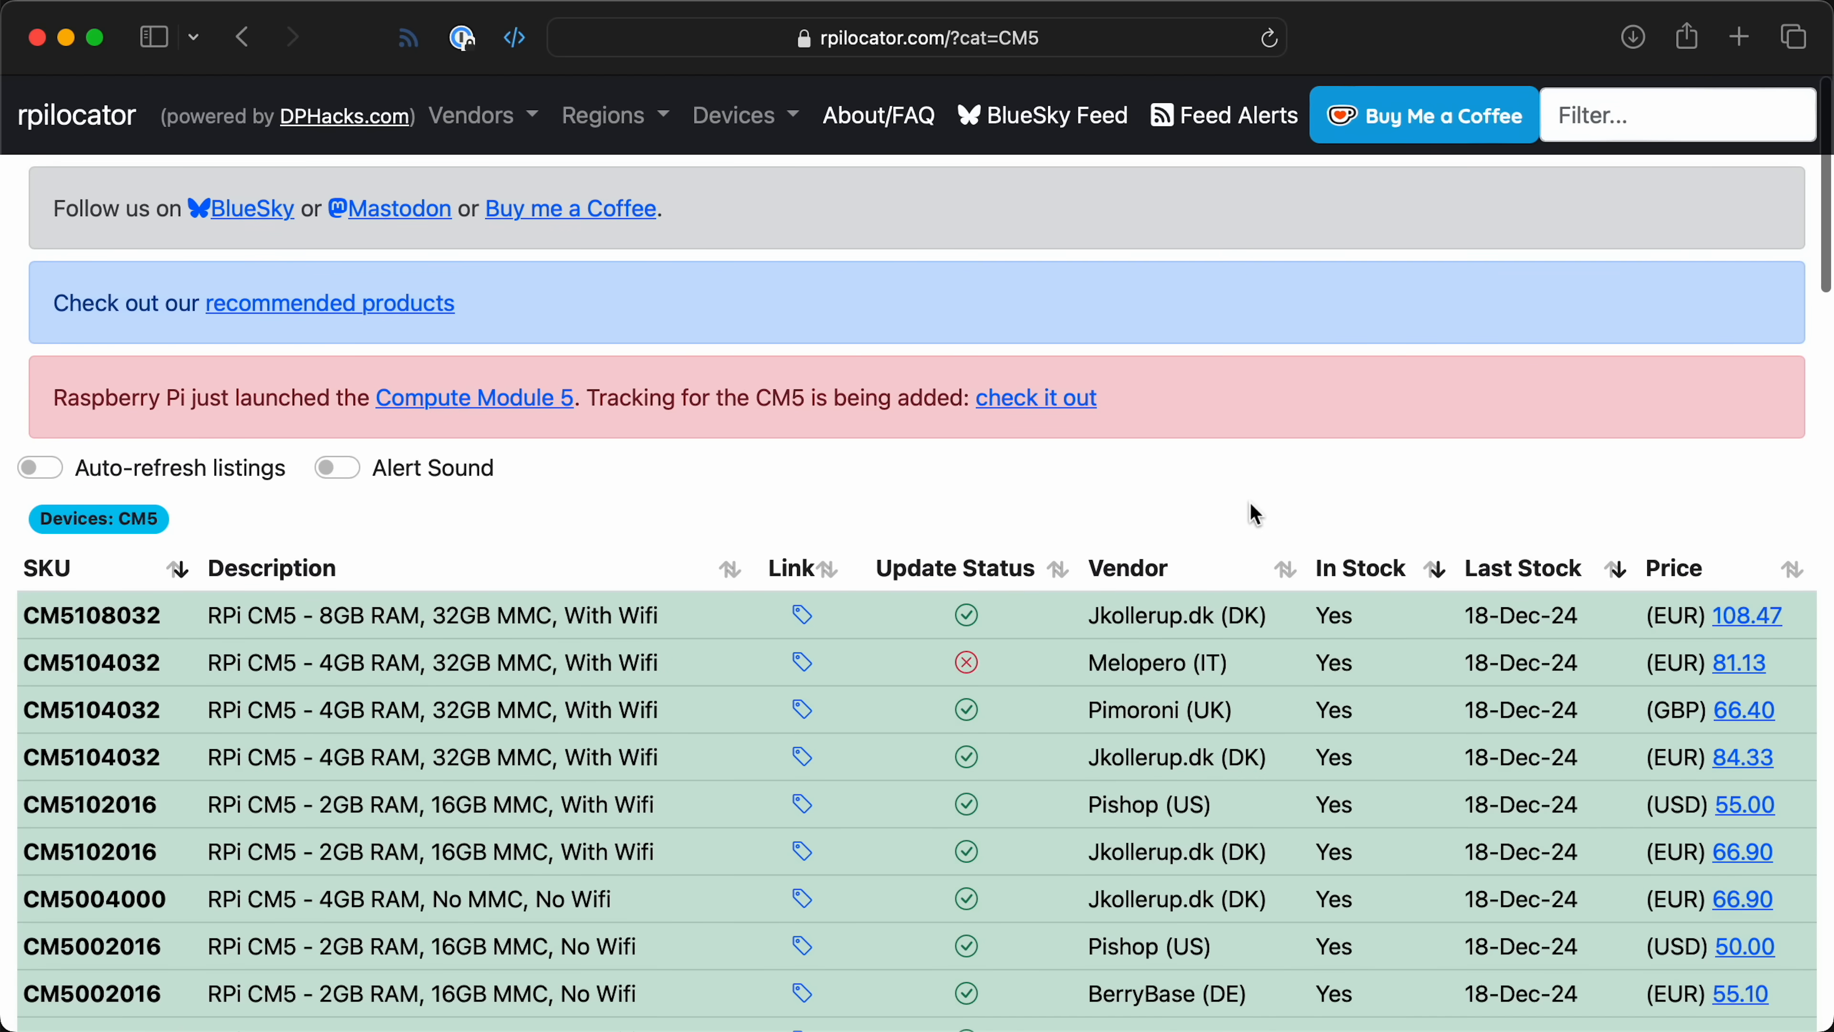
# Run lspci and highlight the ASM1806 switch and RTL8125 Ethernet controller names.
pyautogui.scroll(-3)
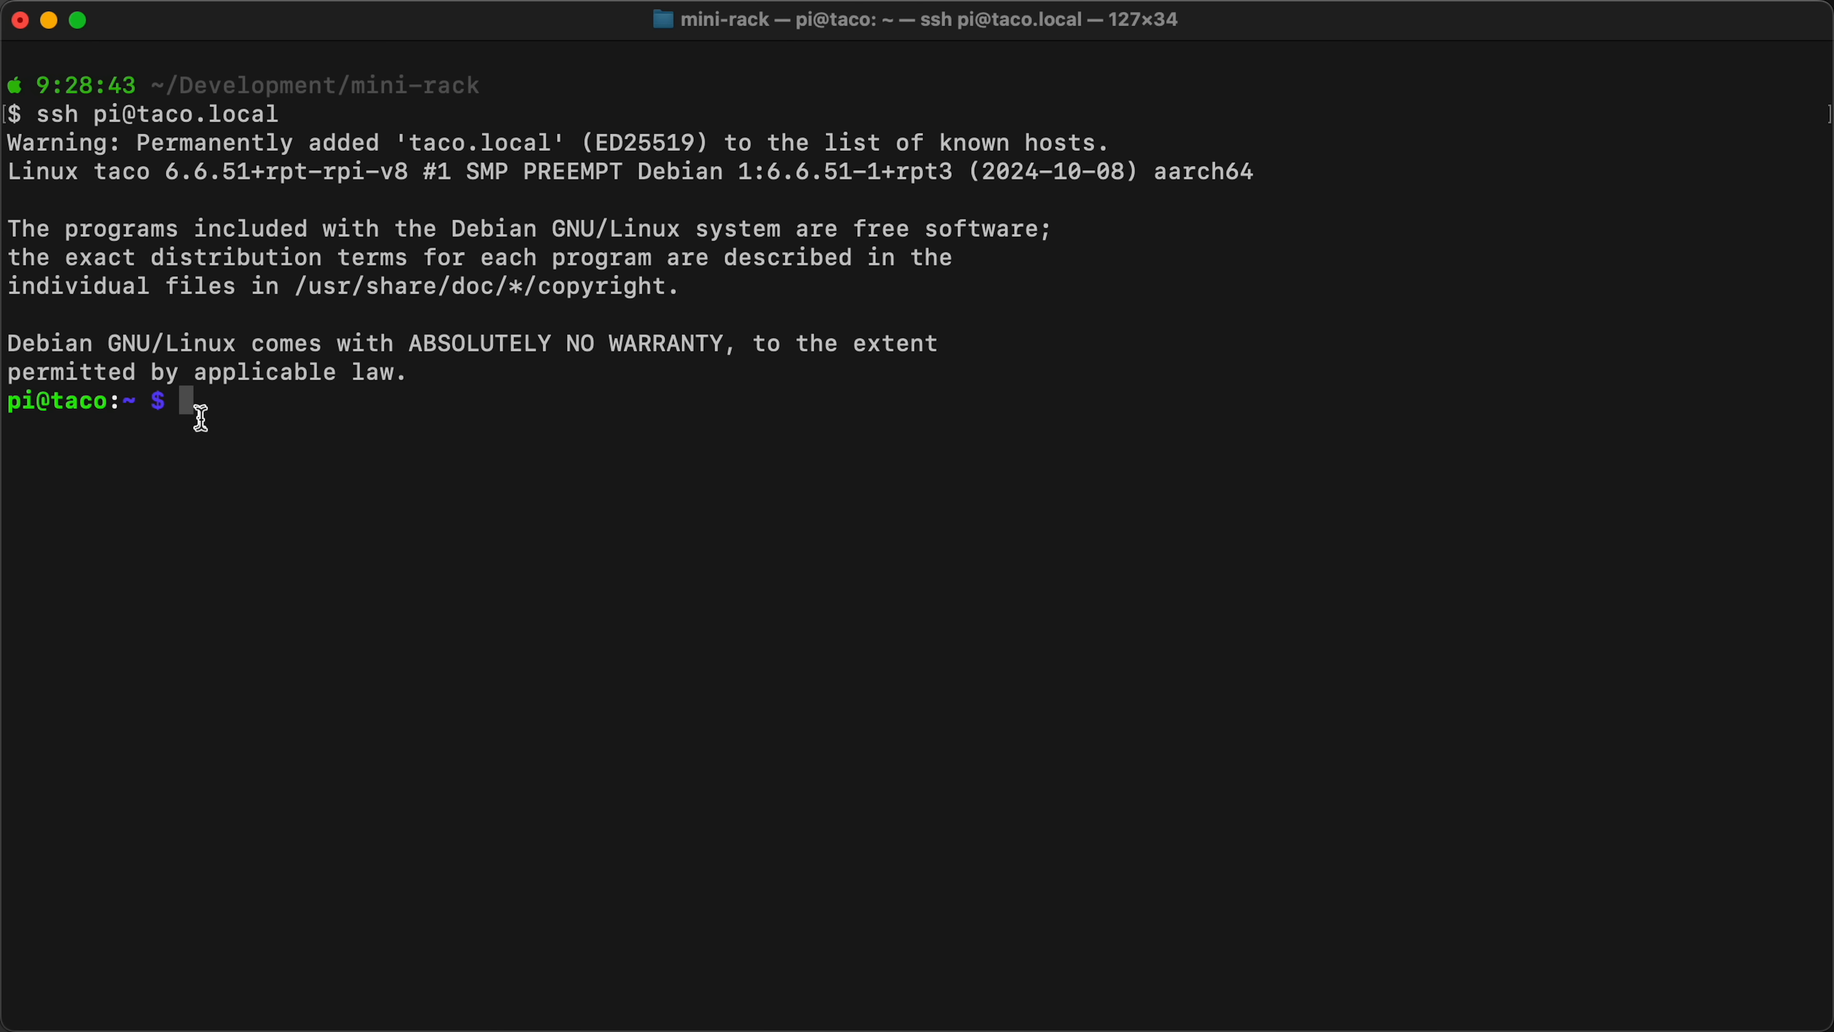
pyautogui.write('lspci')
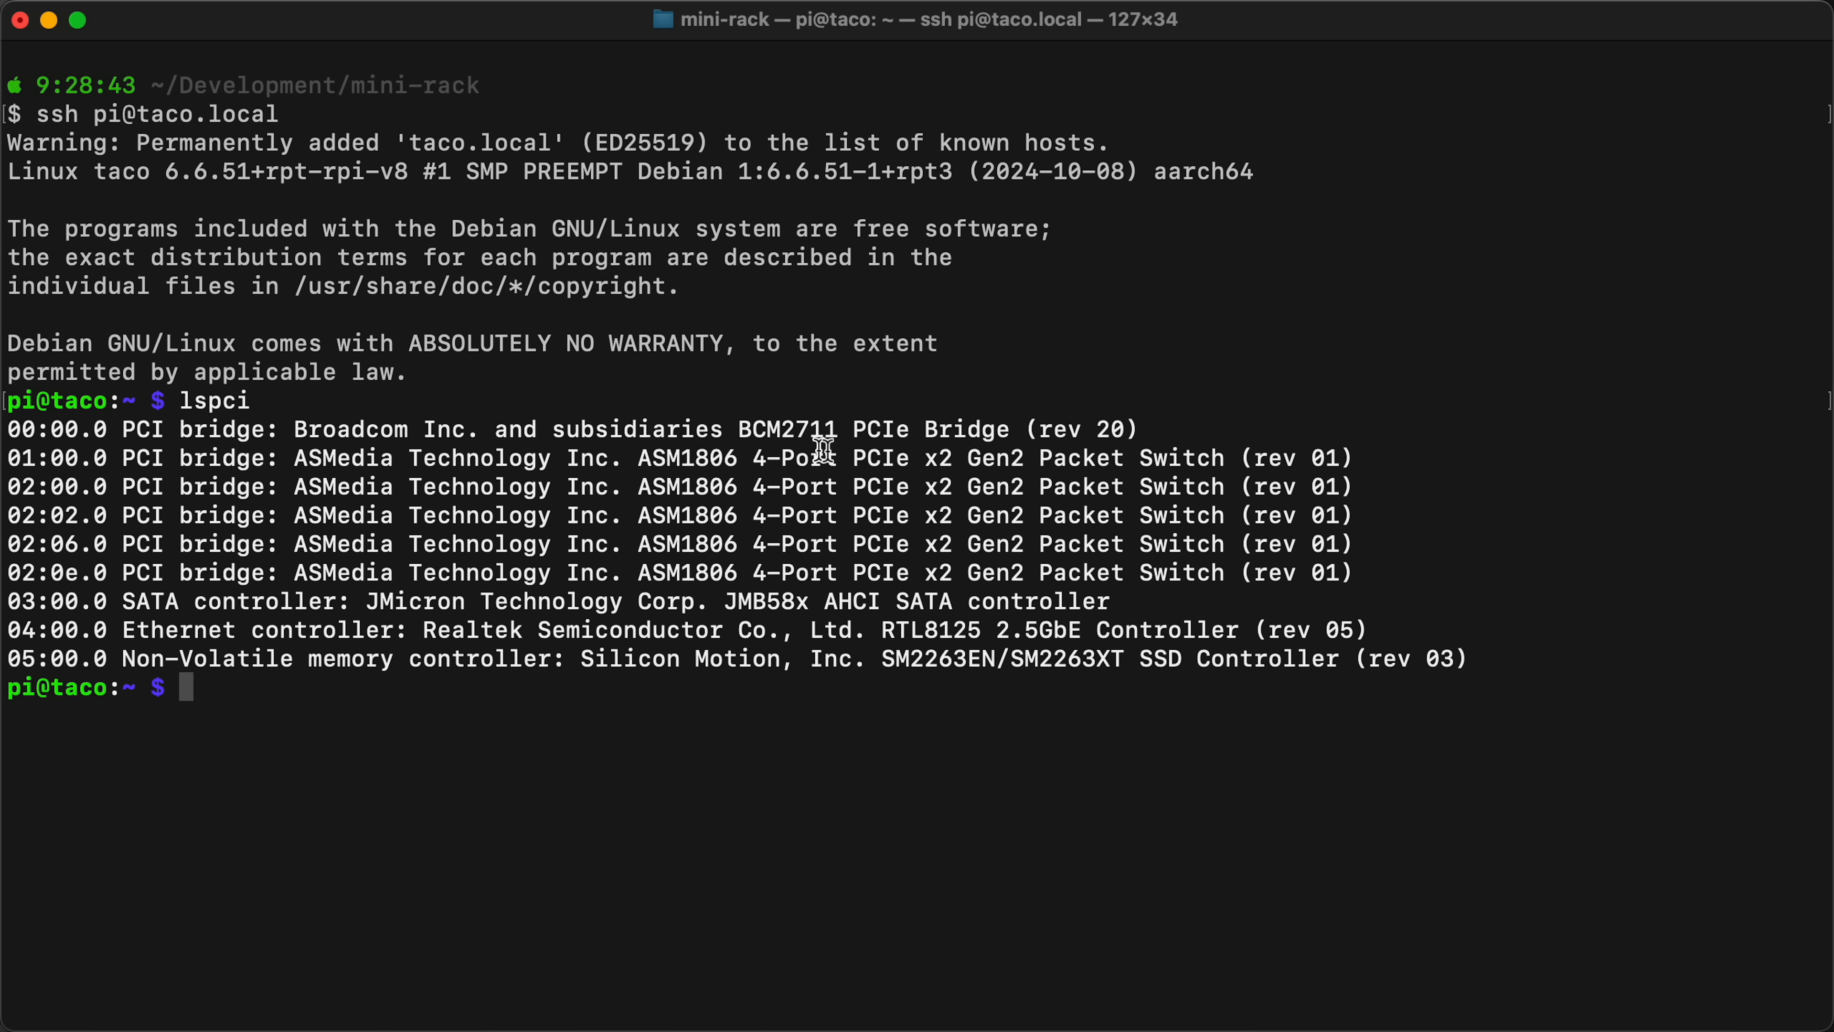
pyautogui.doubleClick(688, 458)
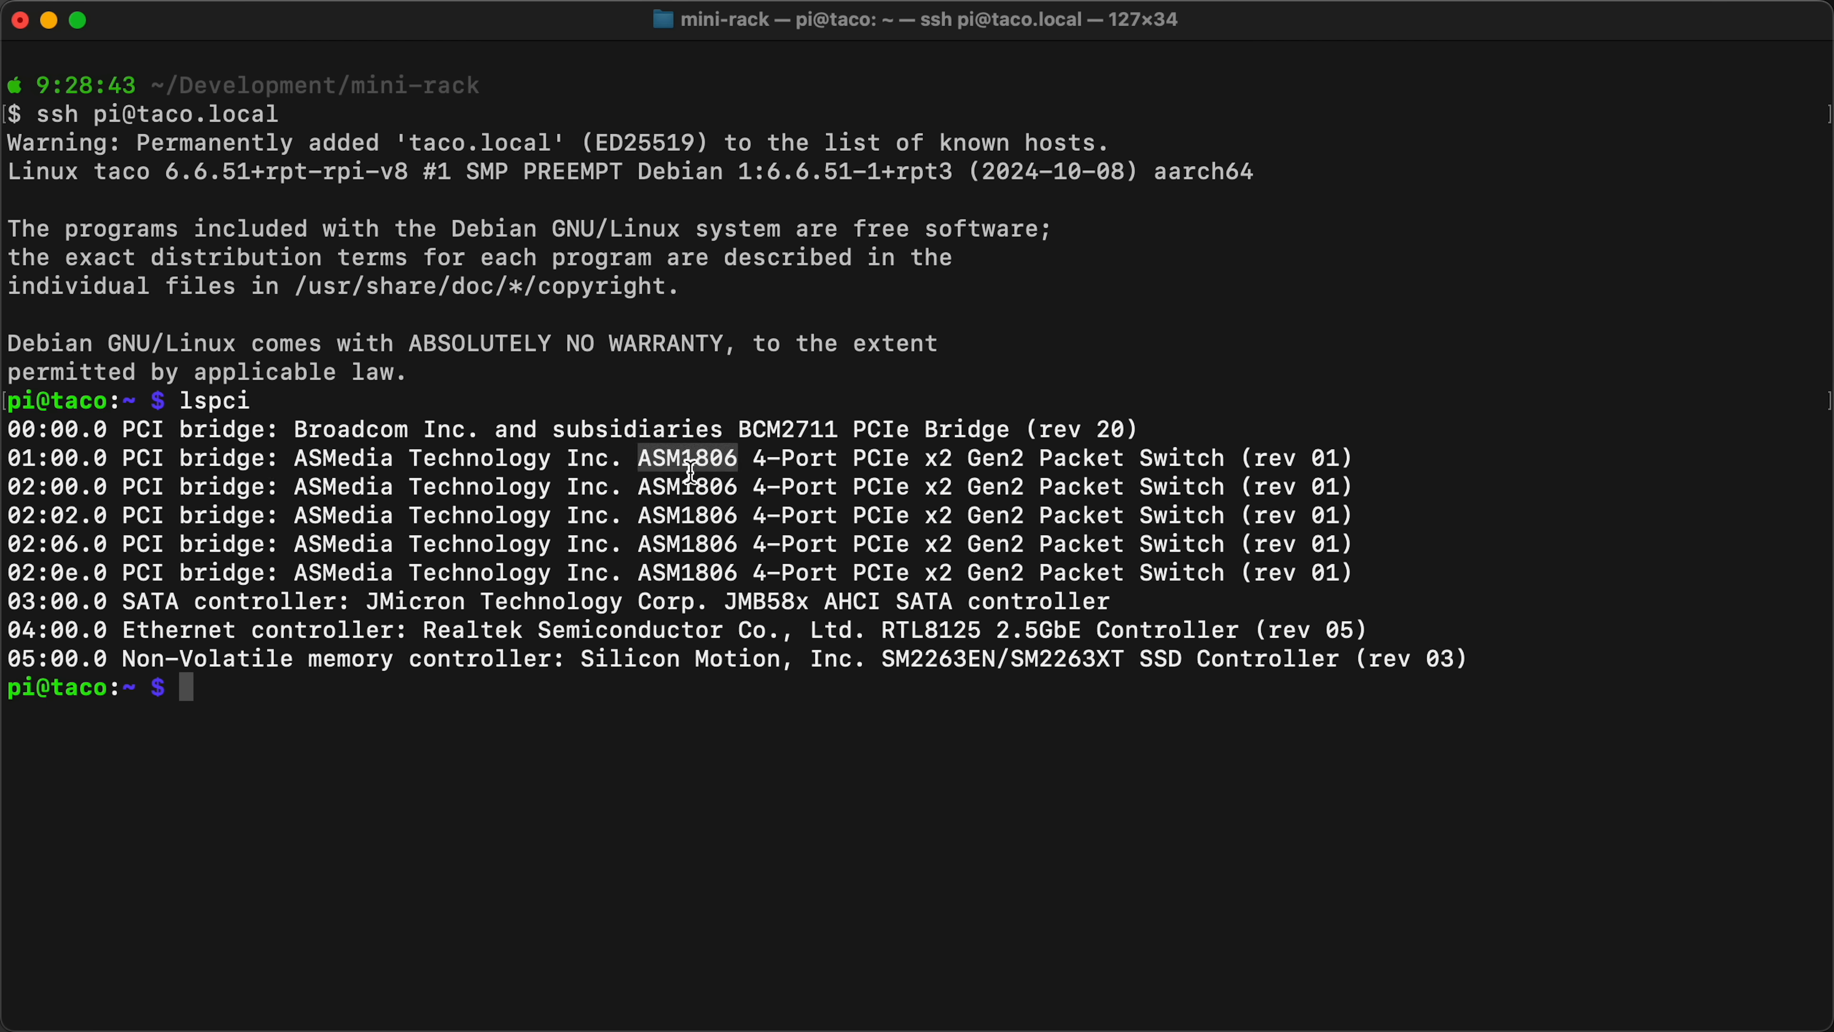
pyautogui.moveTo(1126, 600)
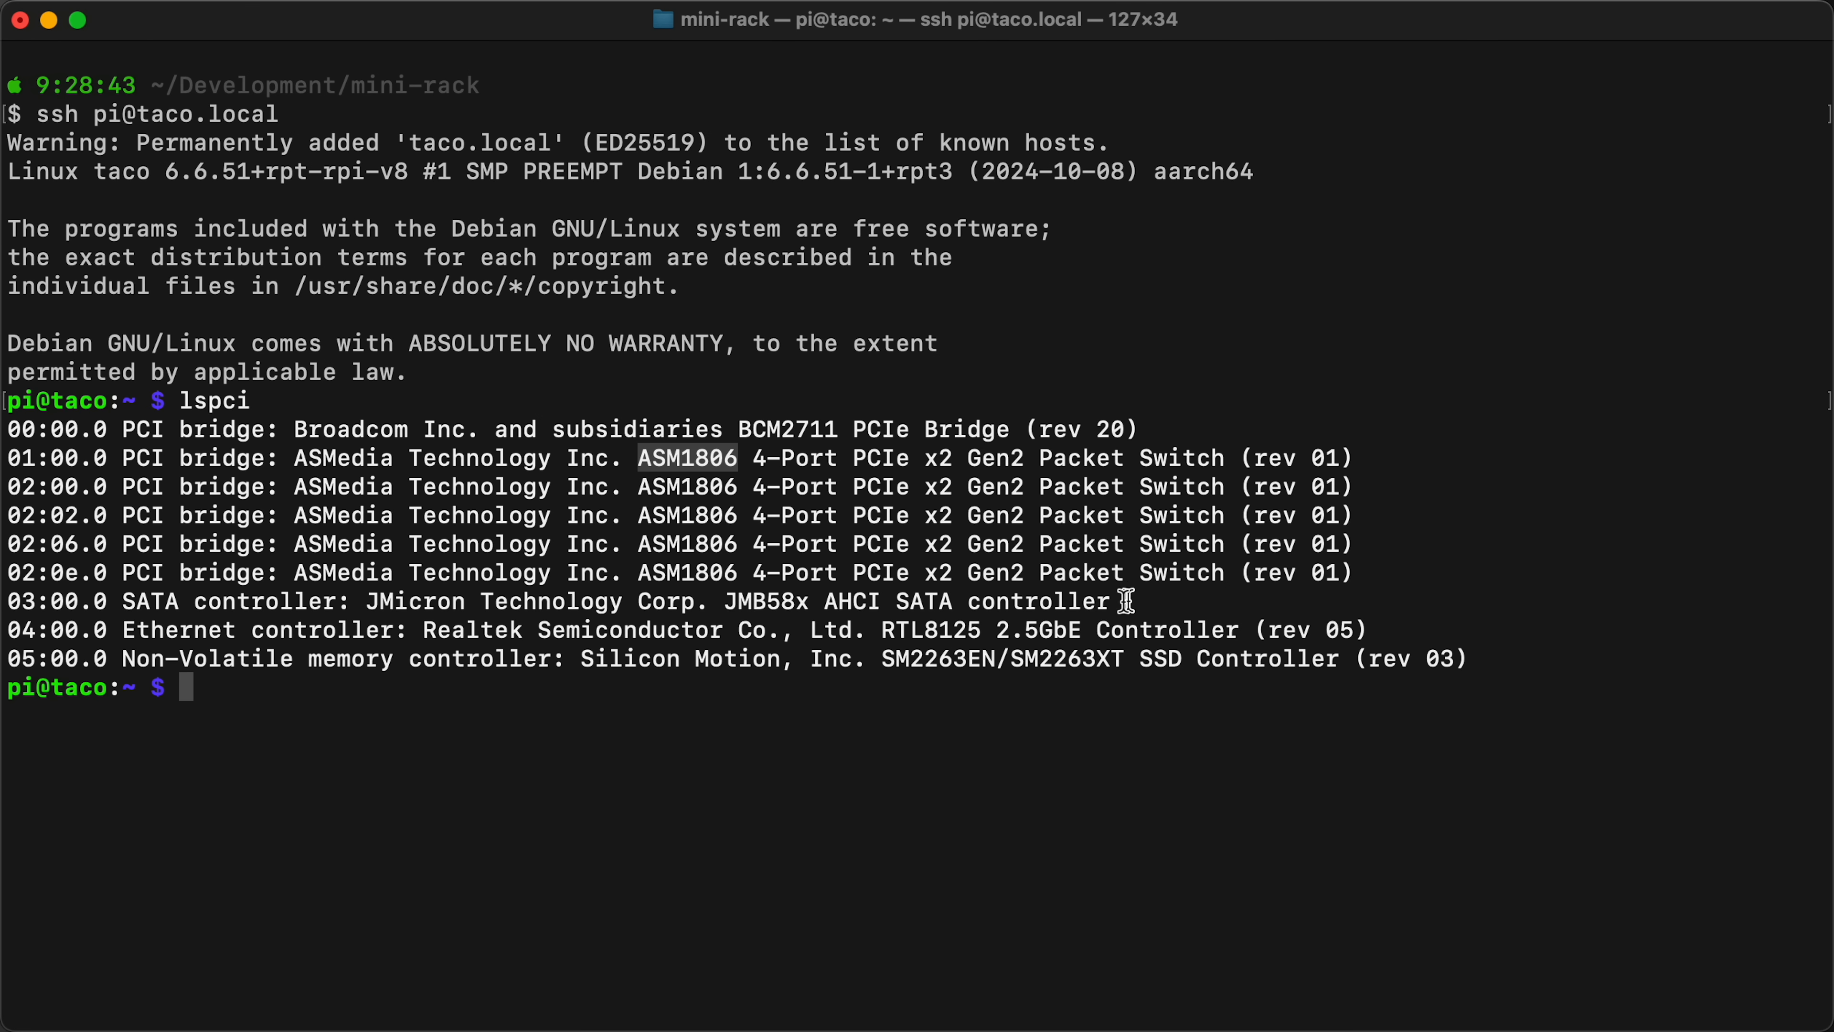
pyautogui.moveTo(1070, 605)
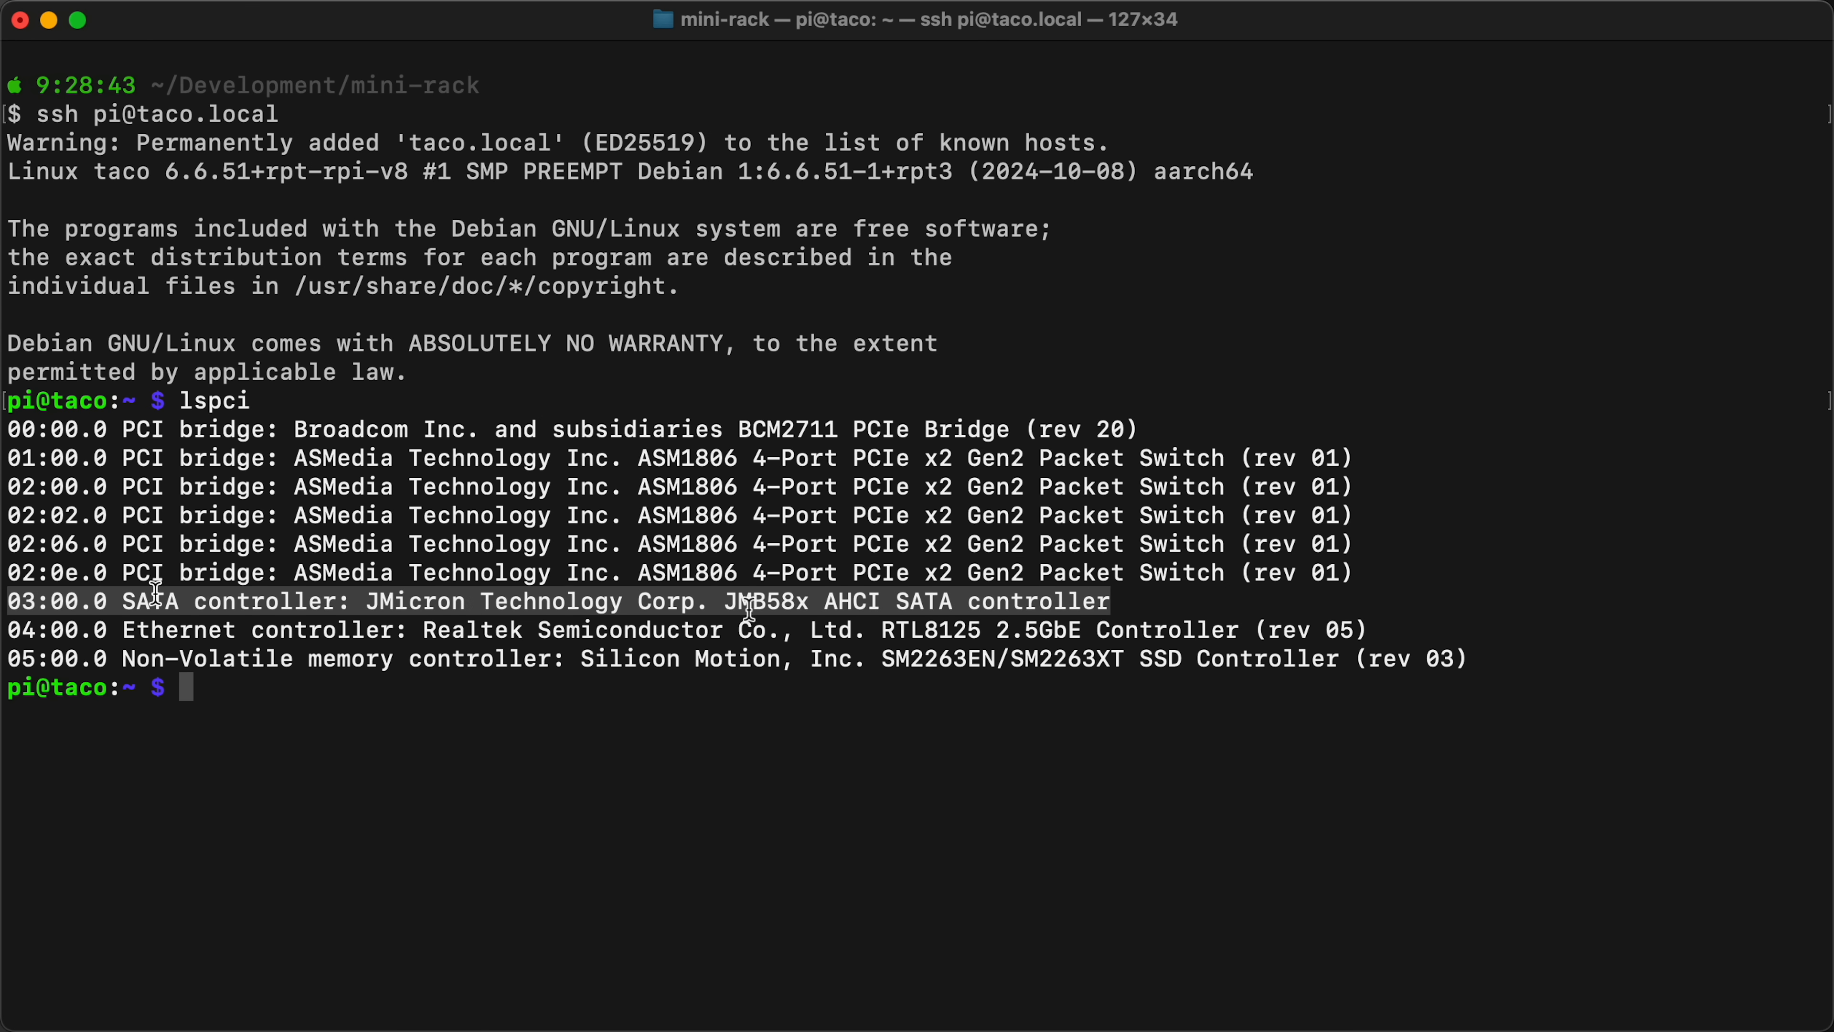
pyautogui.doubleClick(929, 629)
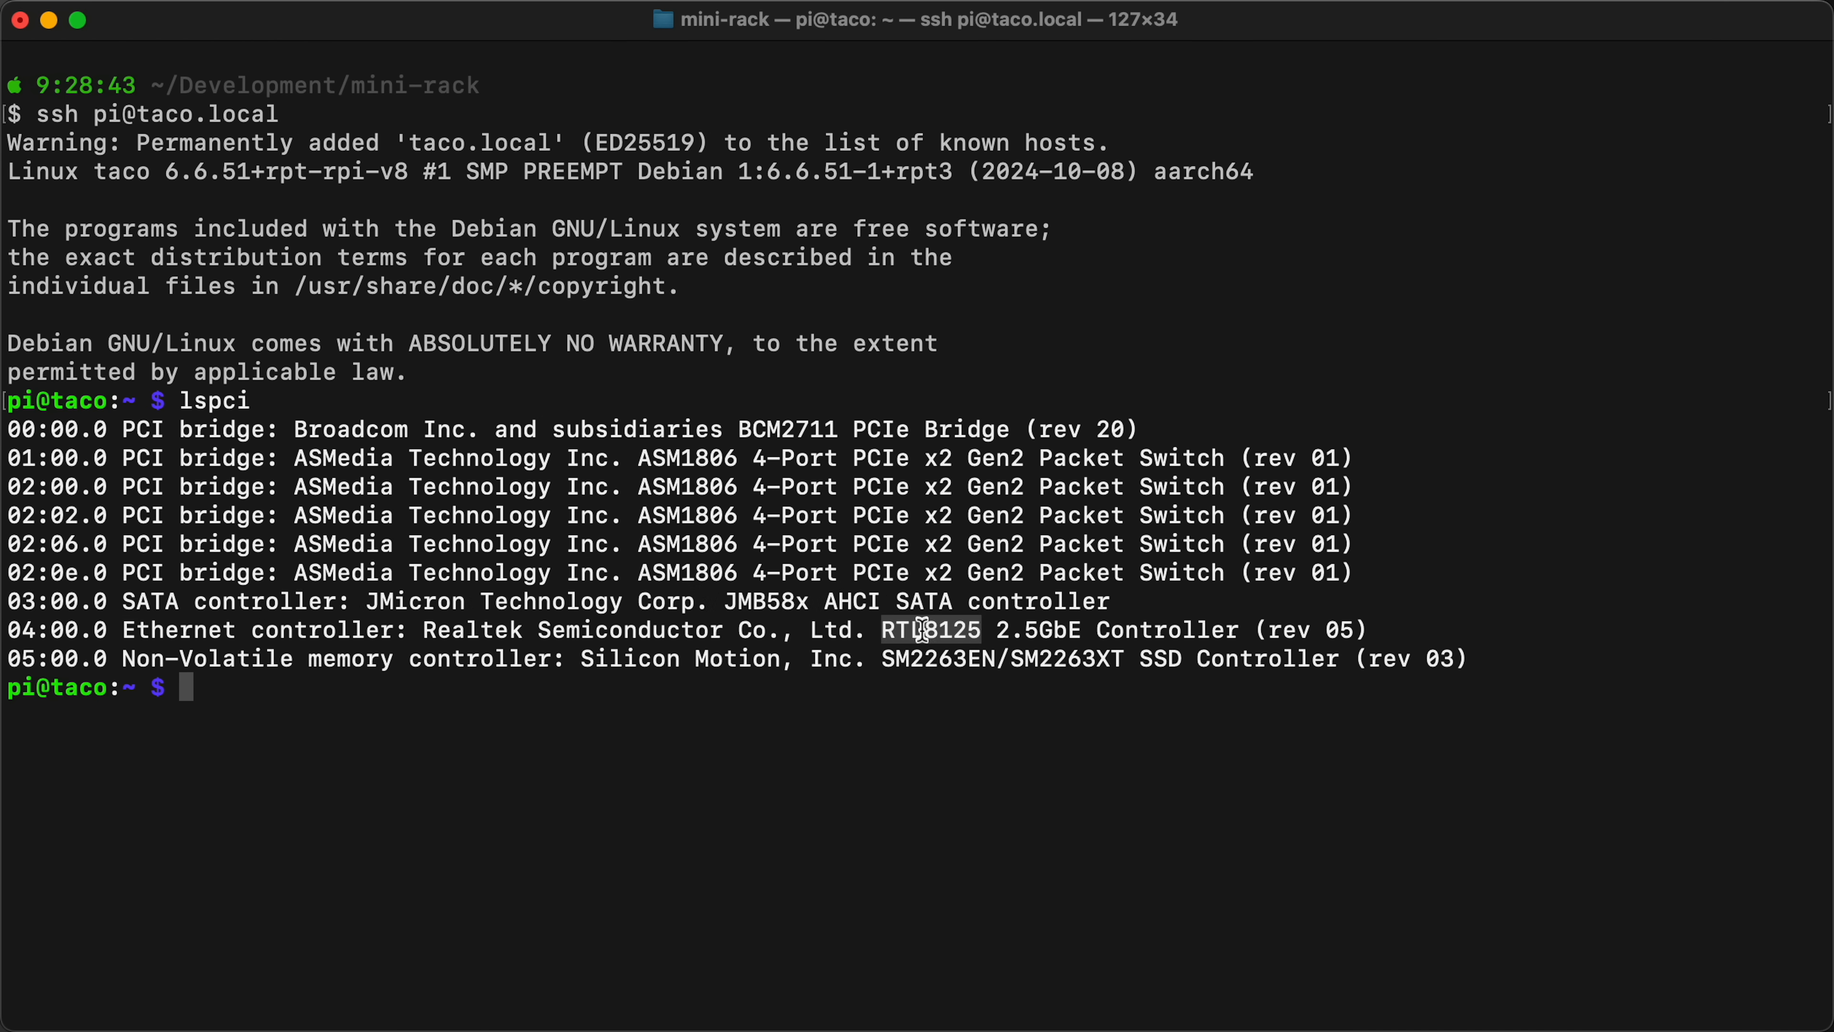
pyautogui.moveTo(996, 635)
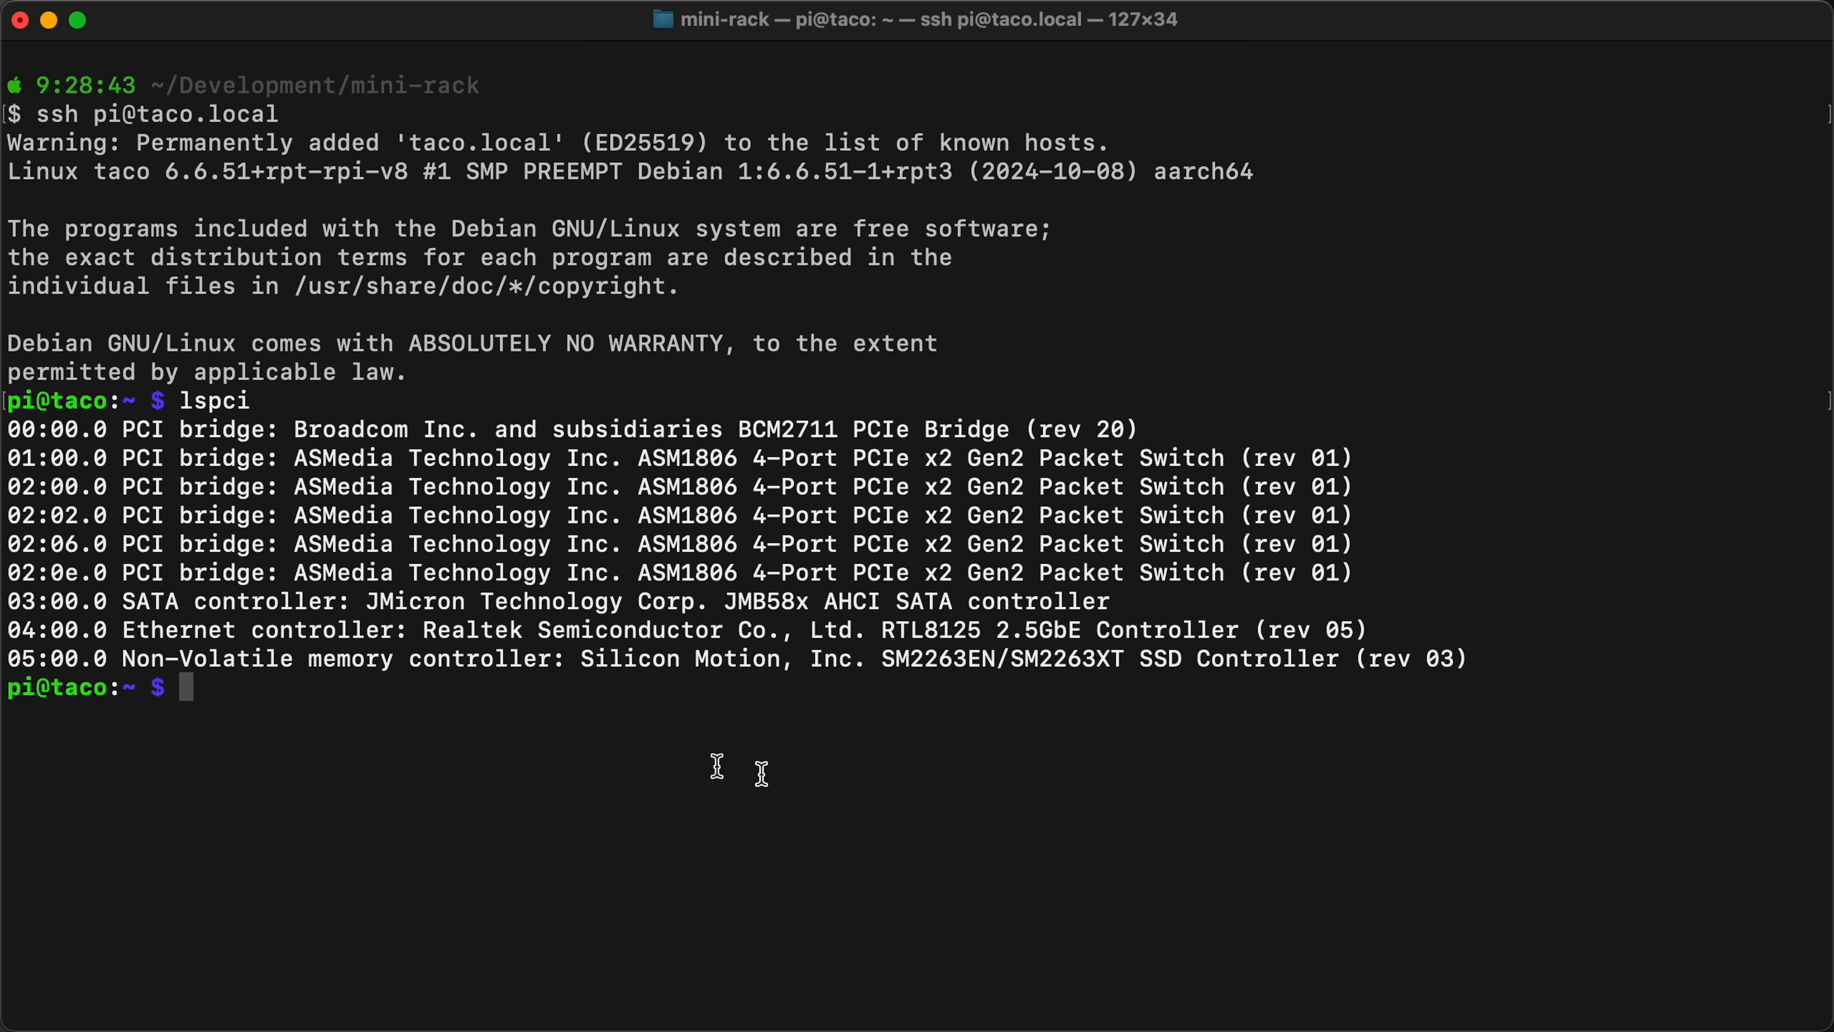
# Run lsblk to list the four disks and their partitions, then exit the session.
pyautogui.write('lsblk')
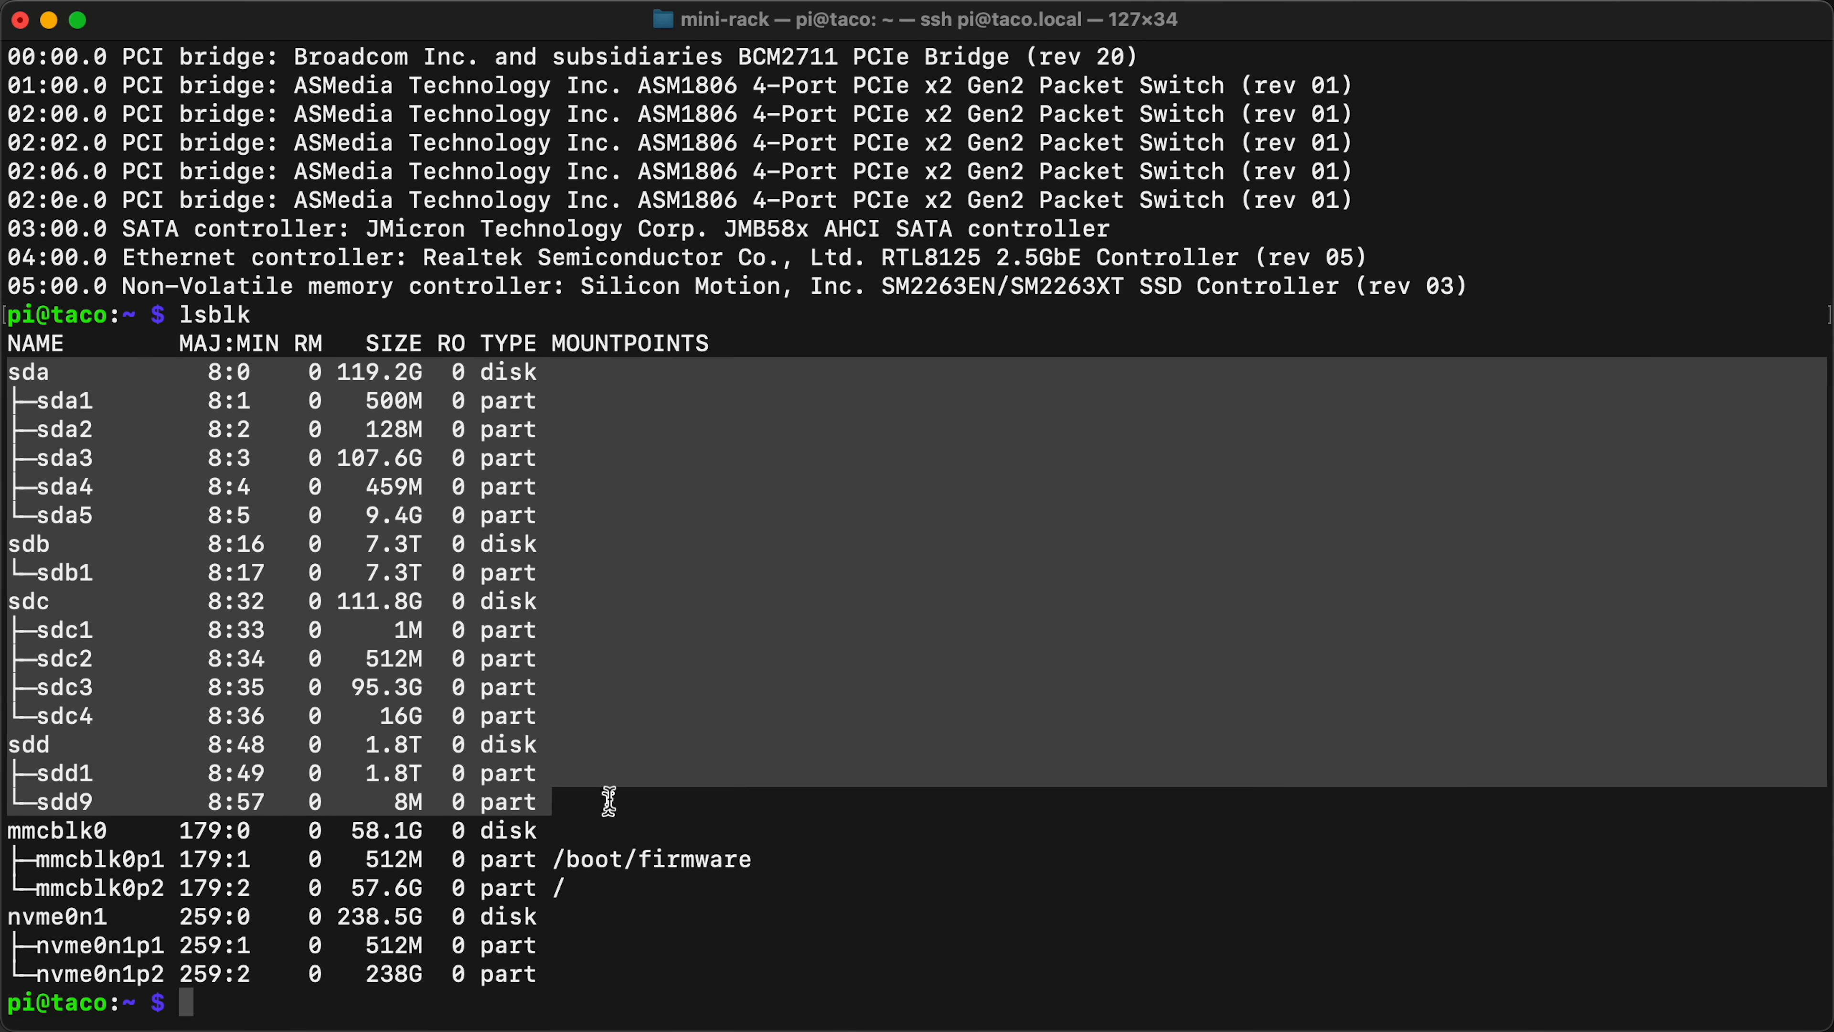
pyautogui.moveTo(575, 547)
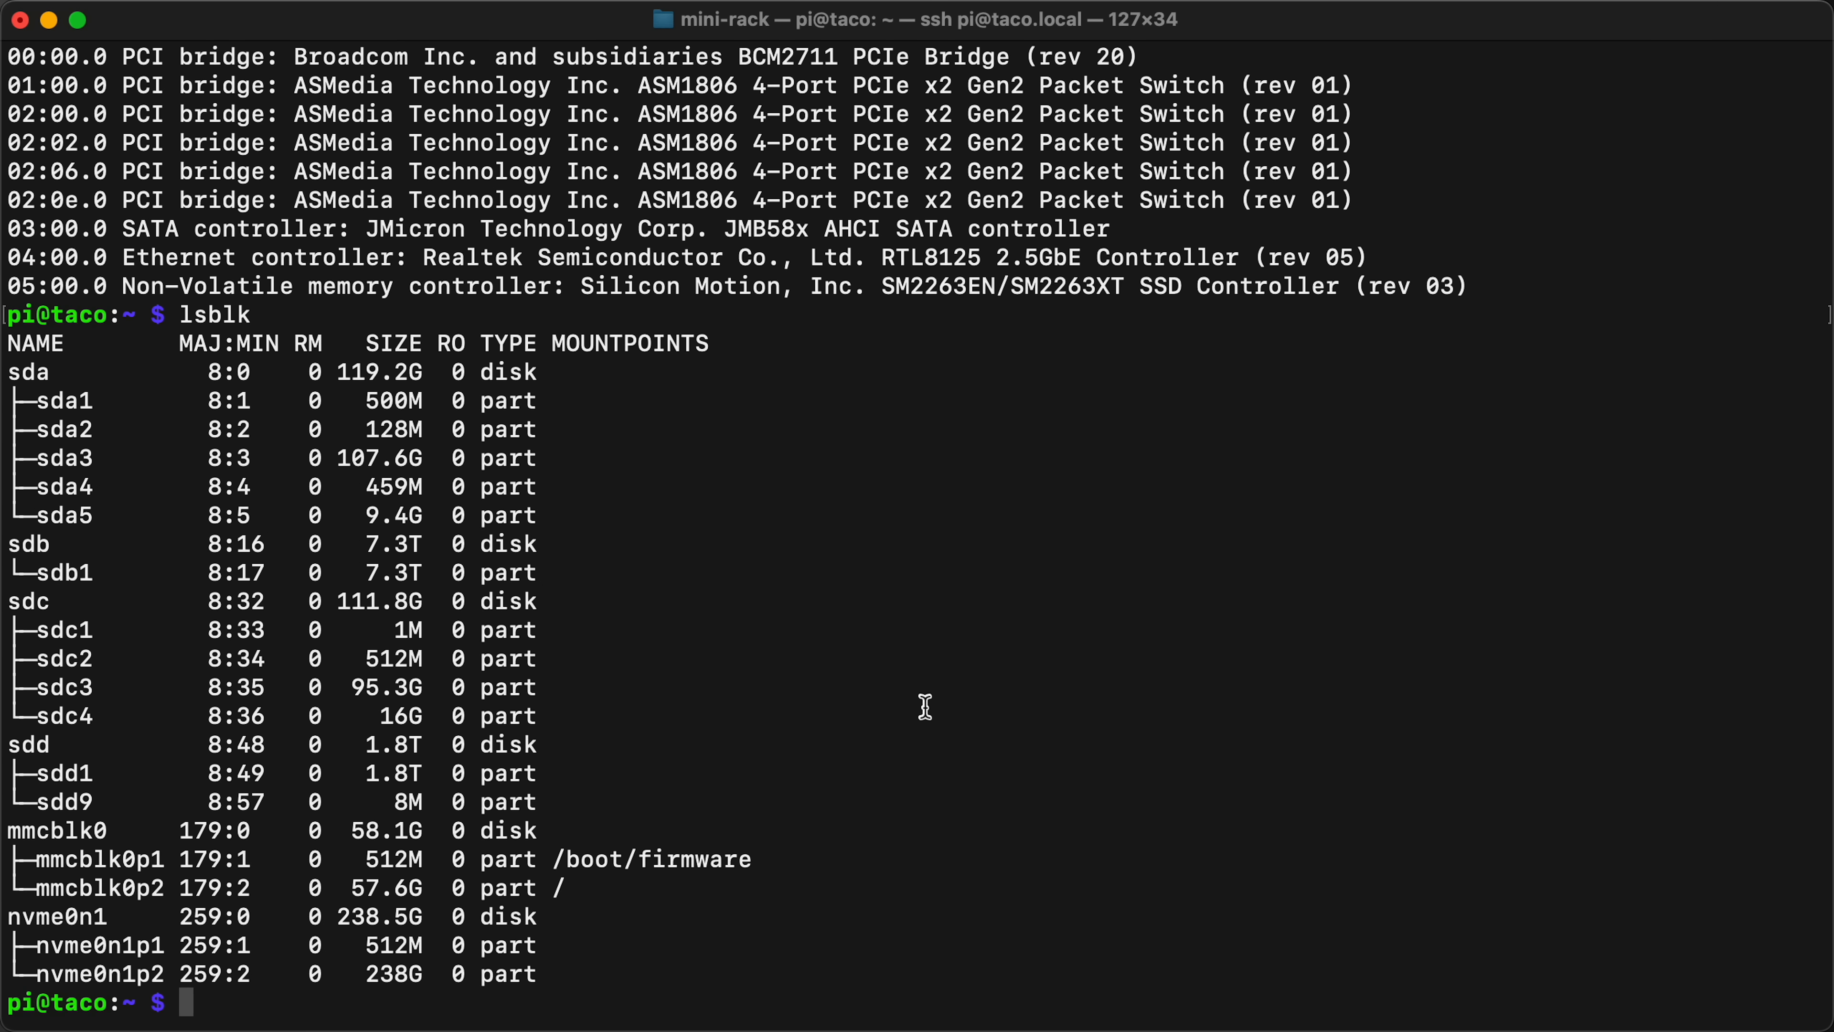
pyautogui.write('exit')
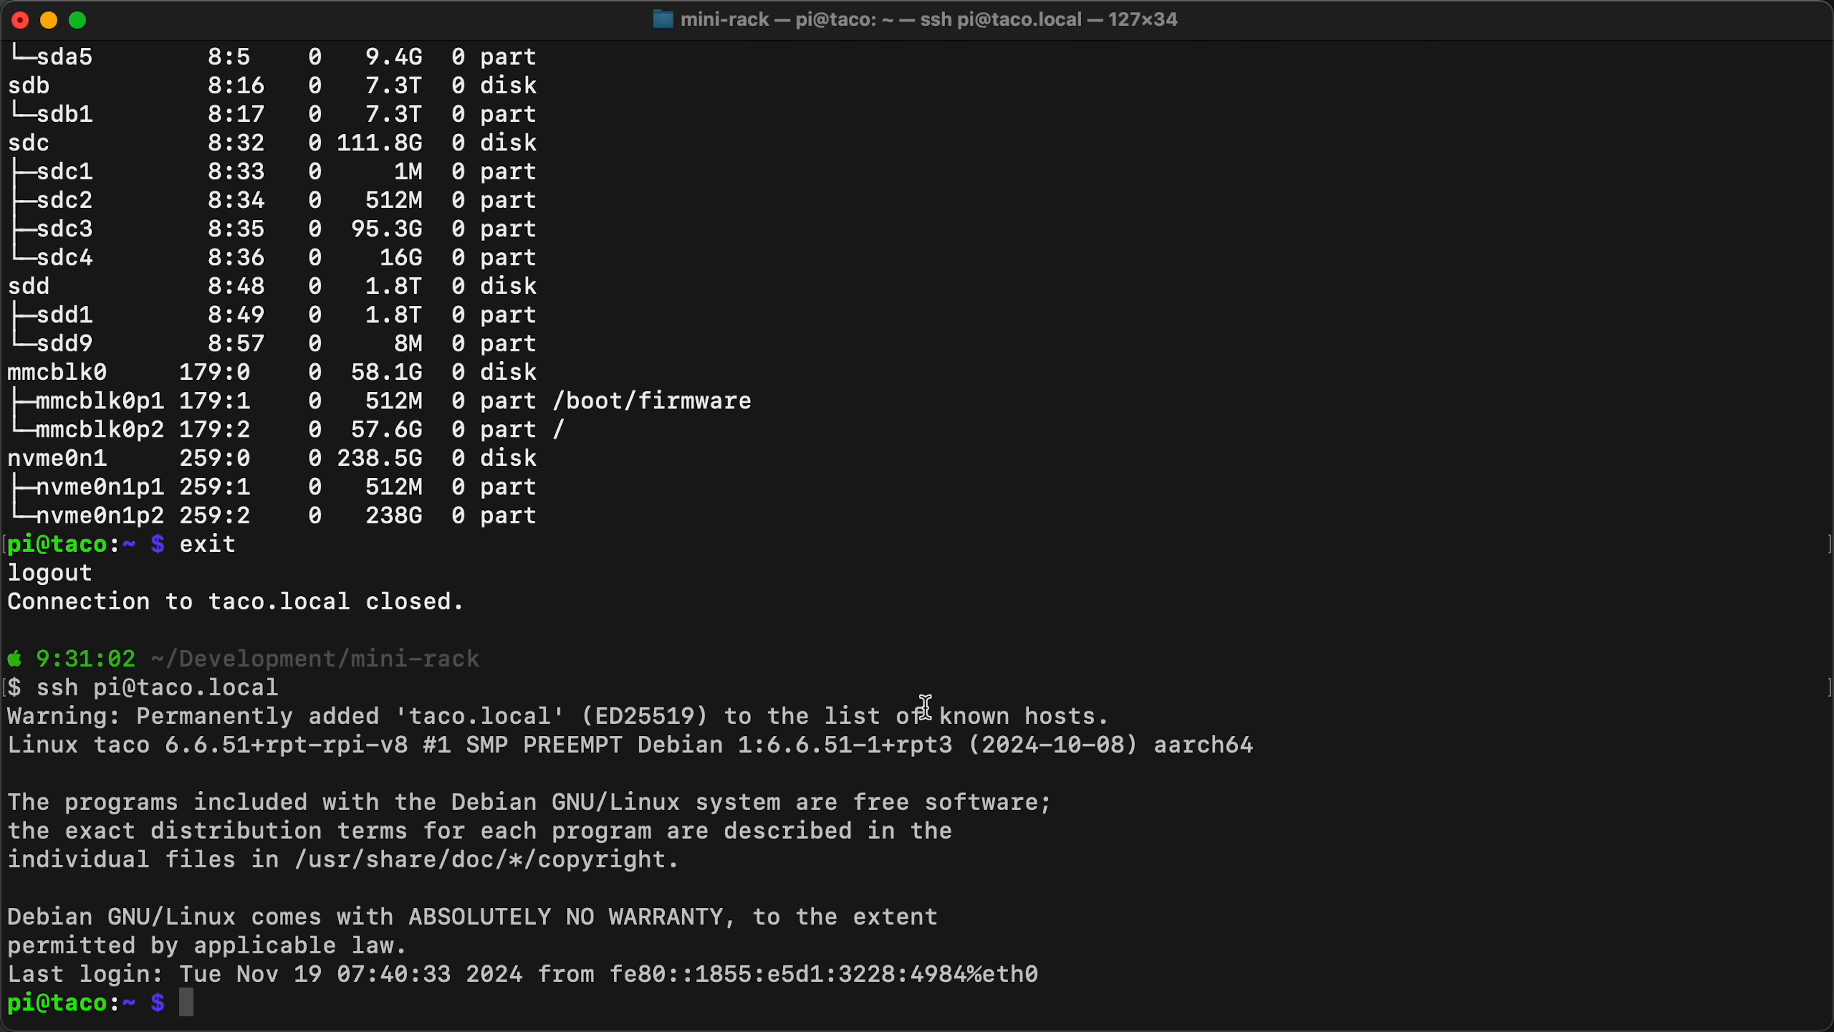
# Check eth1 address 10.0.2.228 with ip a and its 2500Mb/s link with ethtool.
pyautogui.write('ip a')
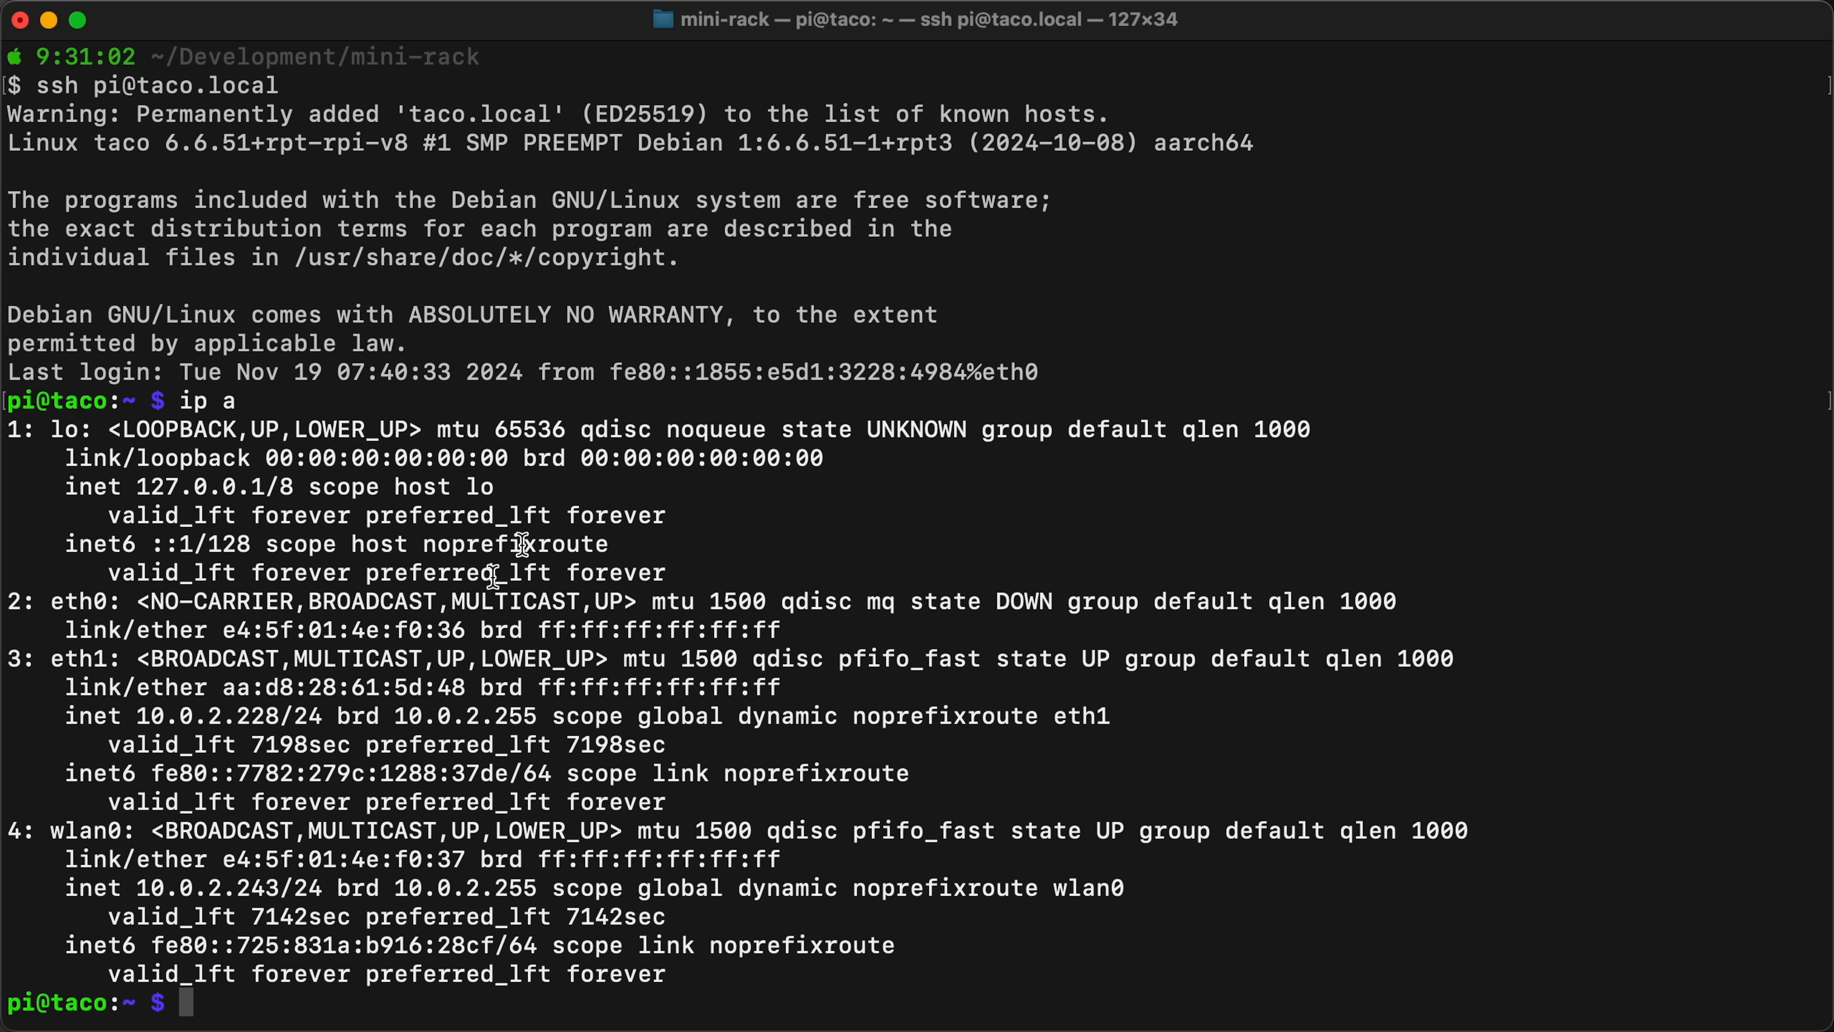
pyautogui.doubleClick(207, 716)
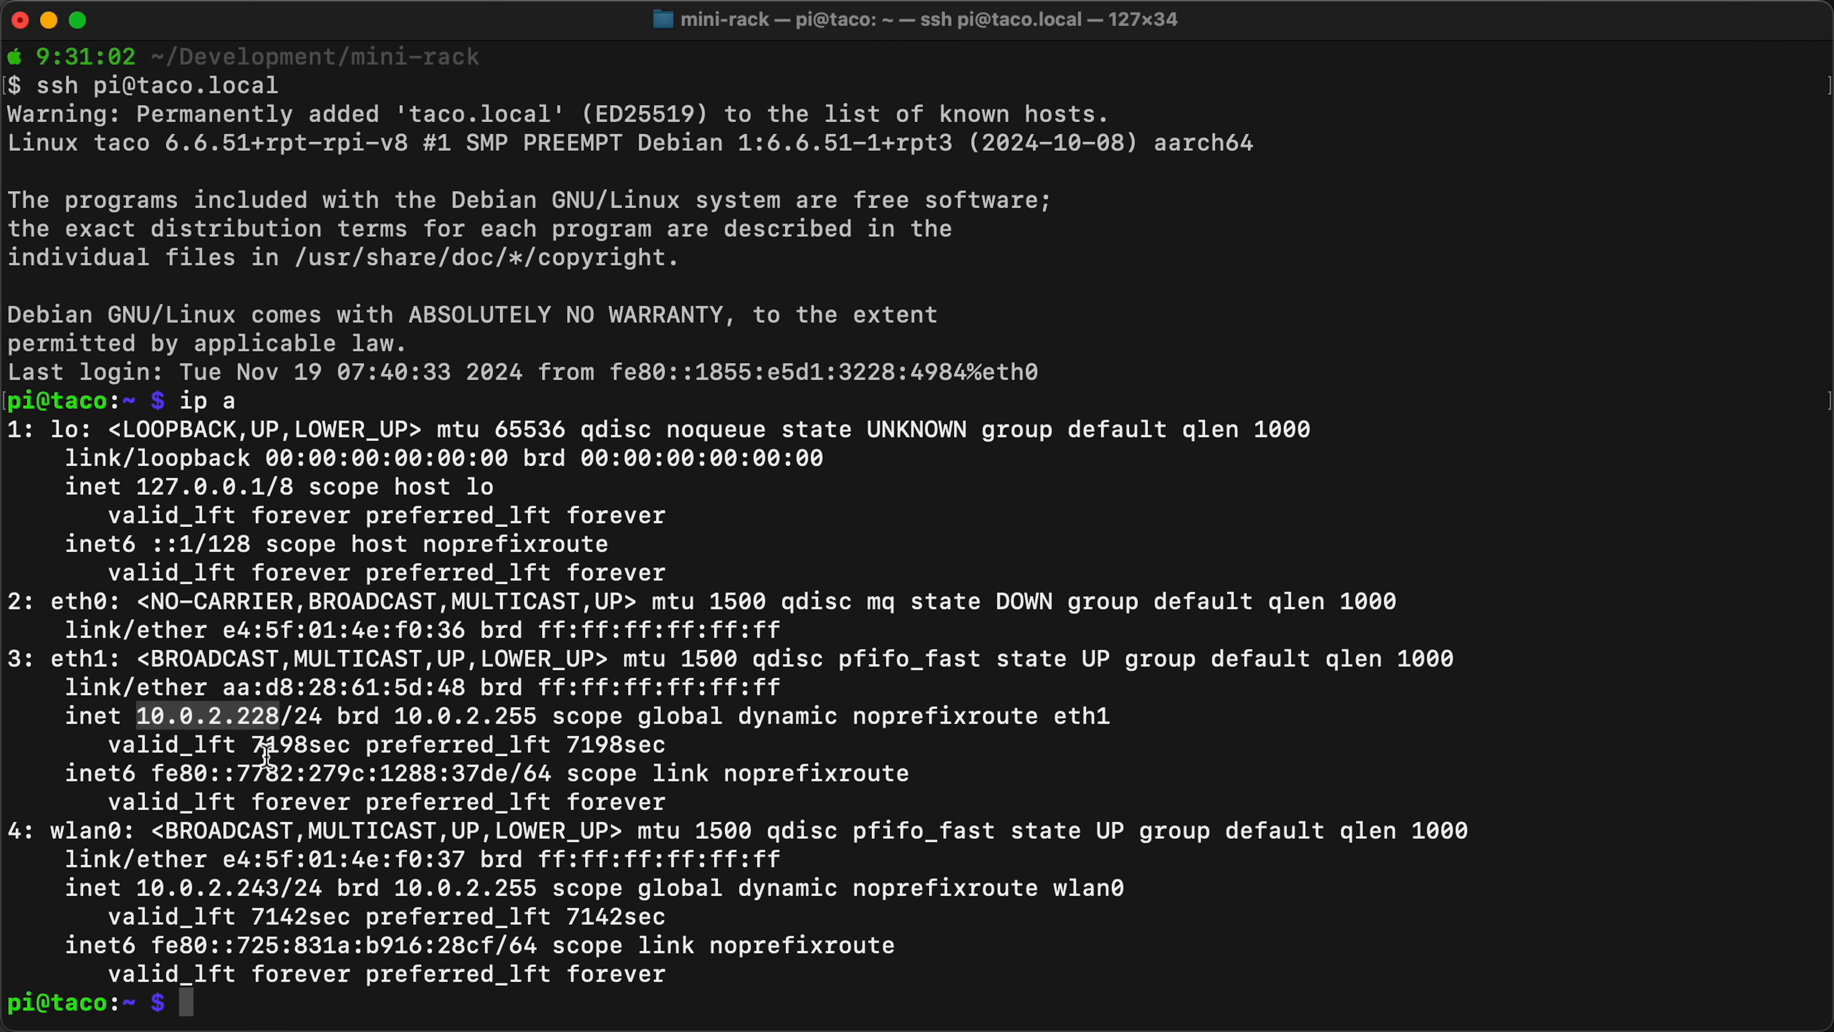
pyautogui.write('sudo ethtoo')
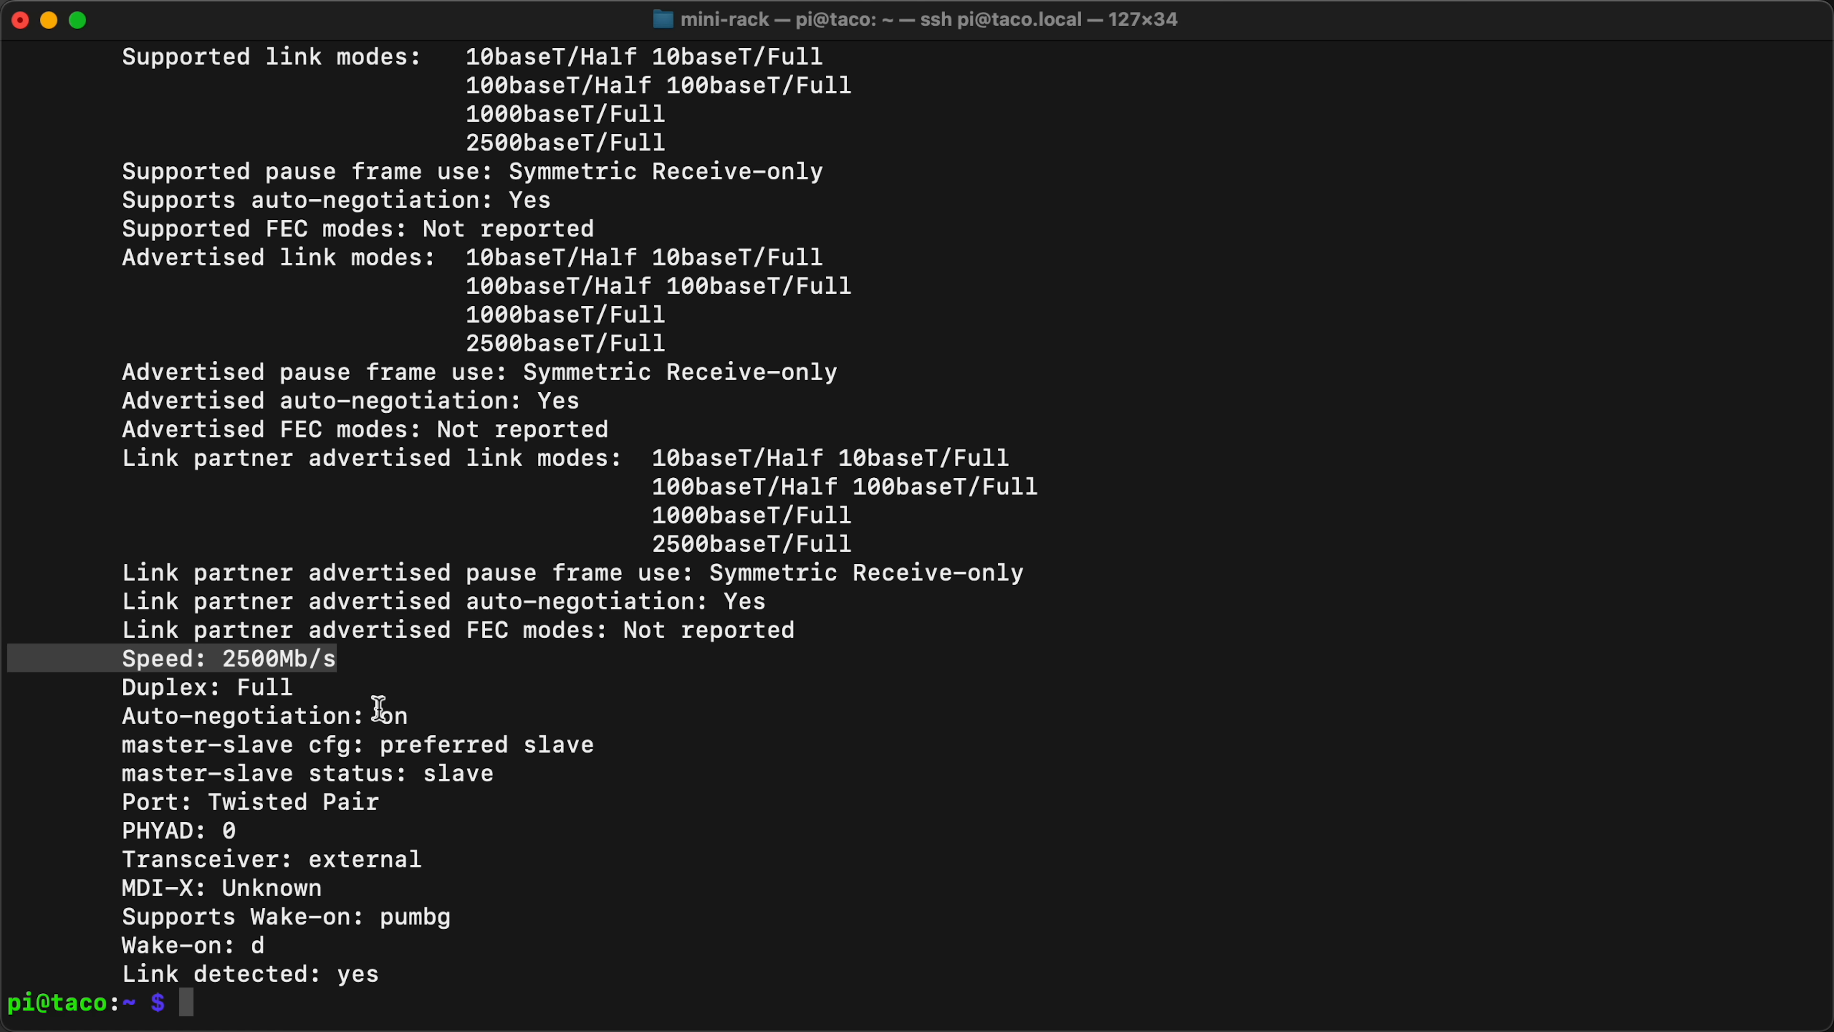
# Start sudo apt install -y iperf3 and prepare an iperf3 -s server command.
pyautogui.write('sudo apt install -y')
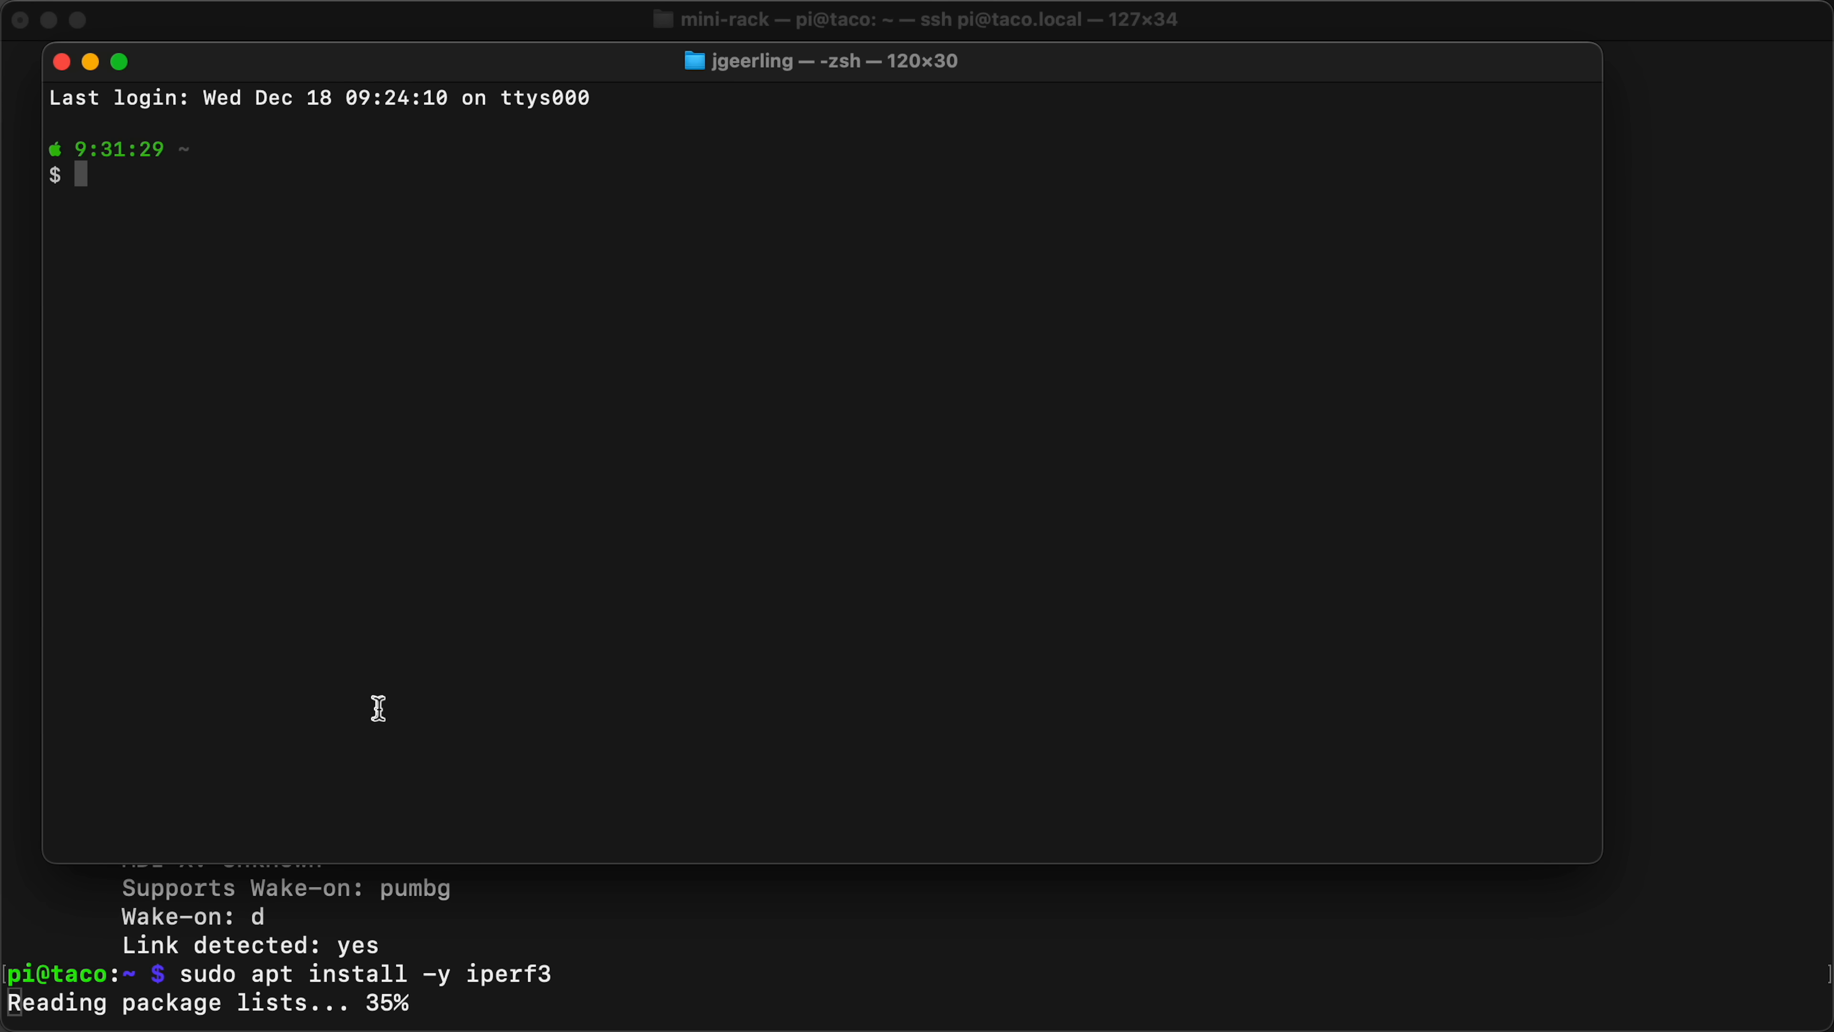
pyautogui.write('iperf3 -s')
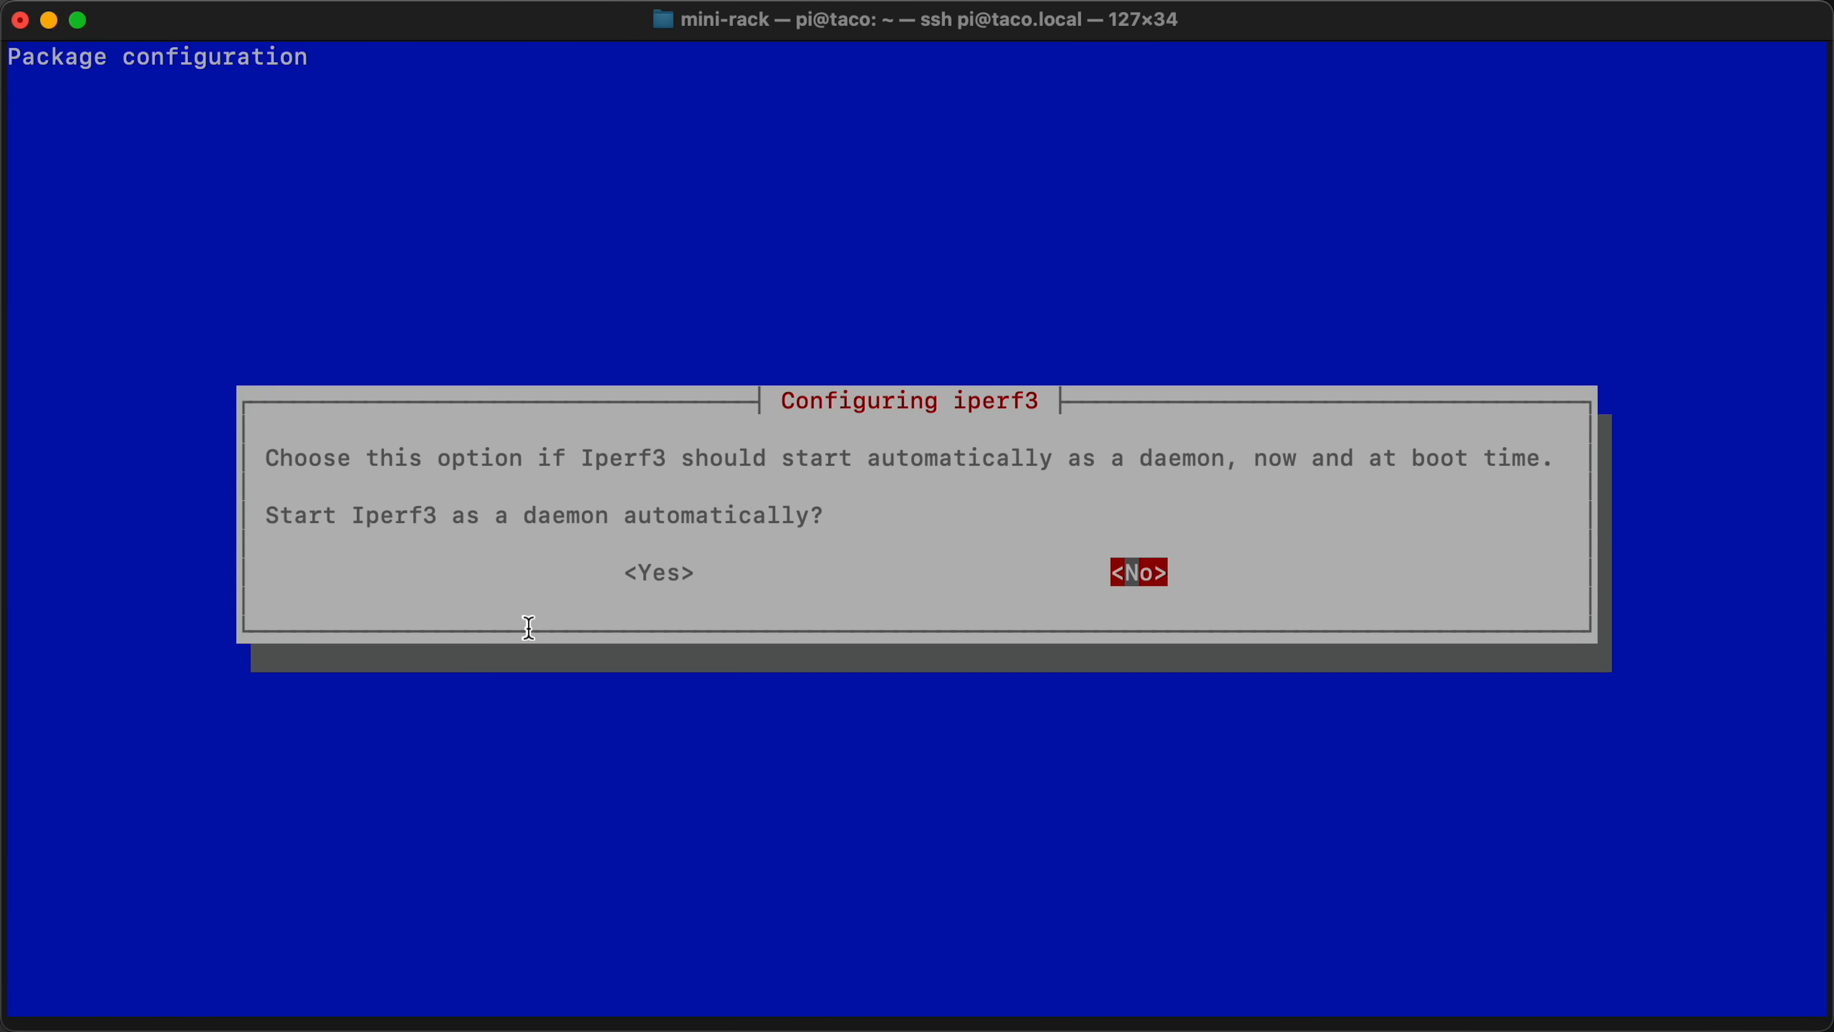
# Decline the iperf3 boot daemon and run iperf3 -c 10.0.2.15 --reverse, then interrupt it.
pyautogui.press('Enter')
pyautogui.write('iperf3 -c 10.0.2.15')
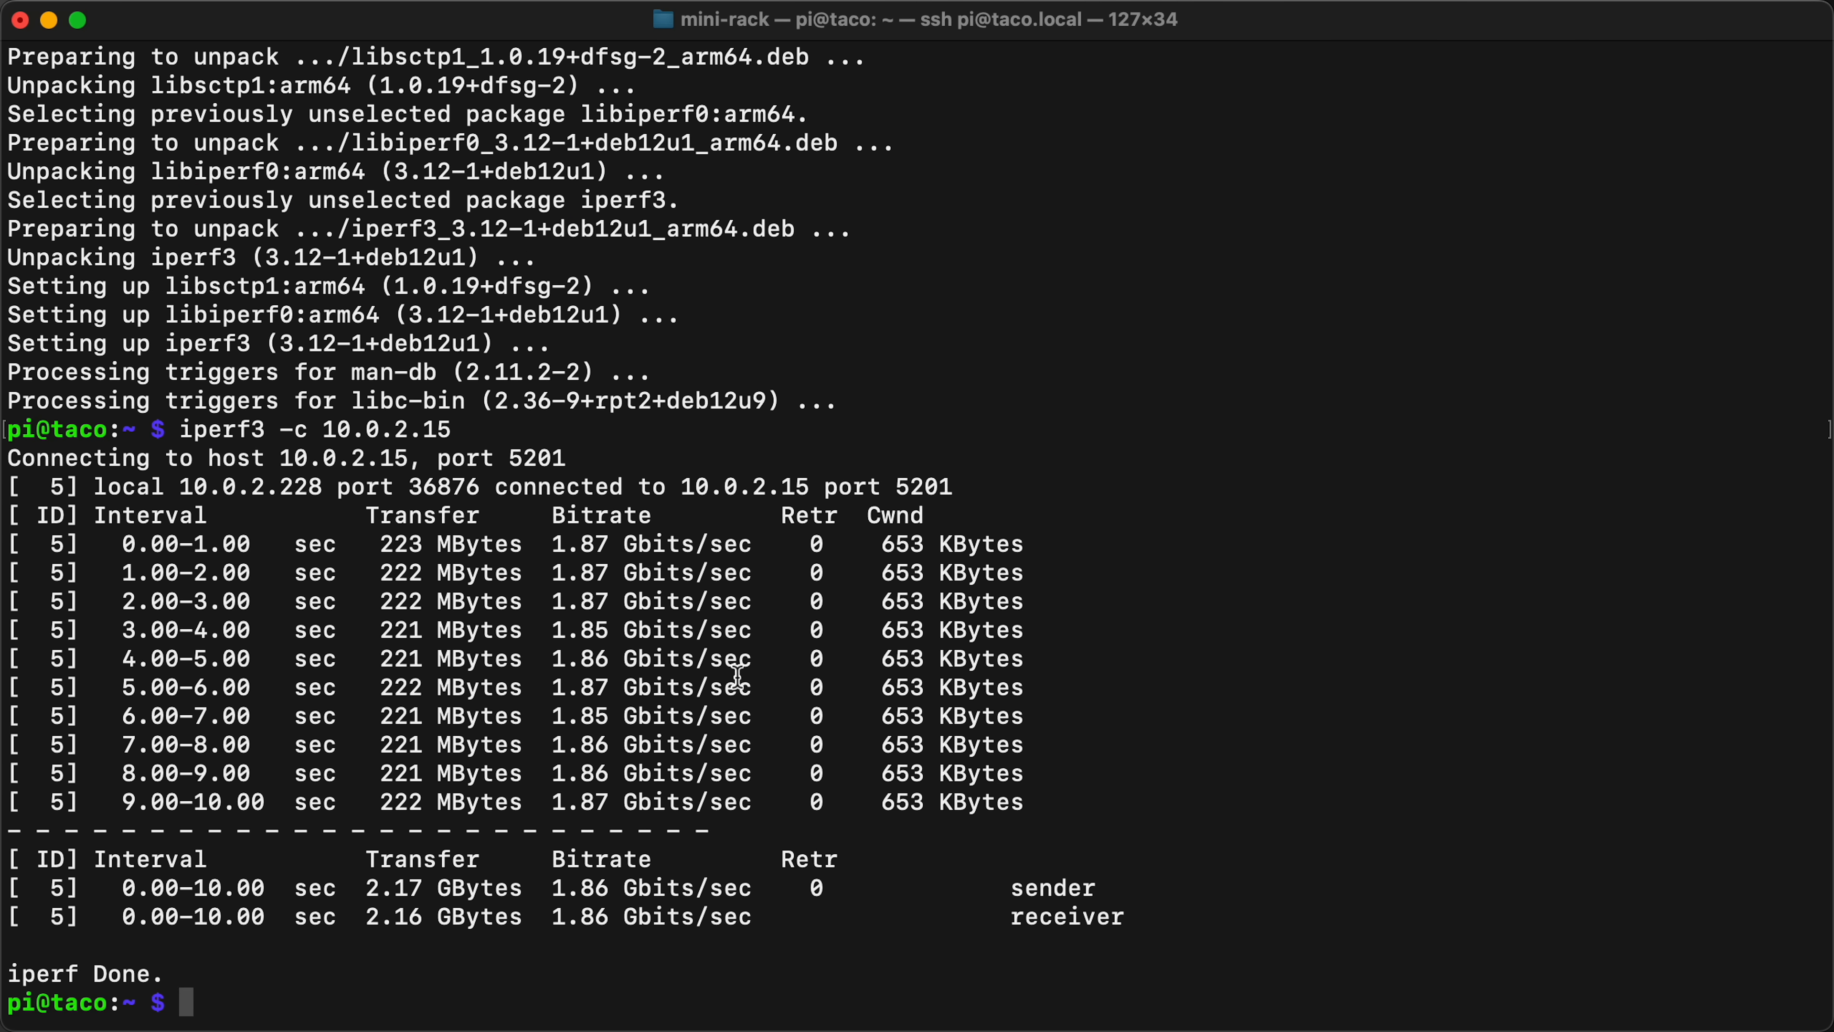
pyautogui.moveTo(1119, 642)
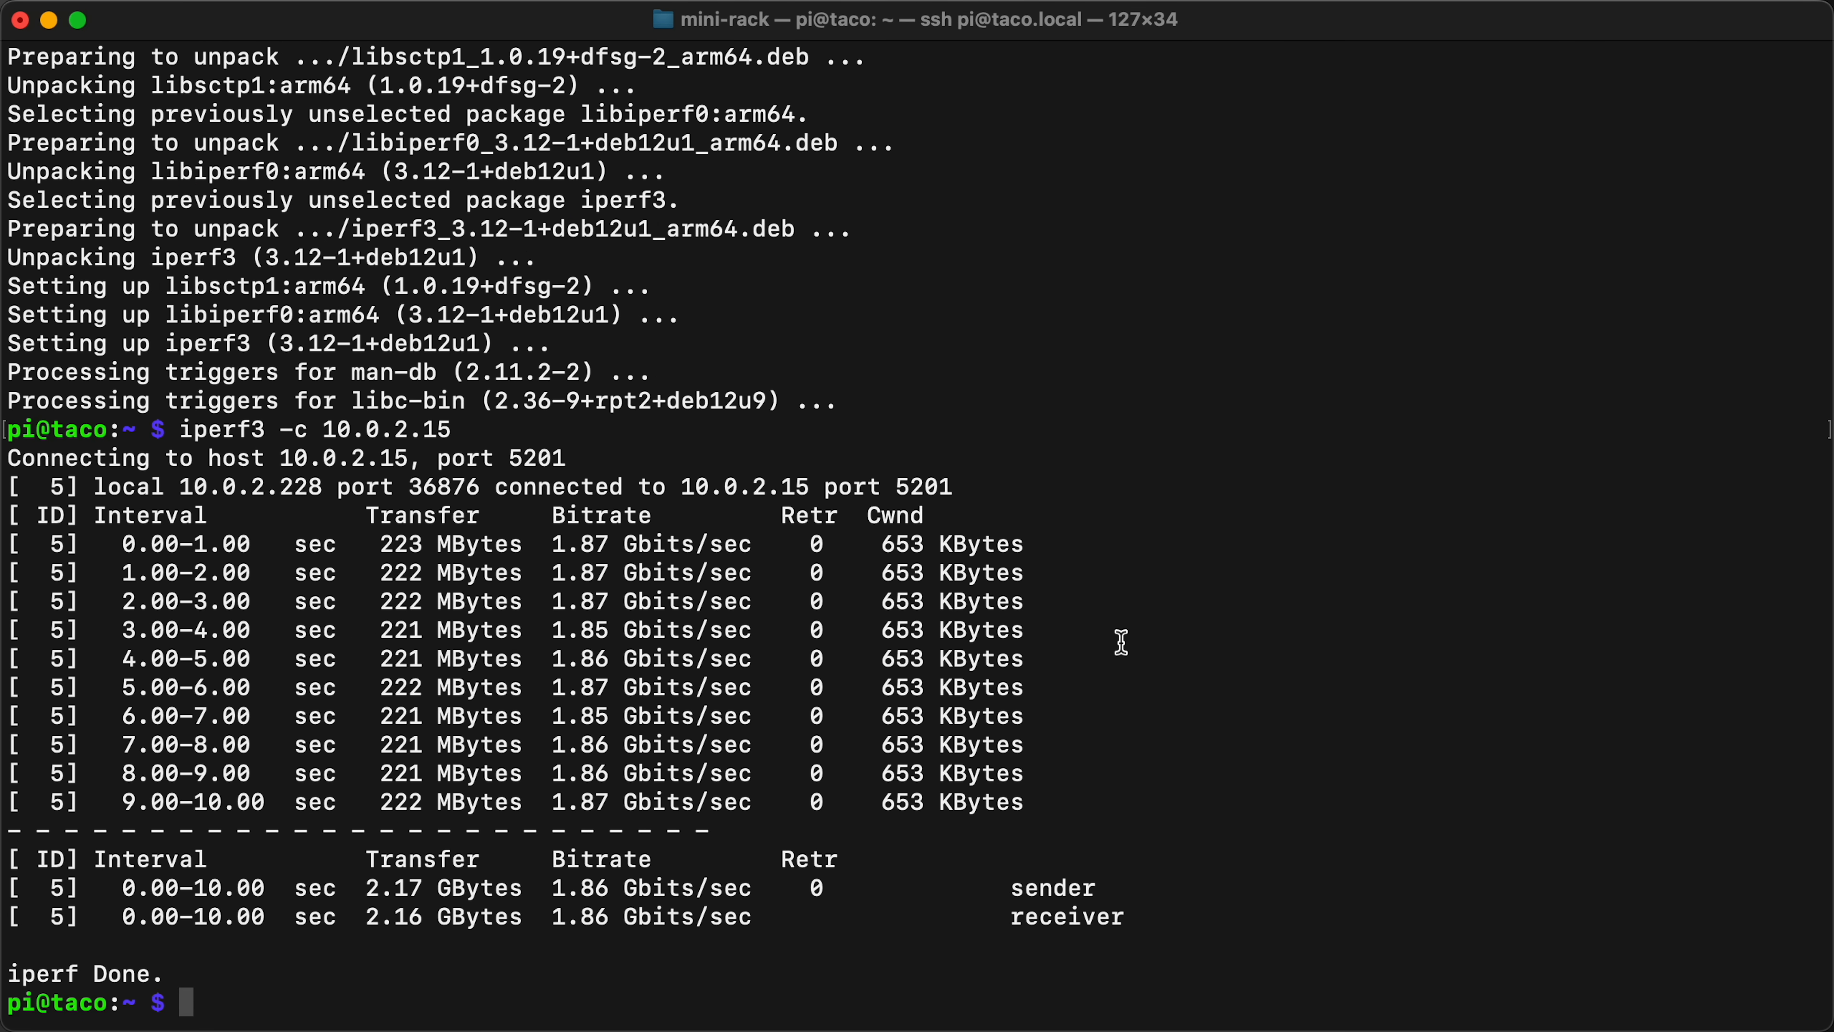
pyautogui.write('iperf3 -c 10.0.2.15 --reverse')
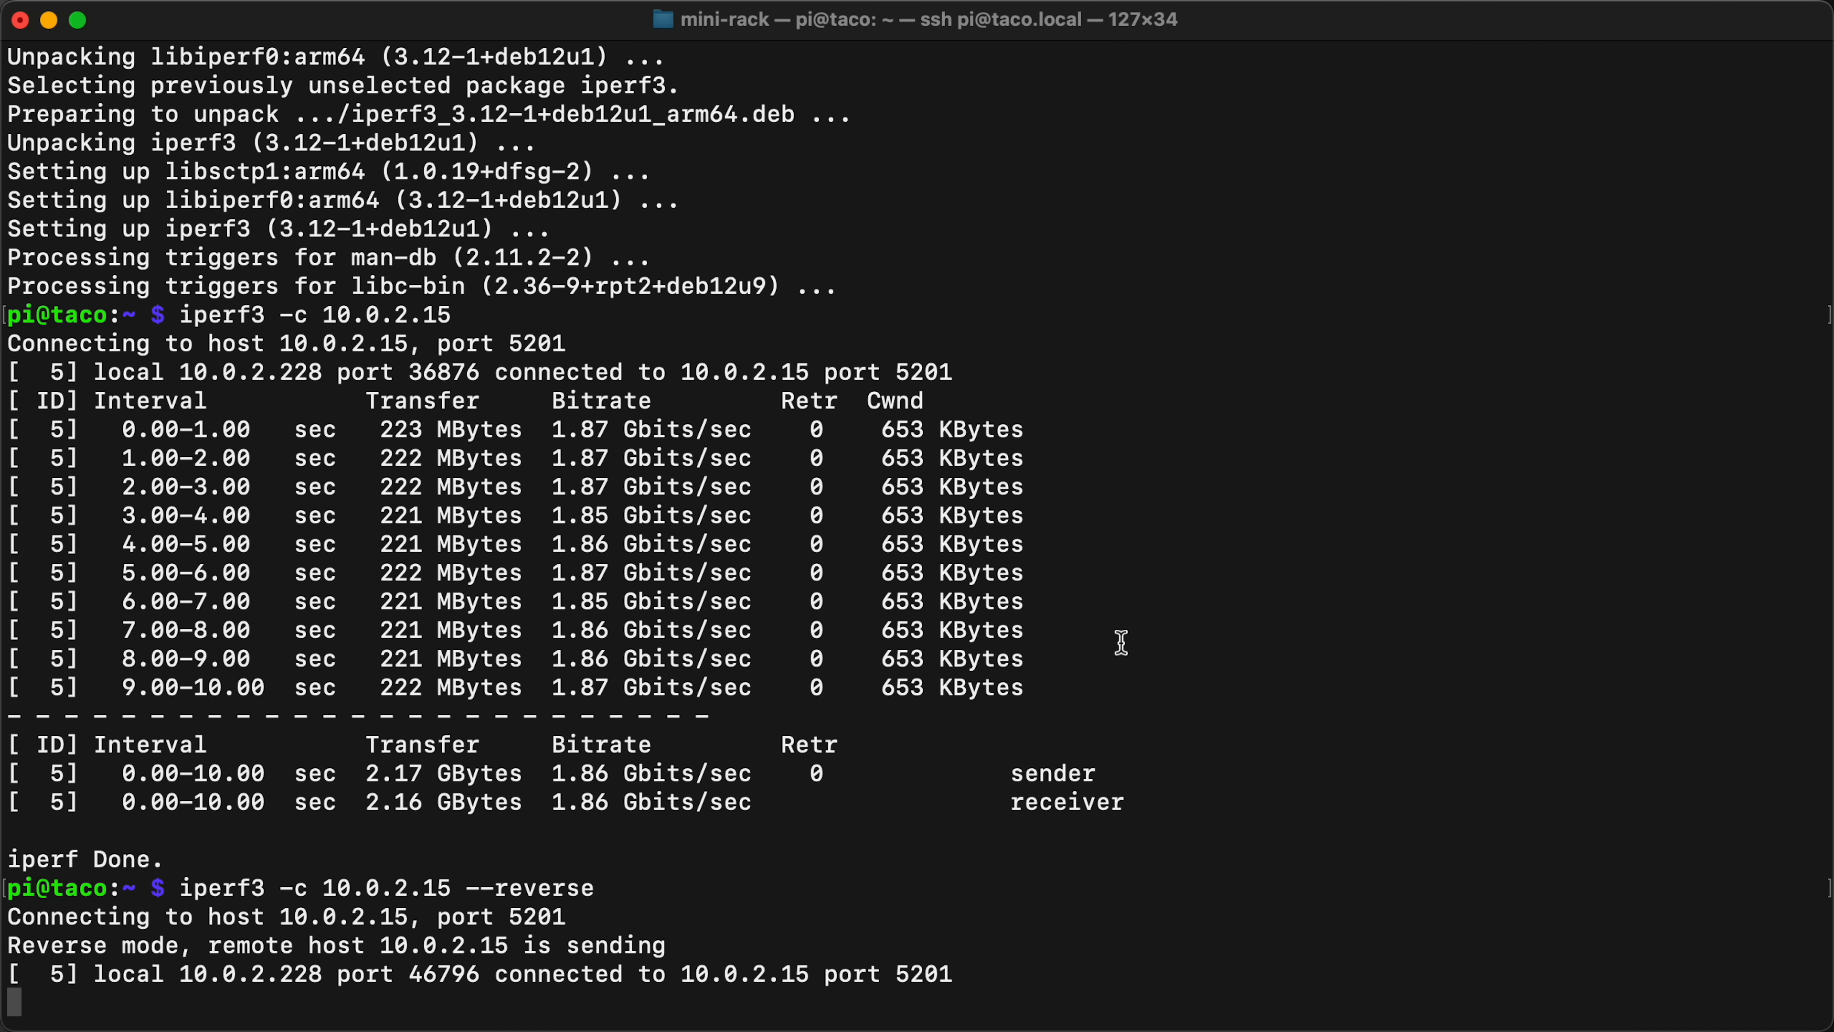
pyautogui.scroll(-3)
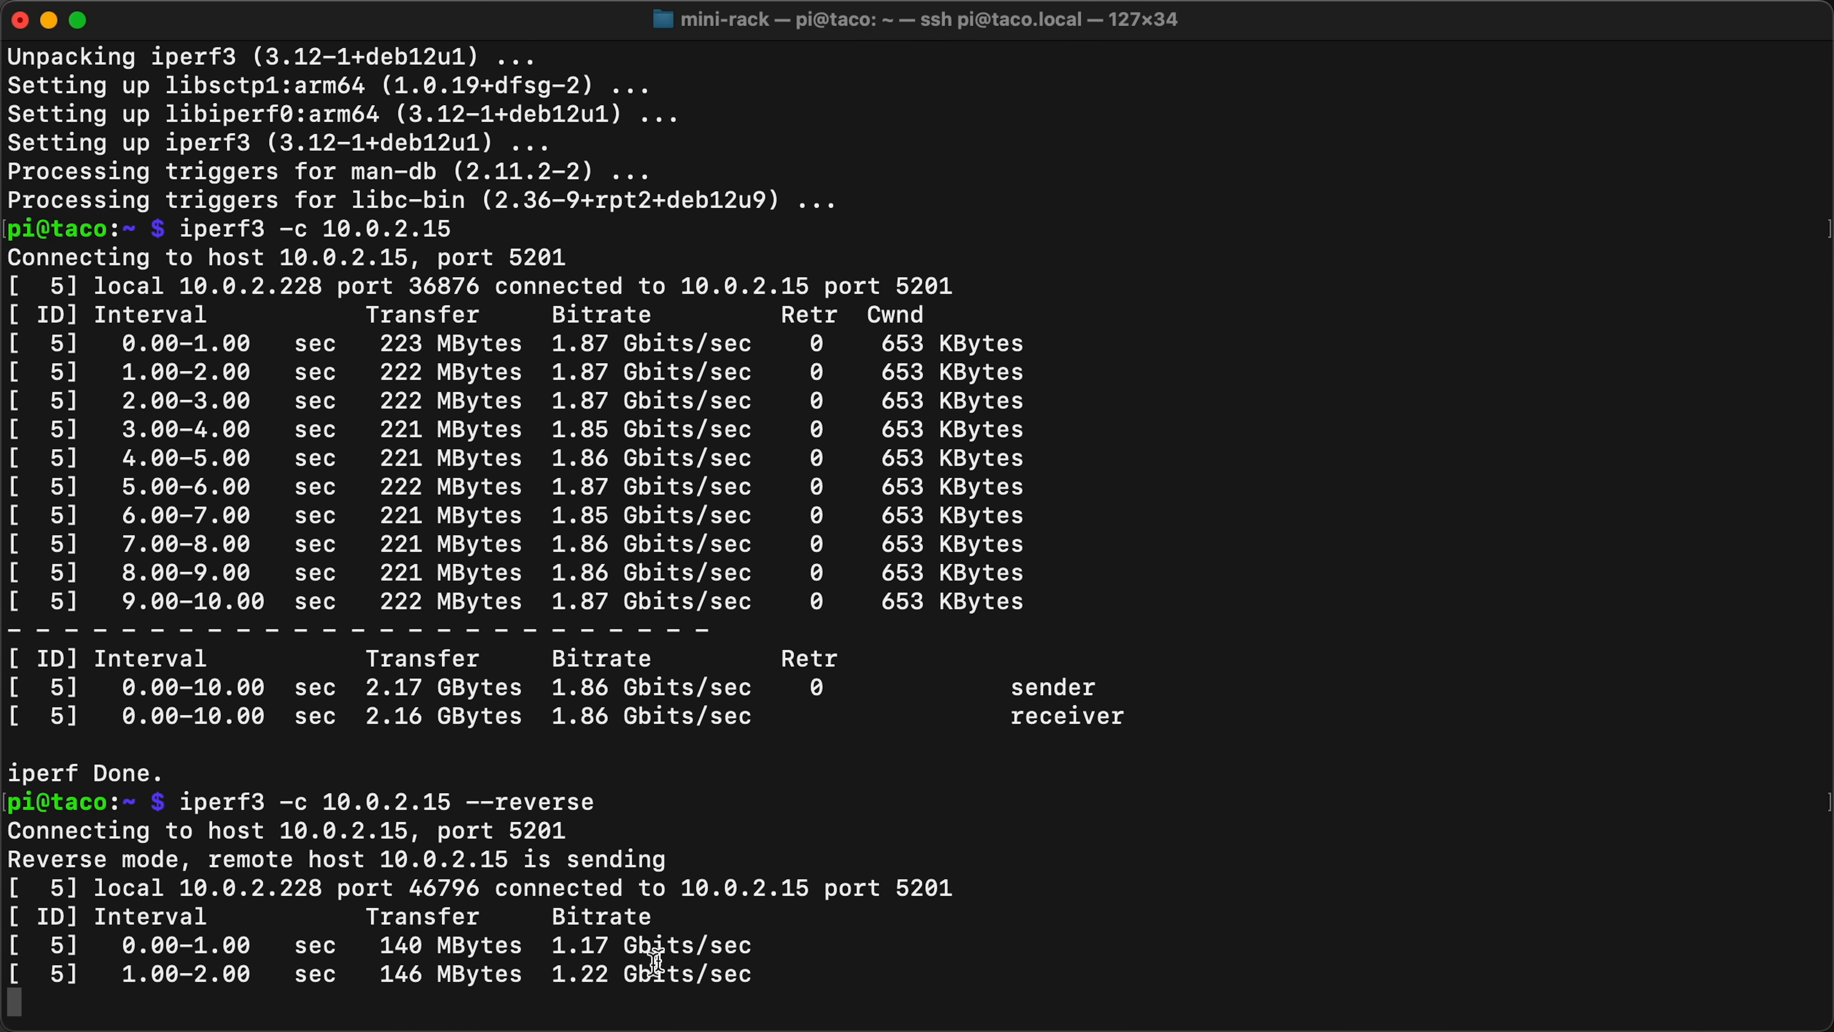
pyautogui.press('ctrl+c')
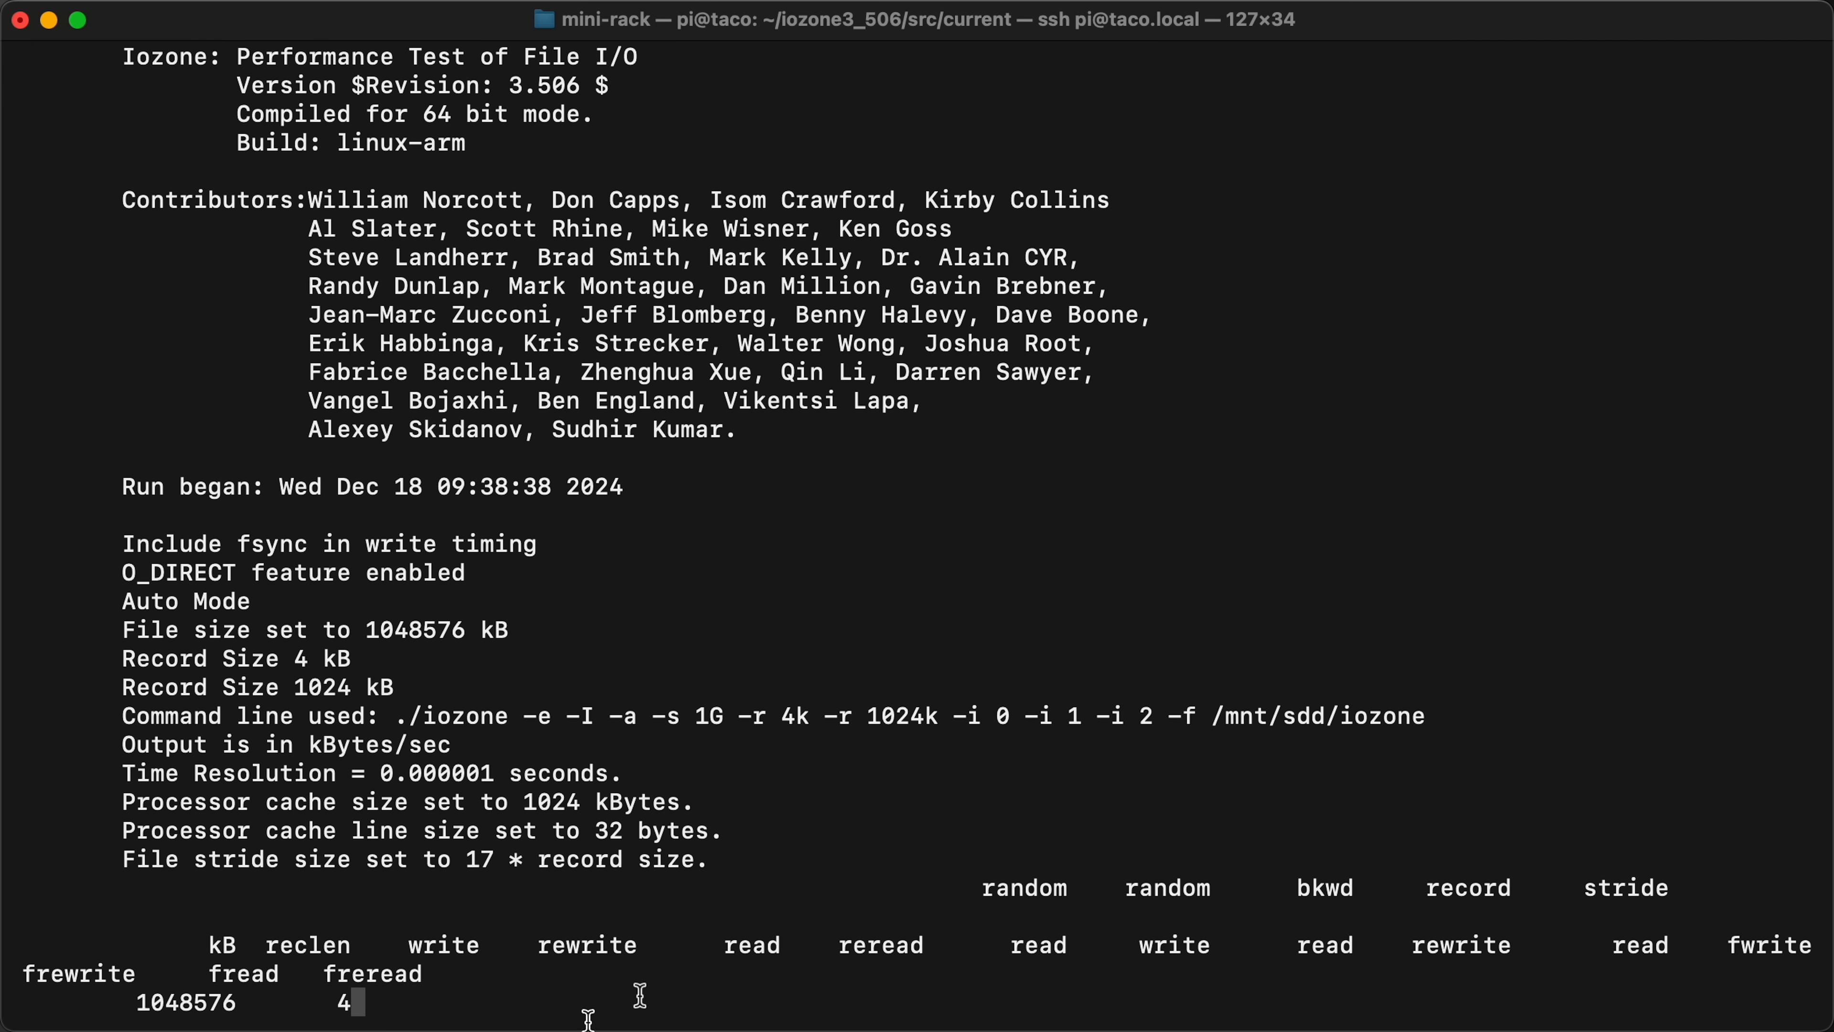
pyautogui.moveTo(834, 760)
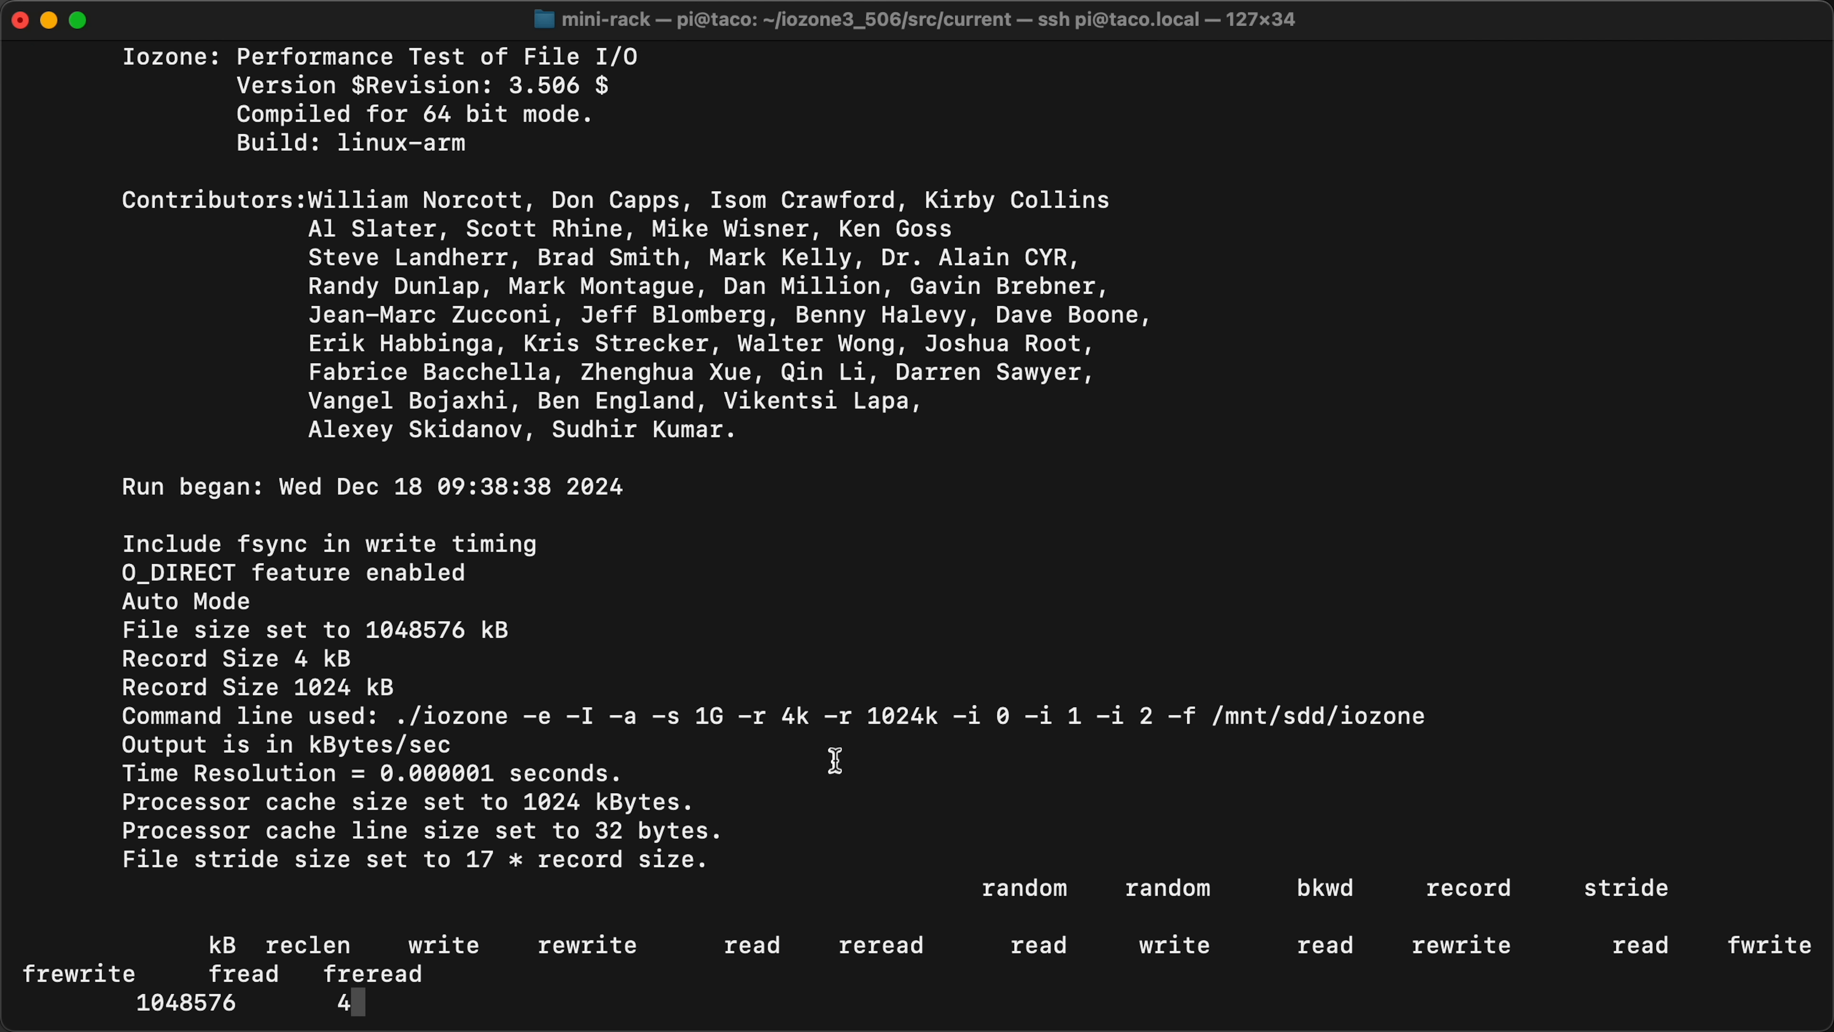
pyautogui.moveTo(734, 722)
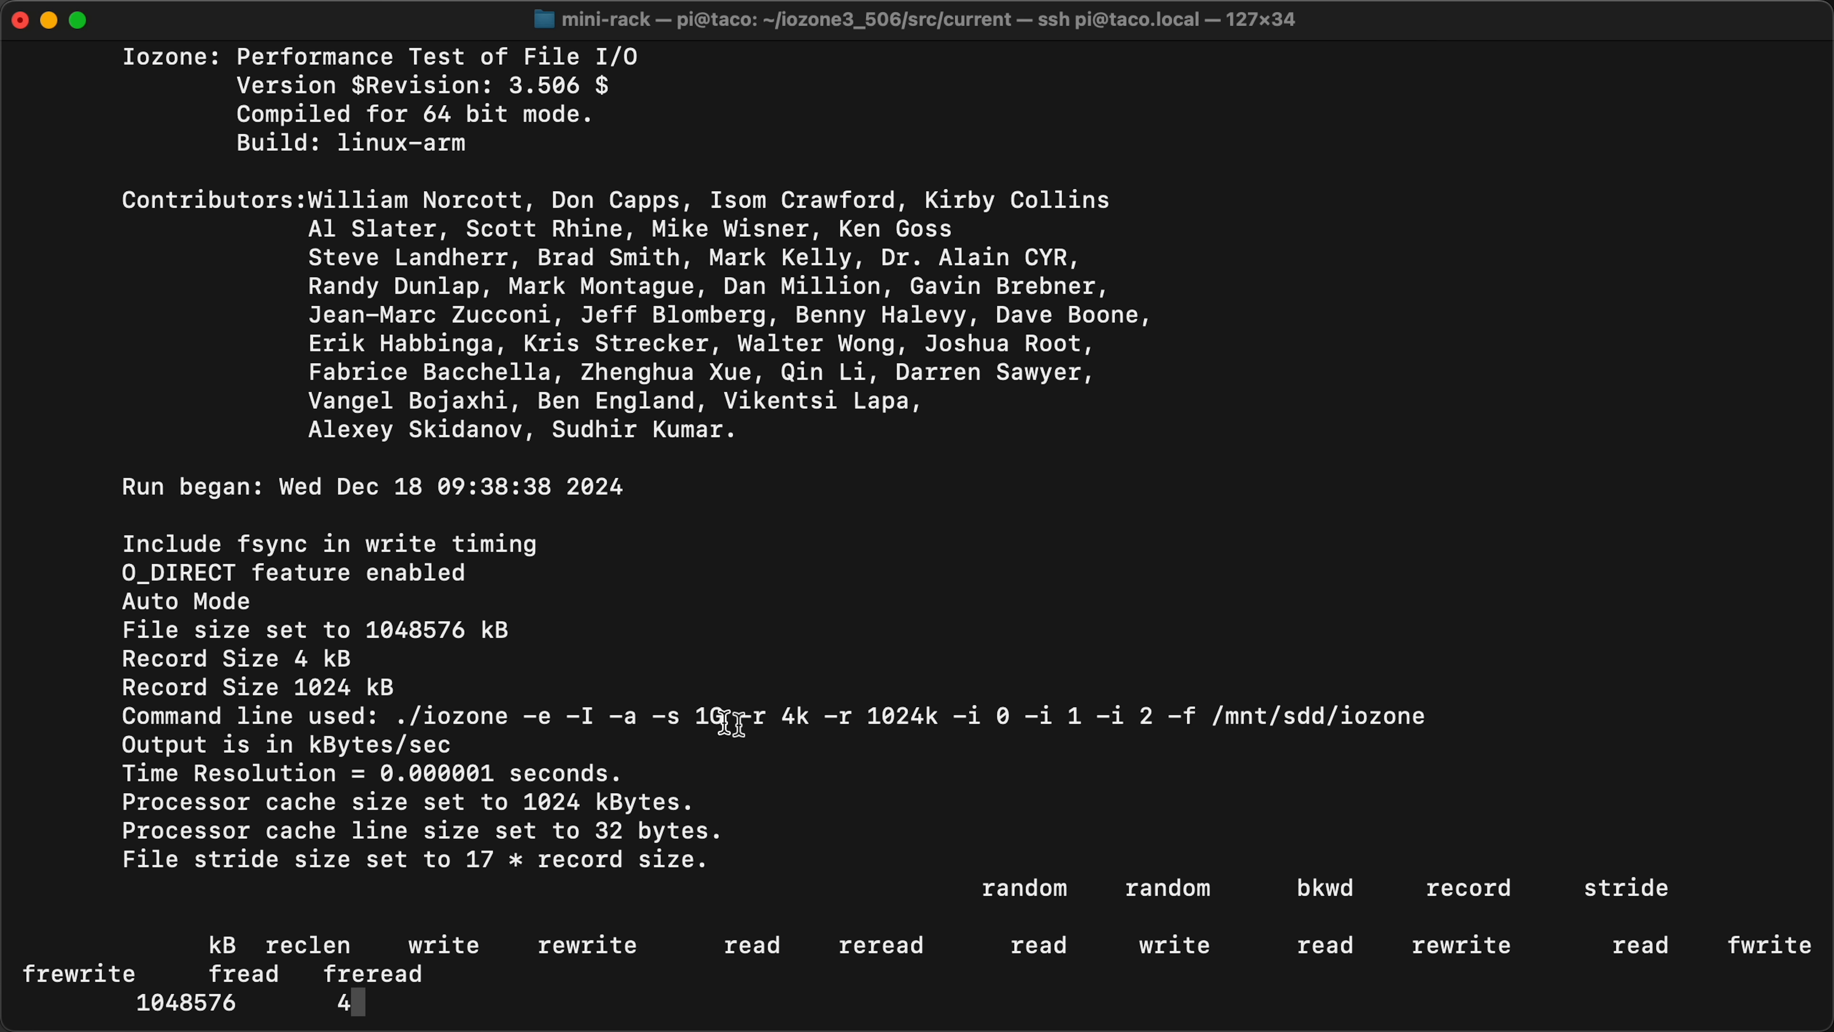
pyautogui.moveTo(885, 715)
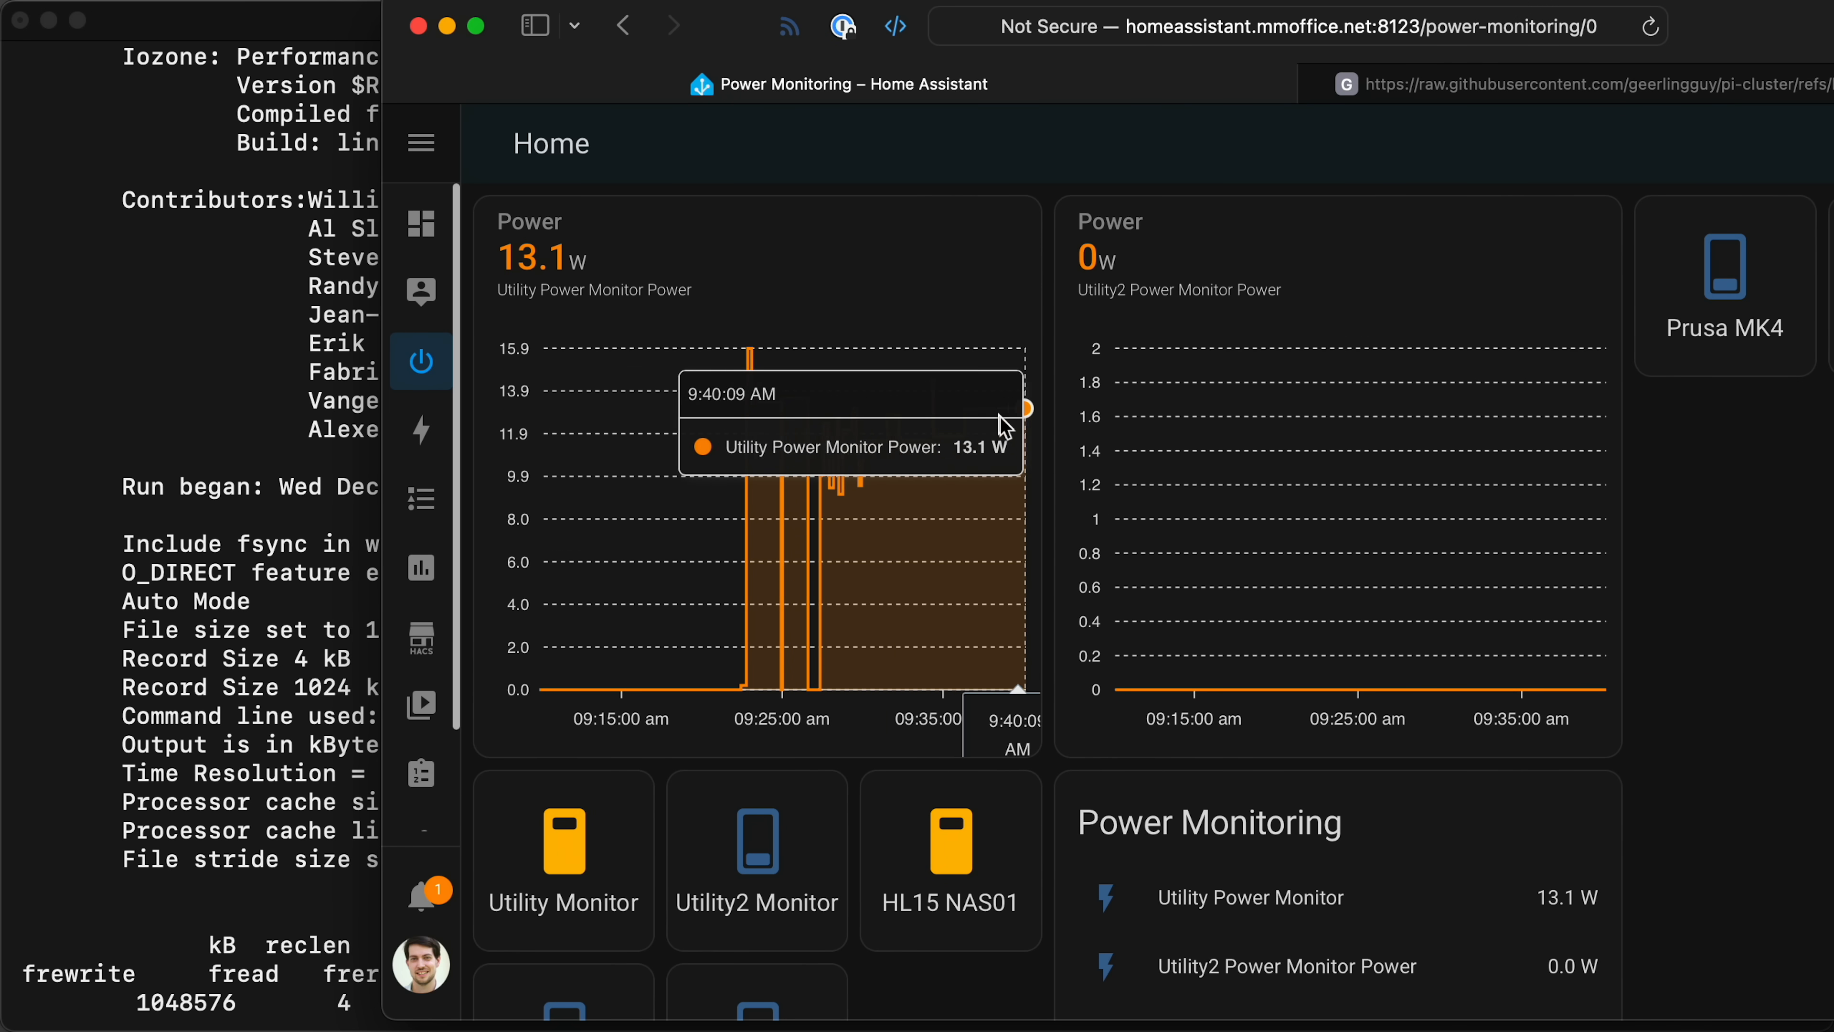
pyautogui.moveTo(815, 493)
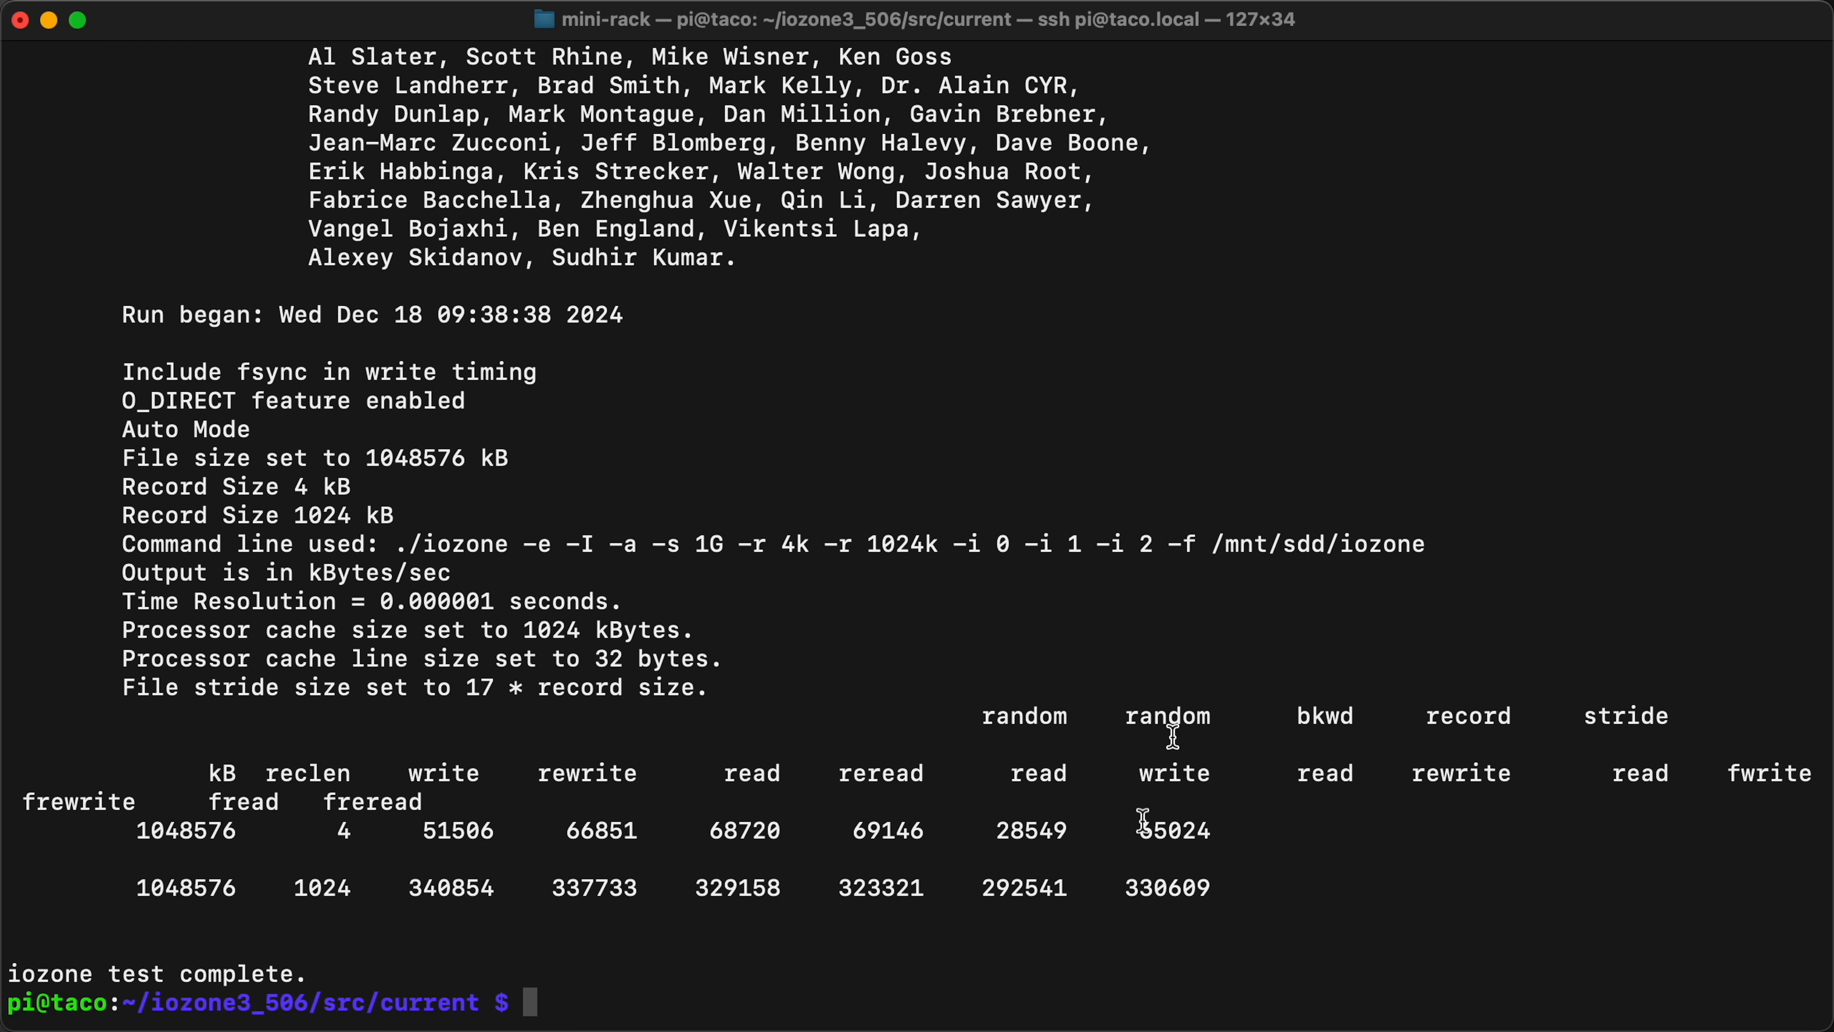
pyautogui.moveTo(853, 891)
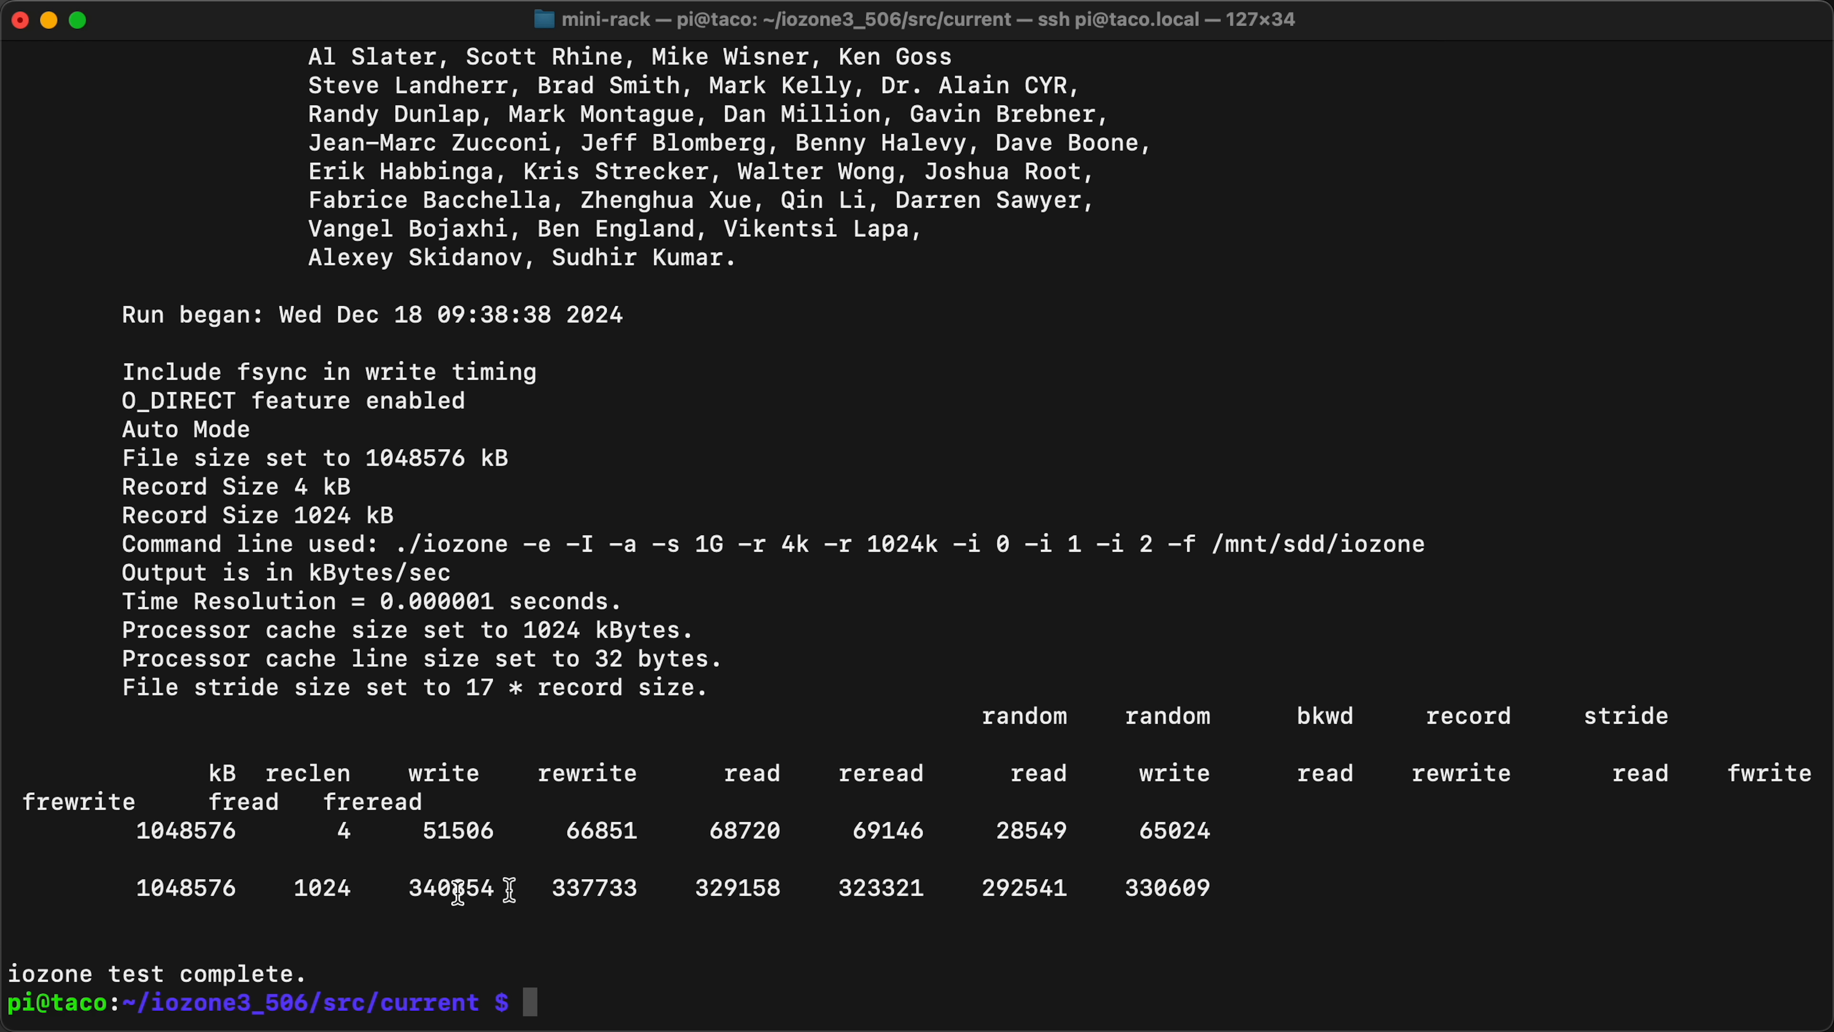
pyautogui.moveTo(1112, 862)
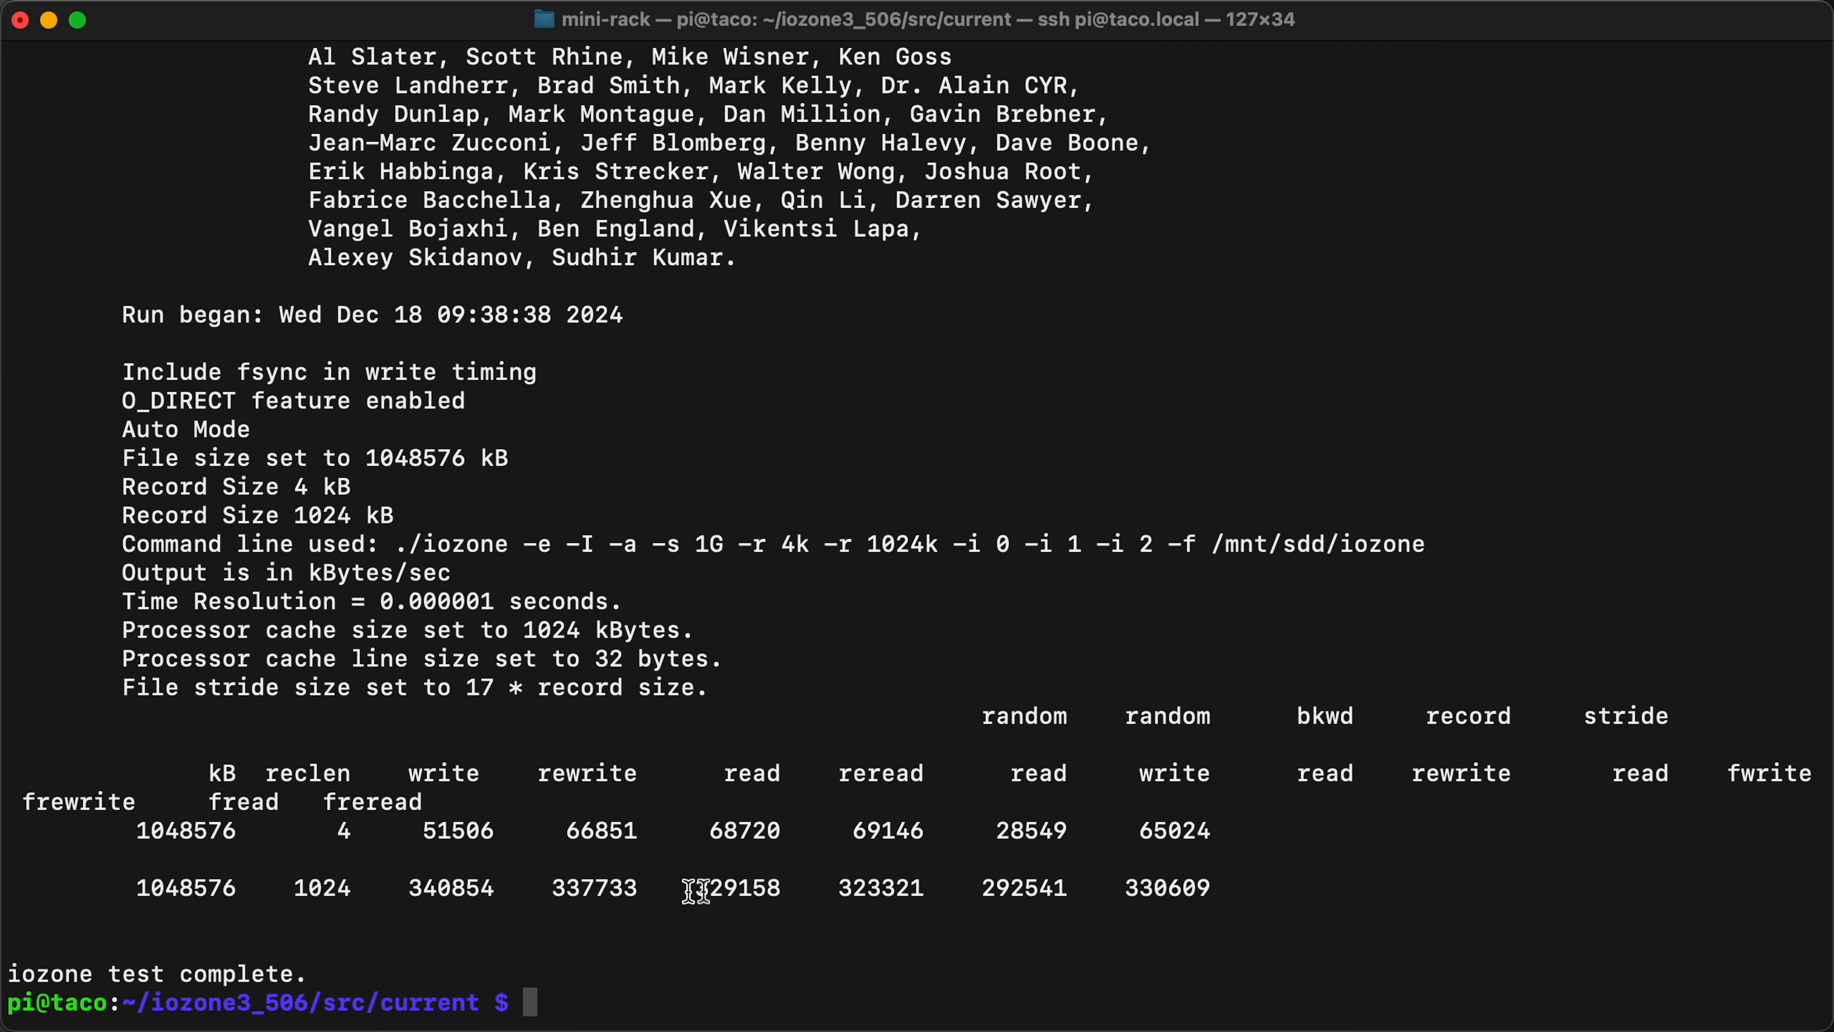
pyautogui.moveTo(1189, 879)
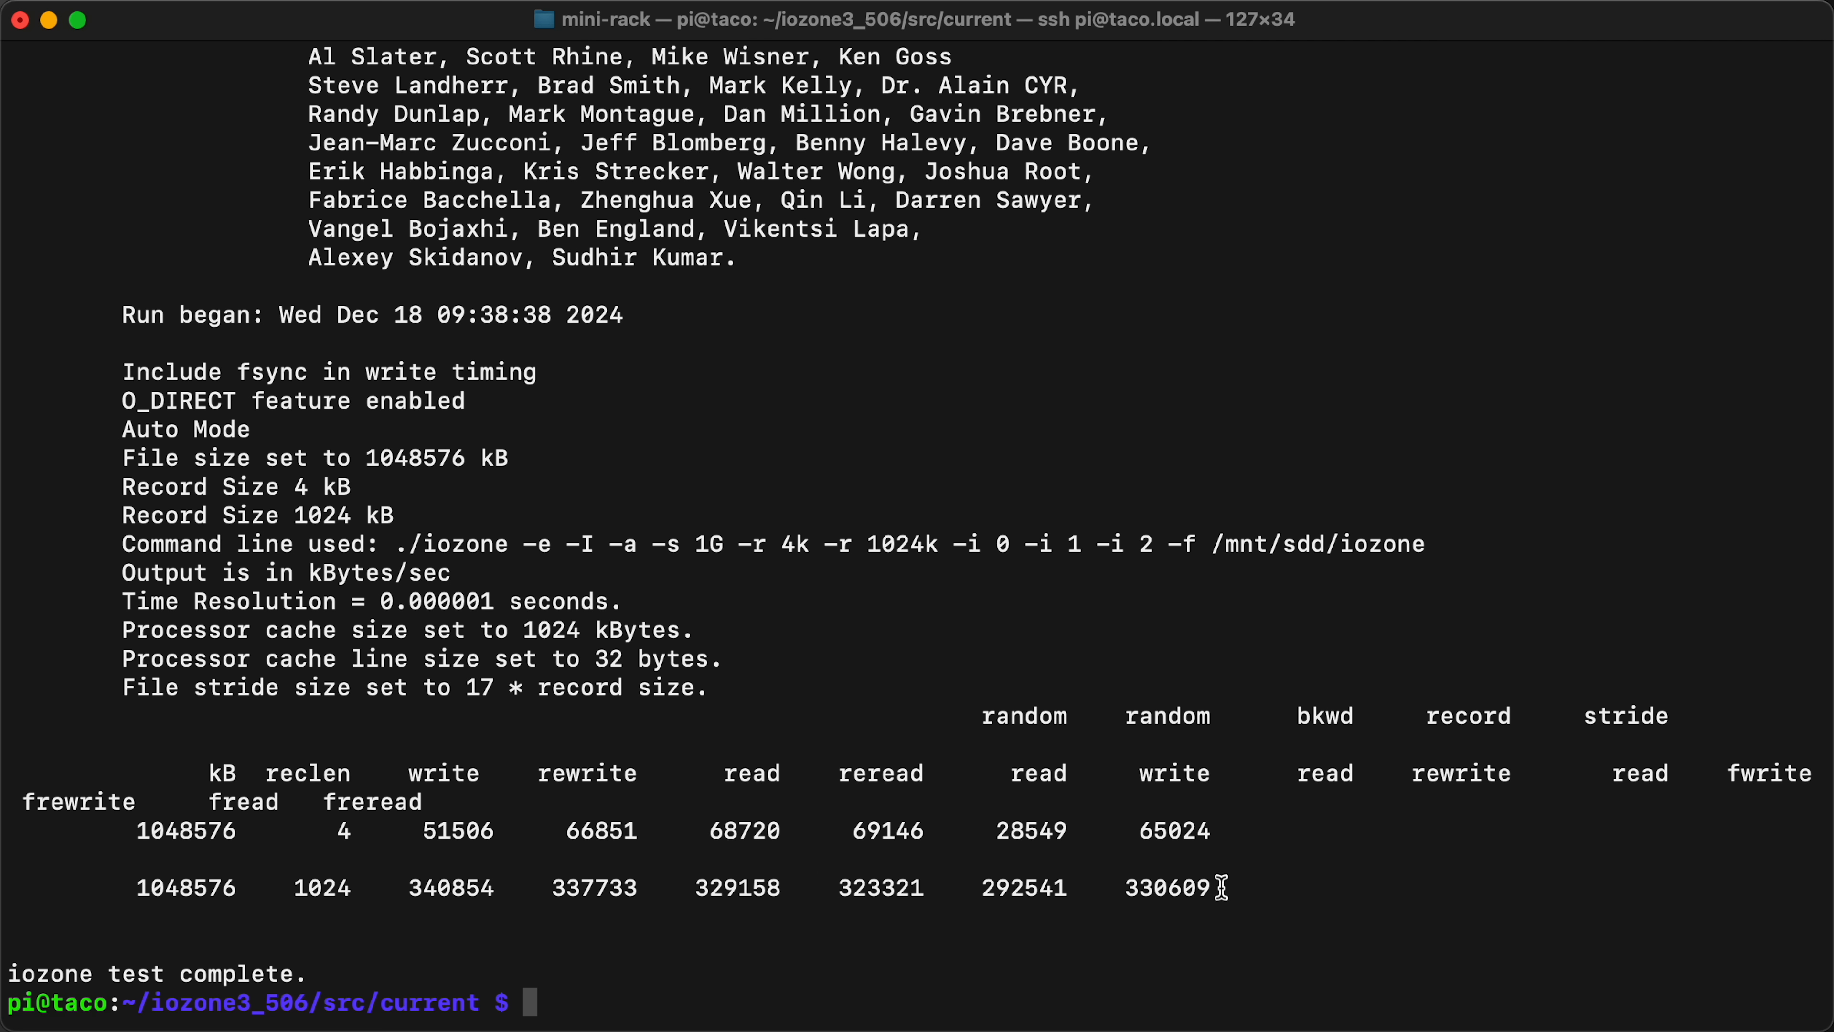
pyautogui.moveTo(1205, 891)
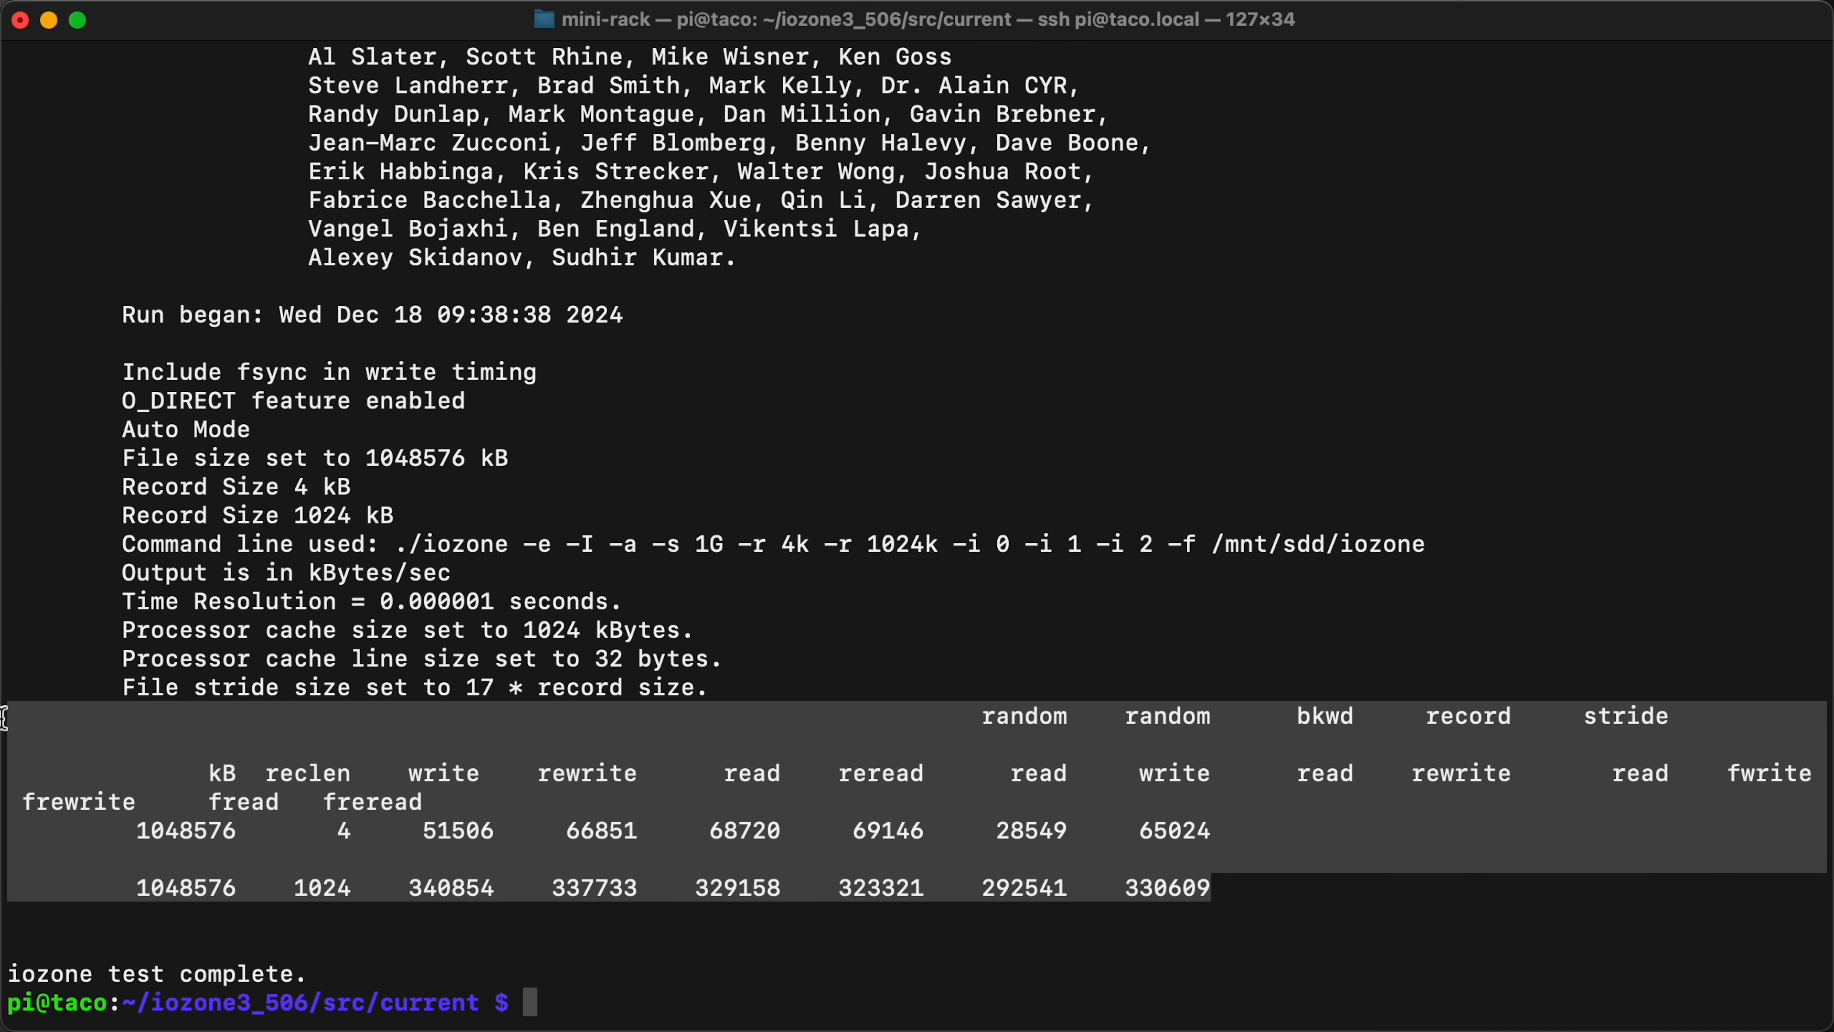
# Run lspci and pick out the ASM1806 packet switch in the device listing.
pyautogui.write('lspci')
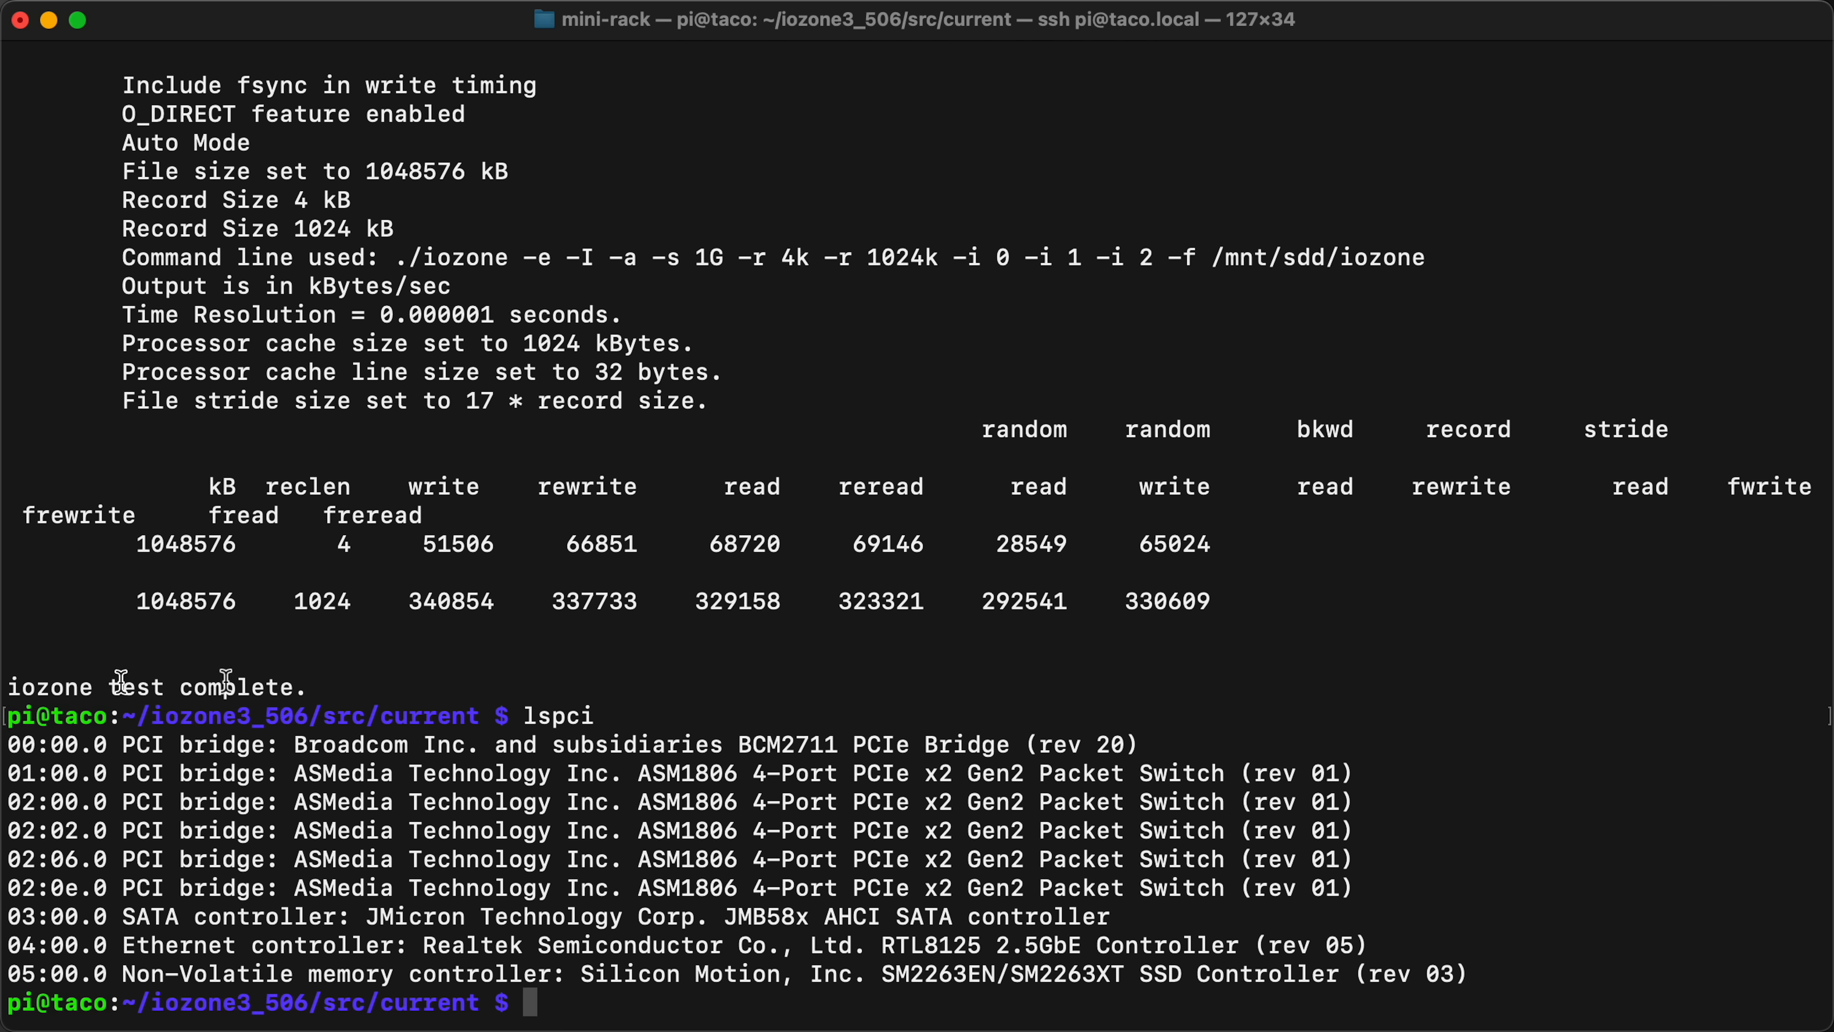
pyautogui.doubleClick(688, 773)
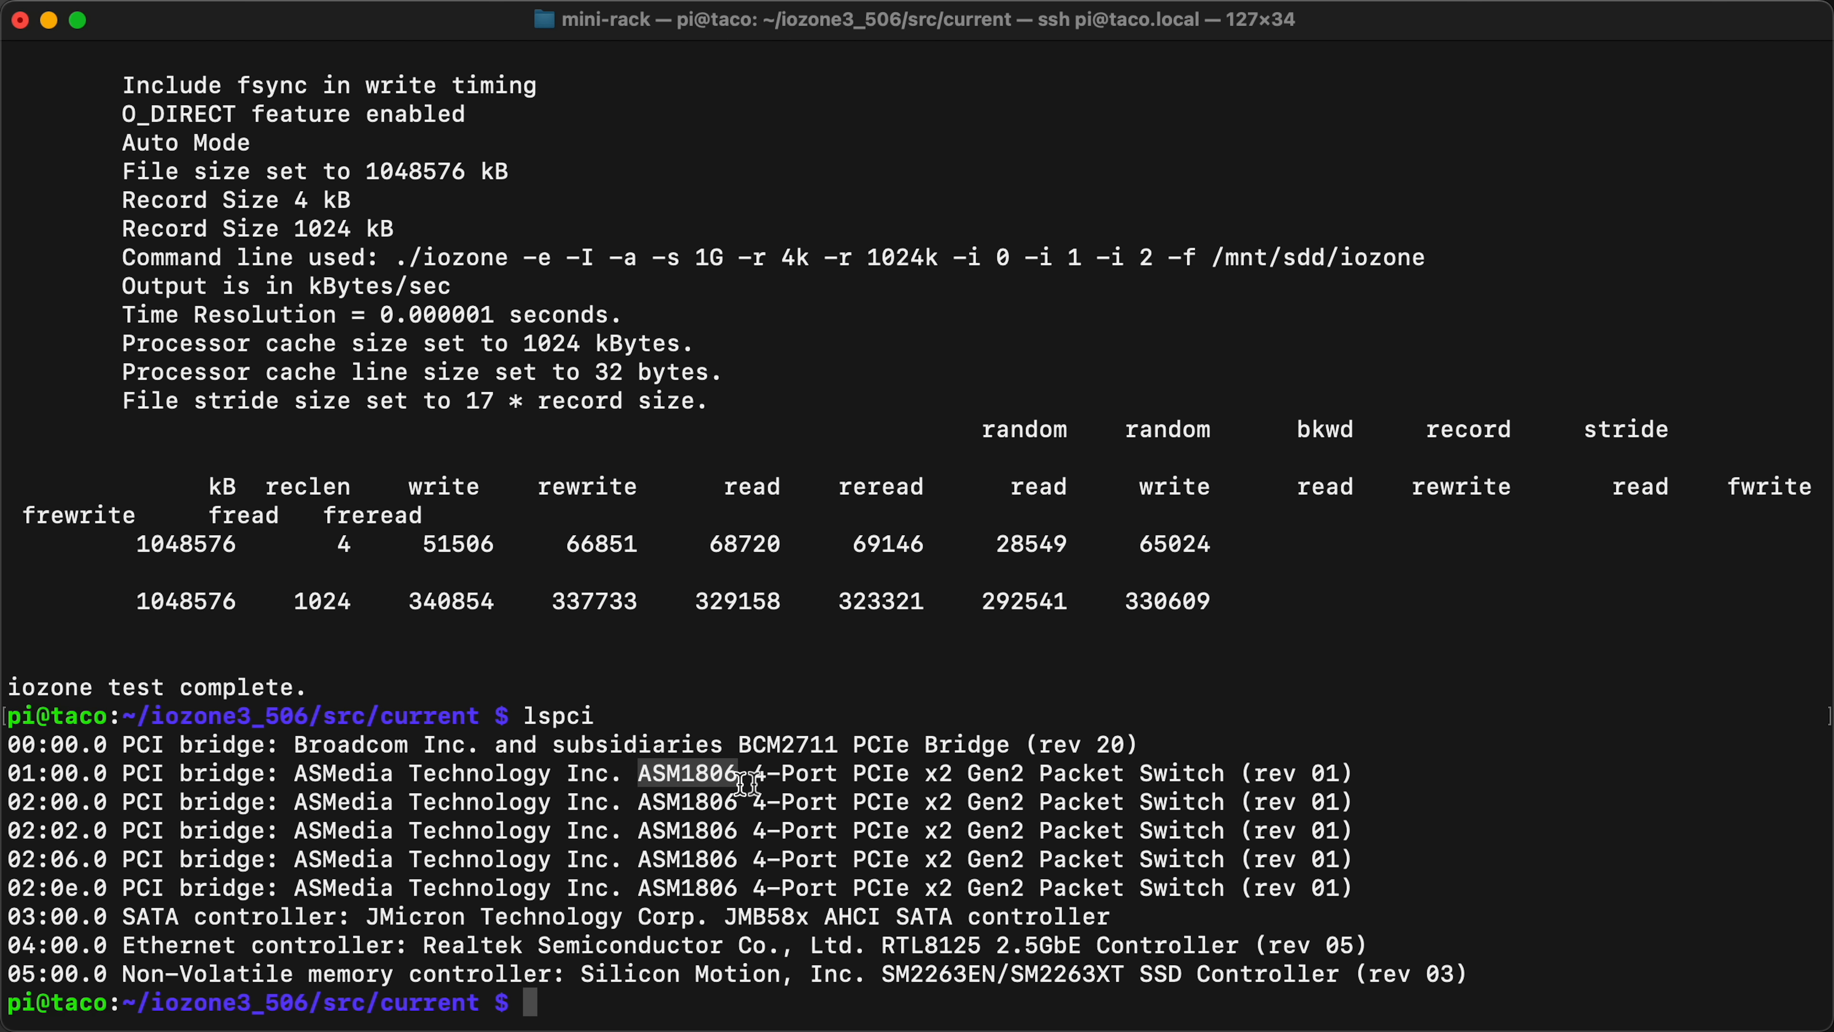
pyautogui.moveTo(947, 777)
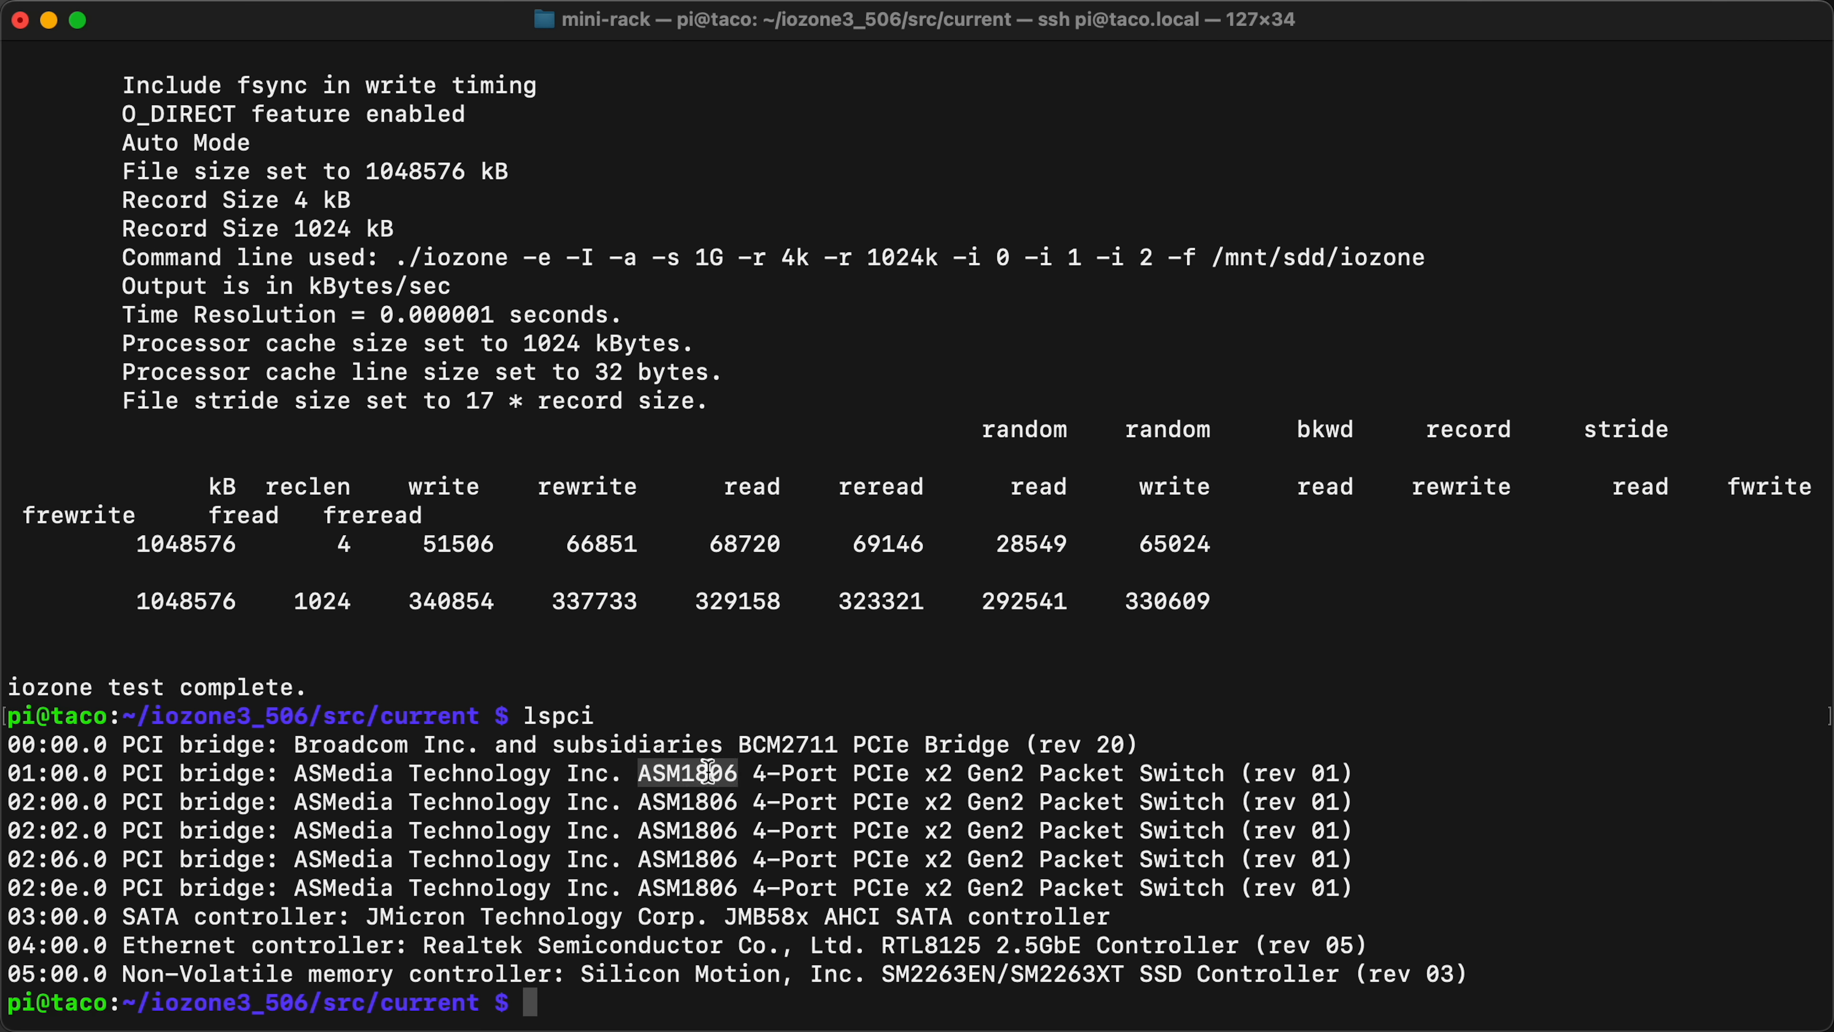
pyautogui.moveTo(854, 781)
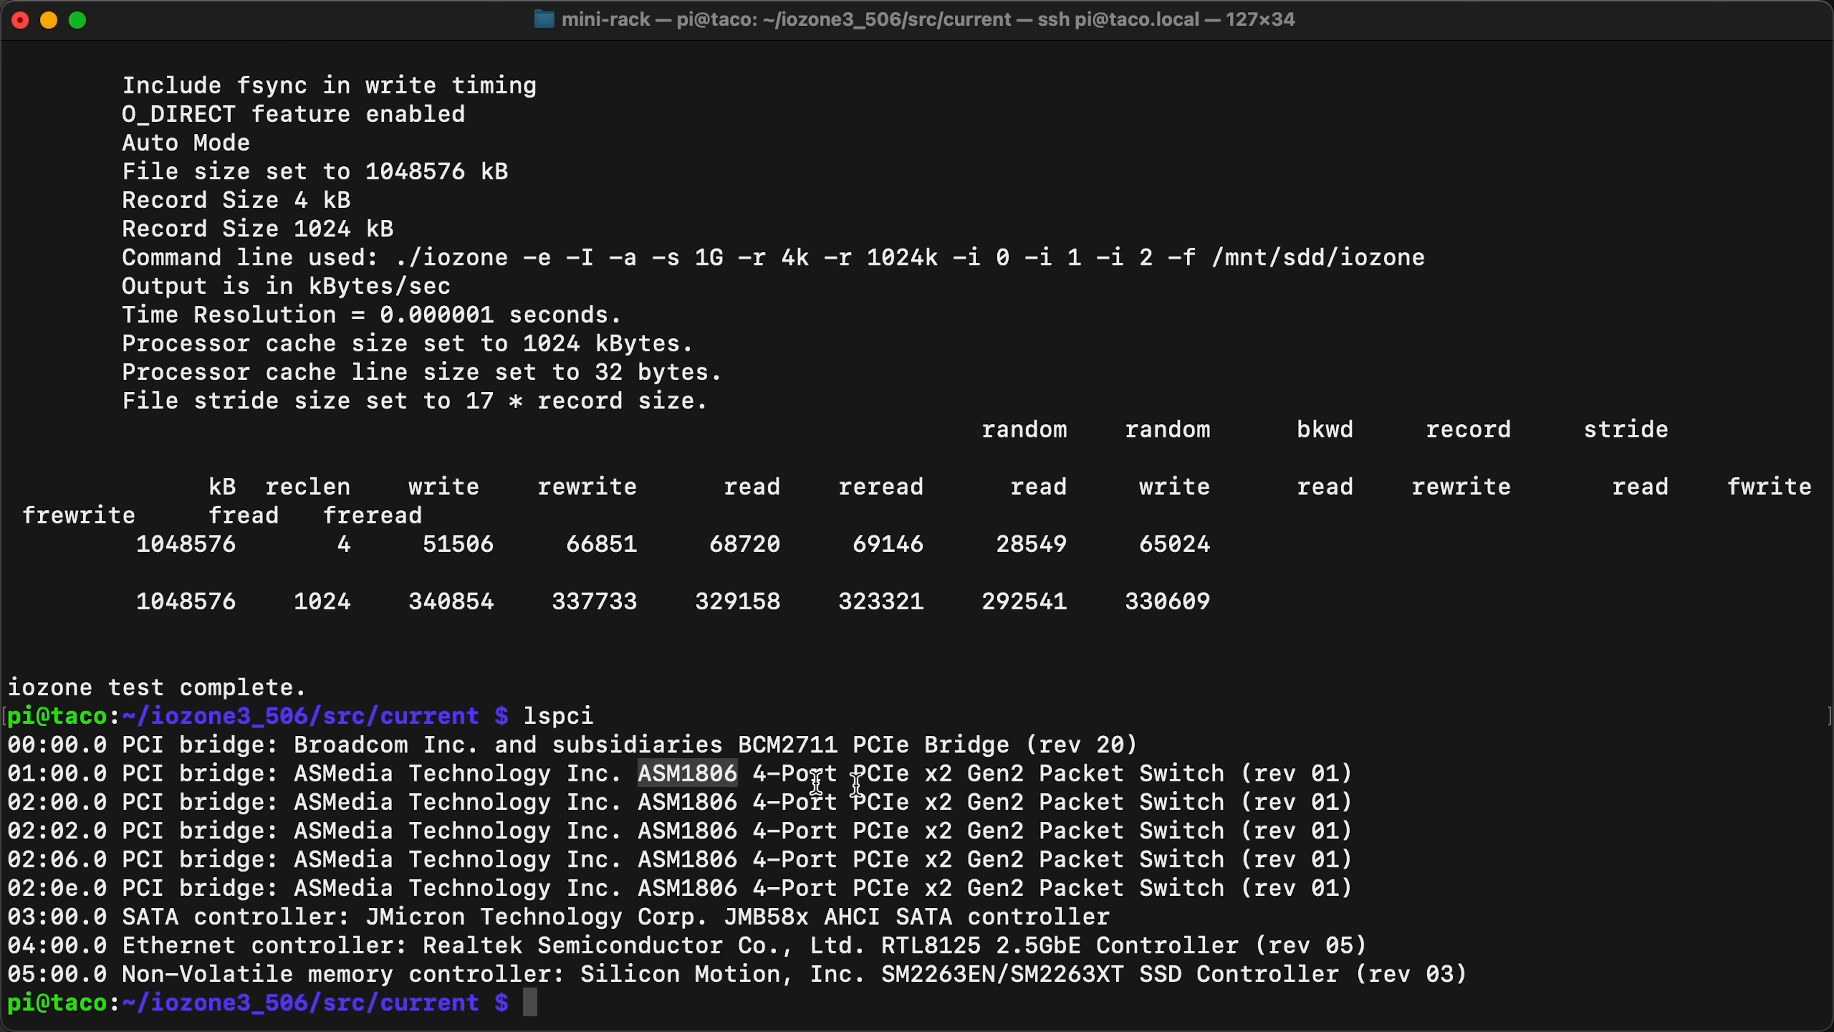
pyautogui.moveTo(1015, 819)
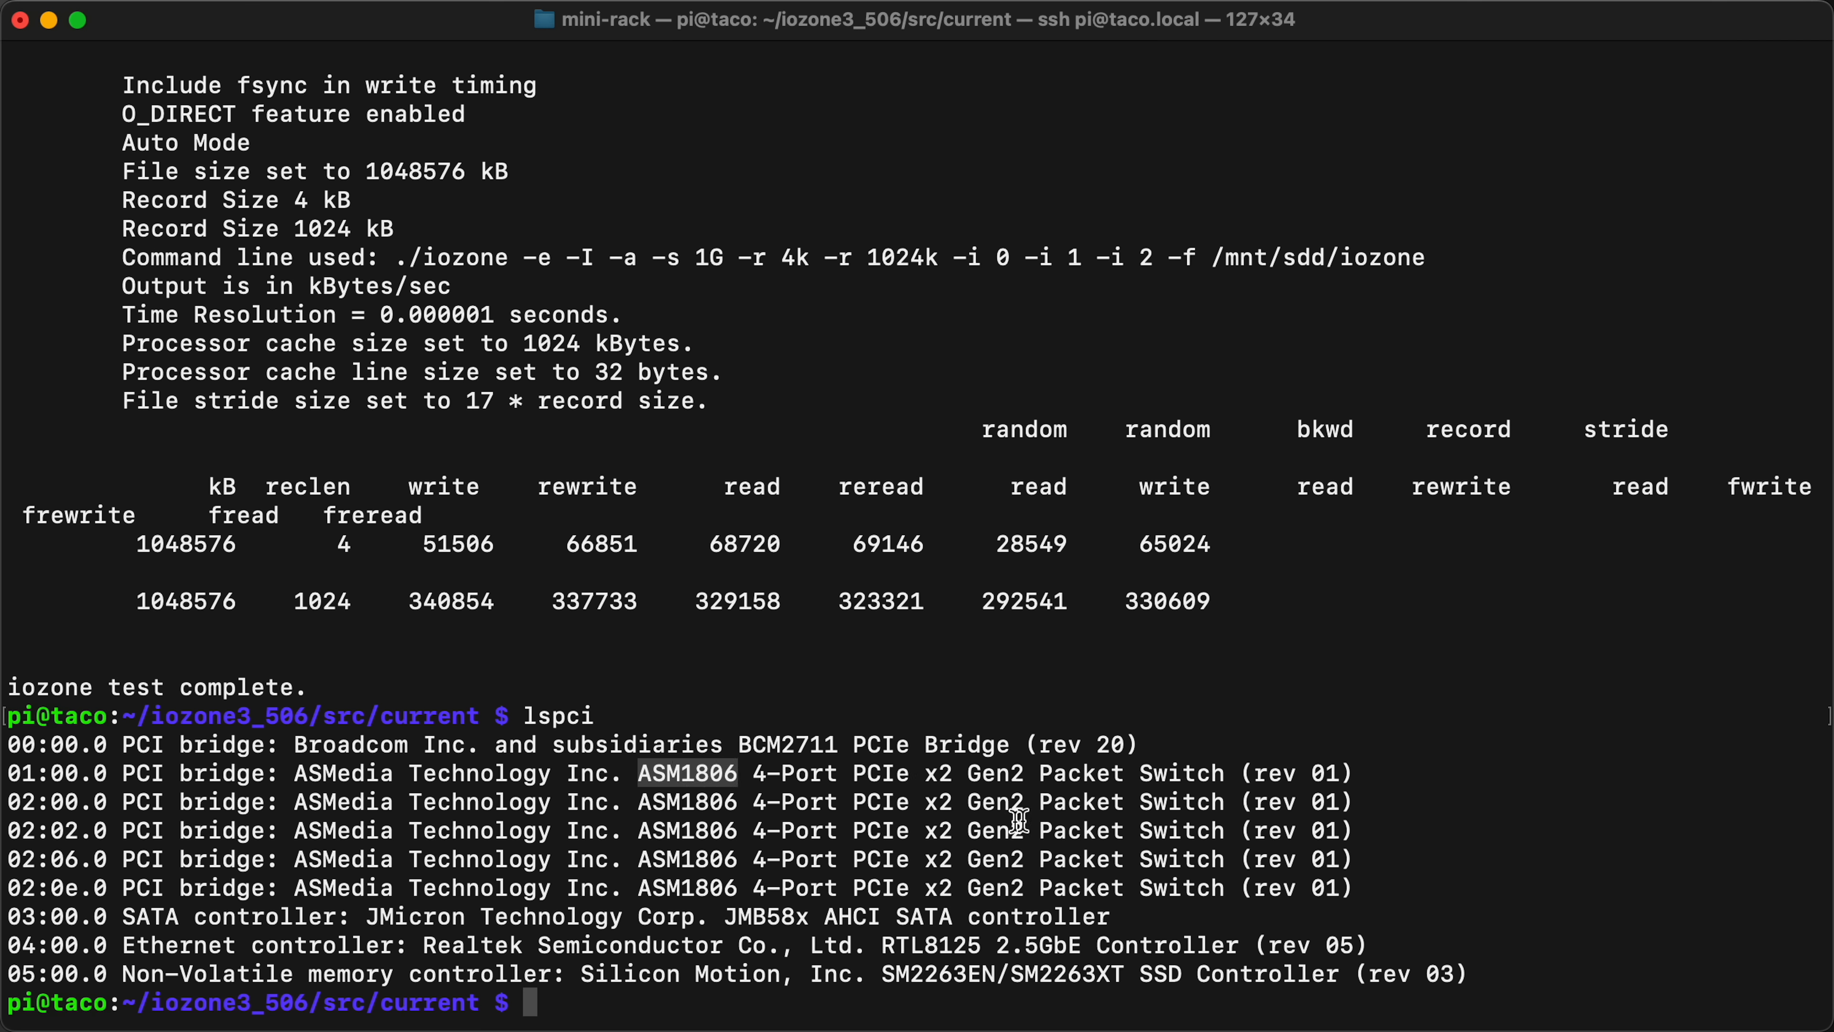
pyautogui.moveTo(1047, 944)
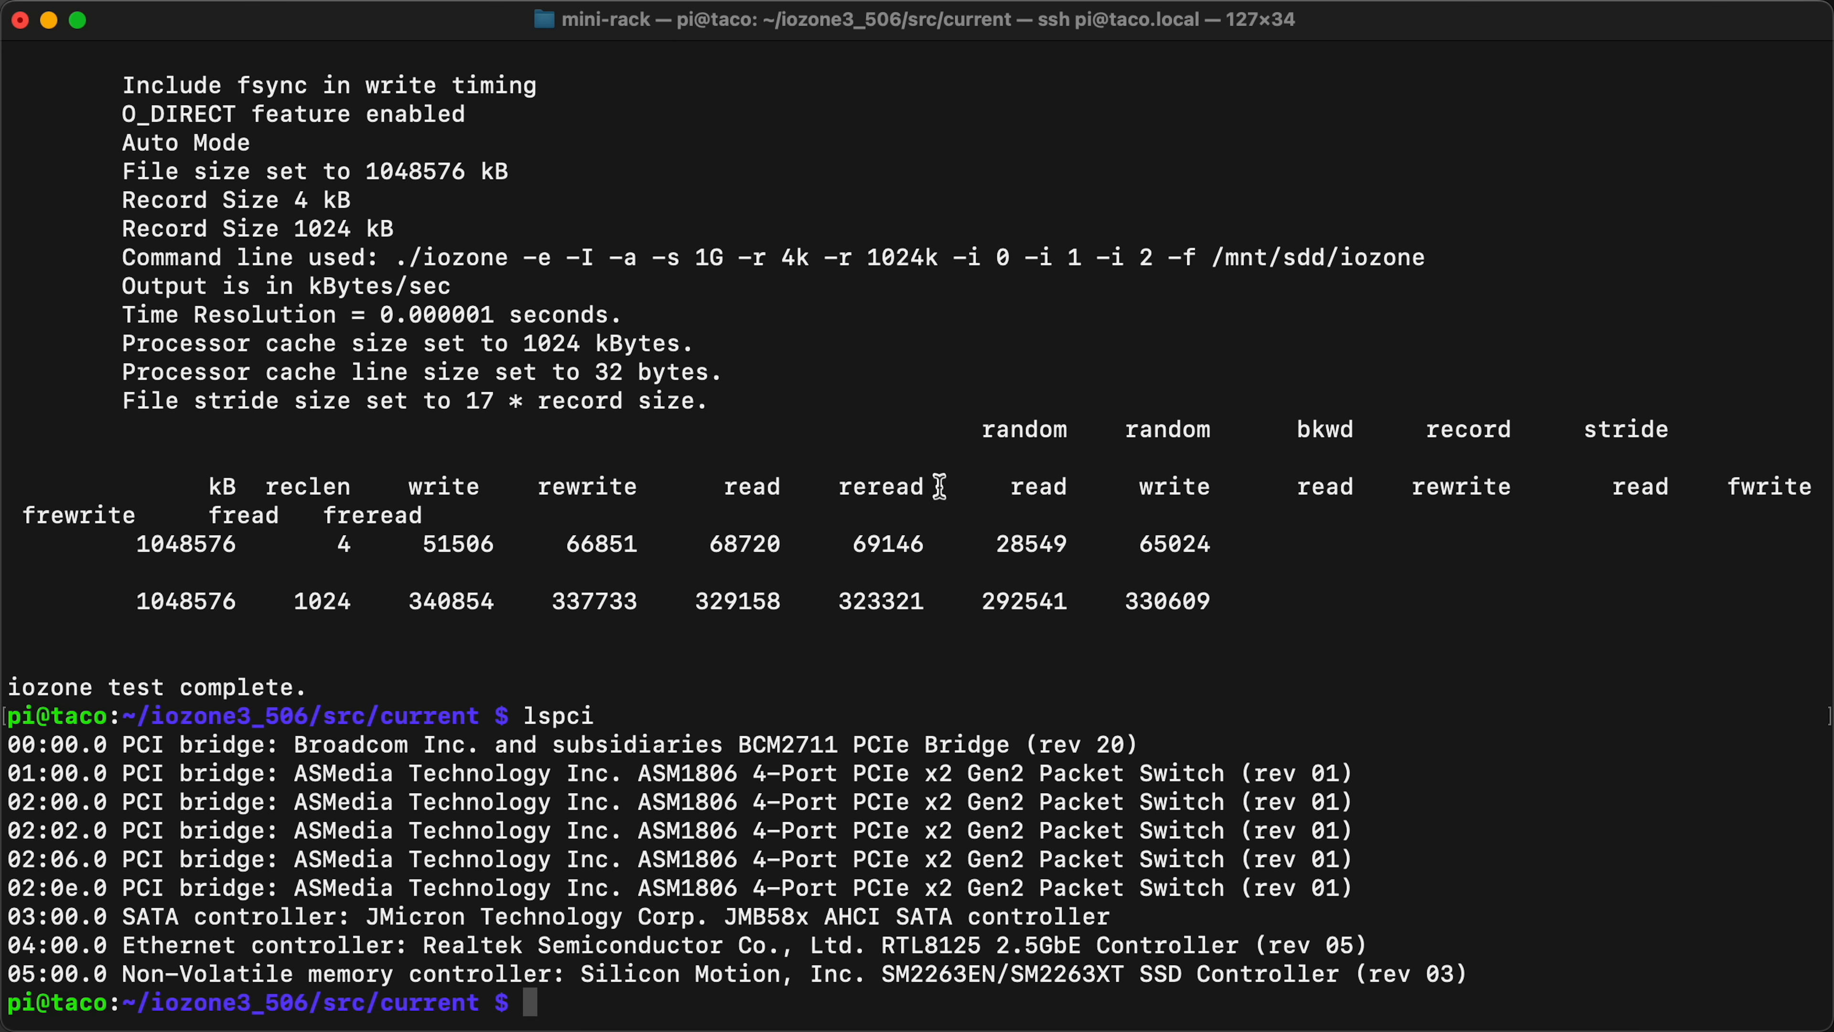
pyautogui.moveTo(946, 446)
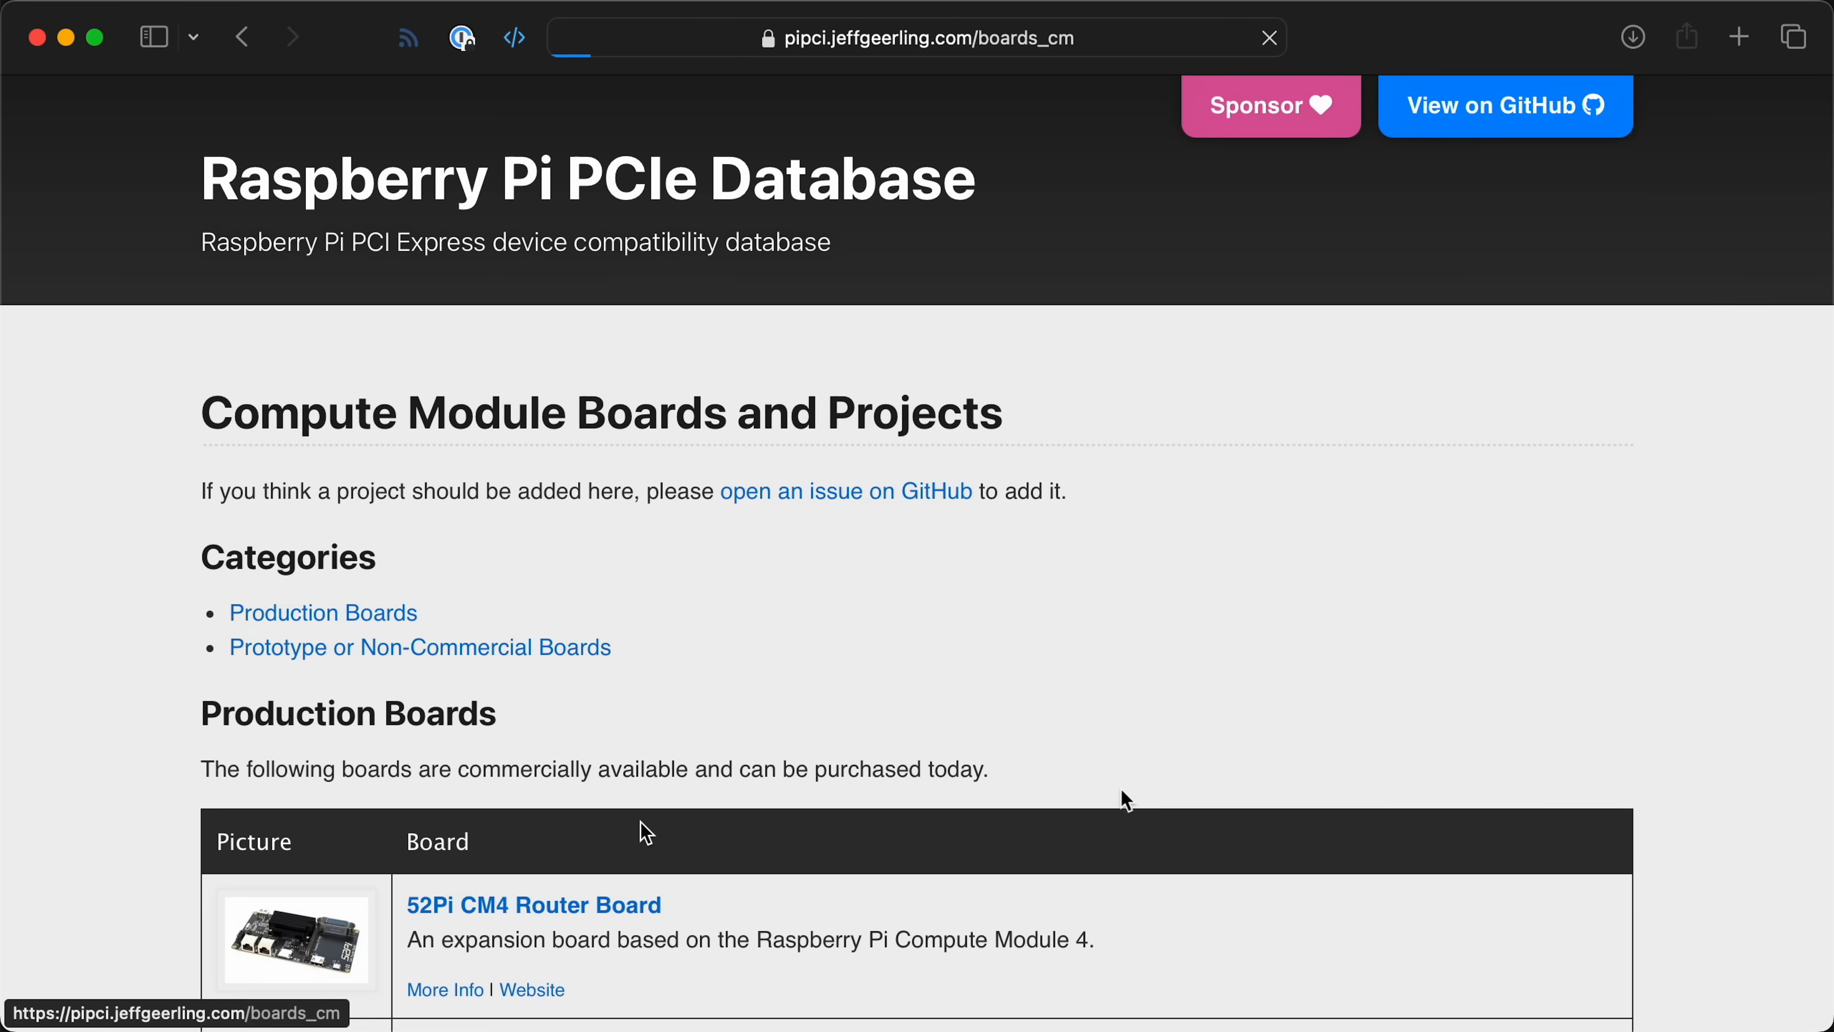
# Scroll down the Production Boards table to the Chipsee, CM4 IO Board and CutiePie entries.
pyautogui.scroll(-3)
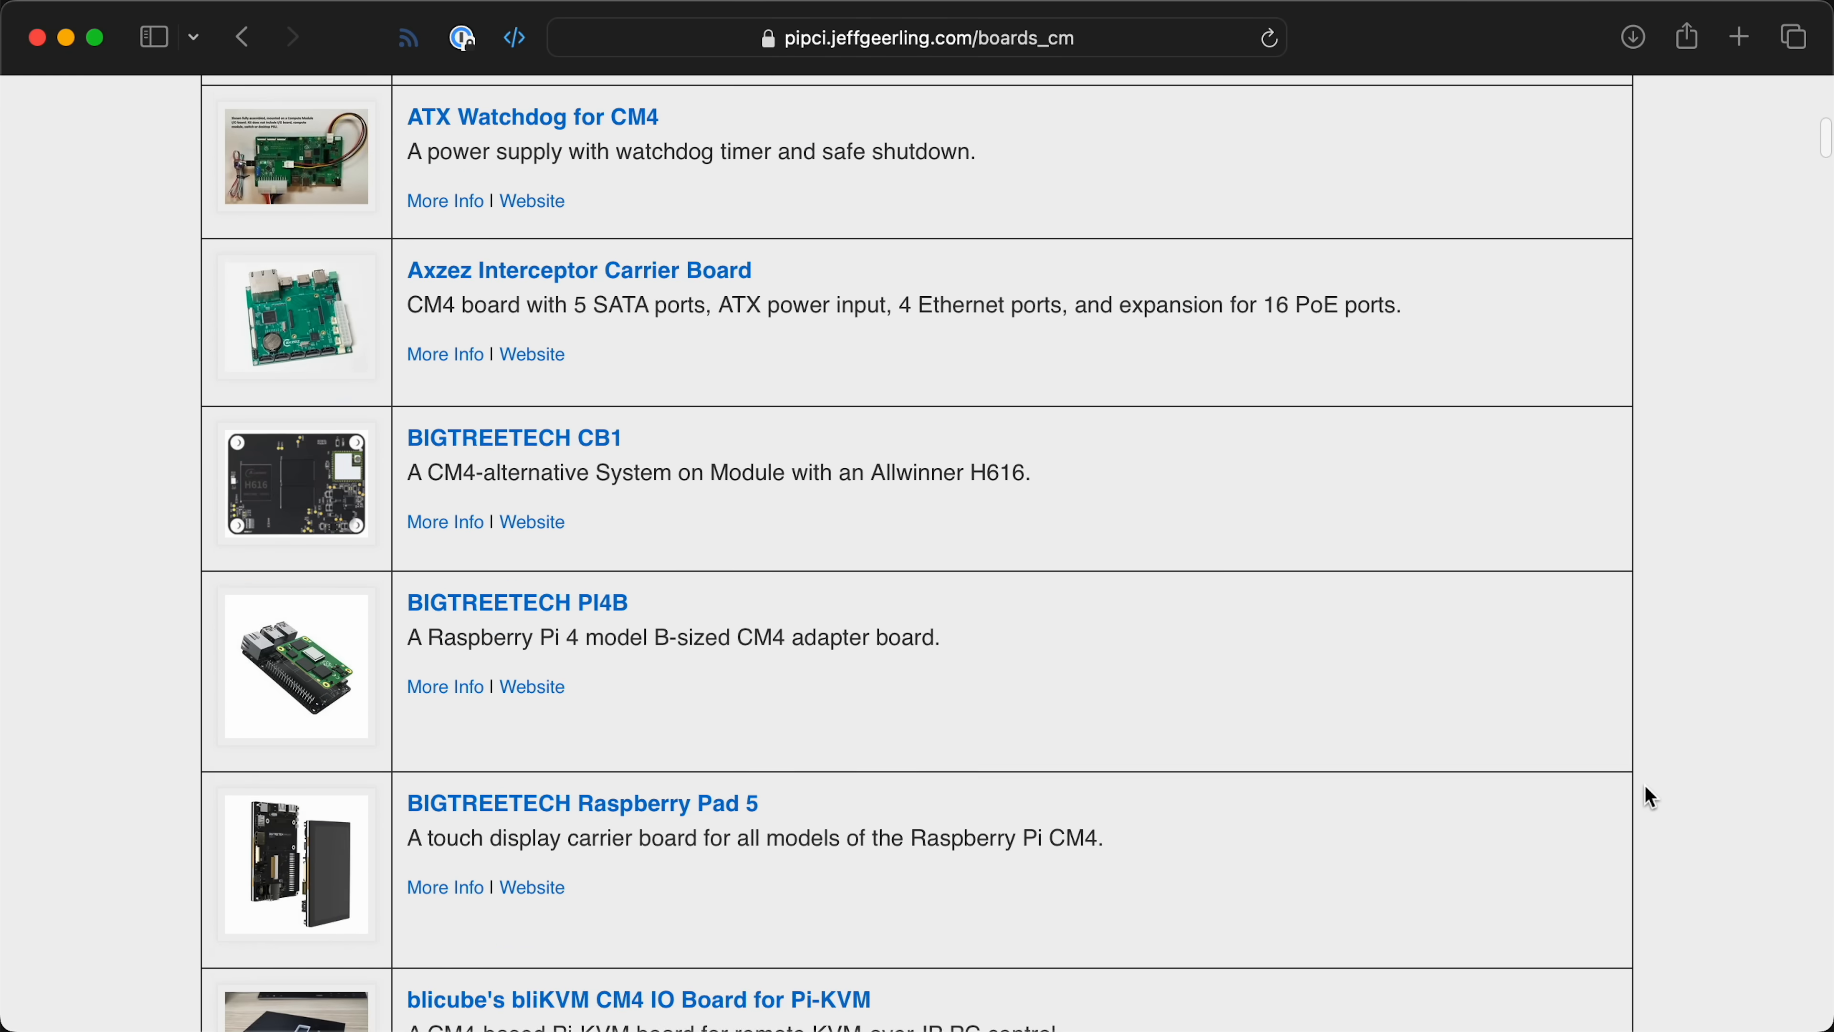
pyautogui.scroll(-3)
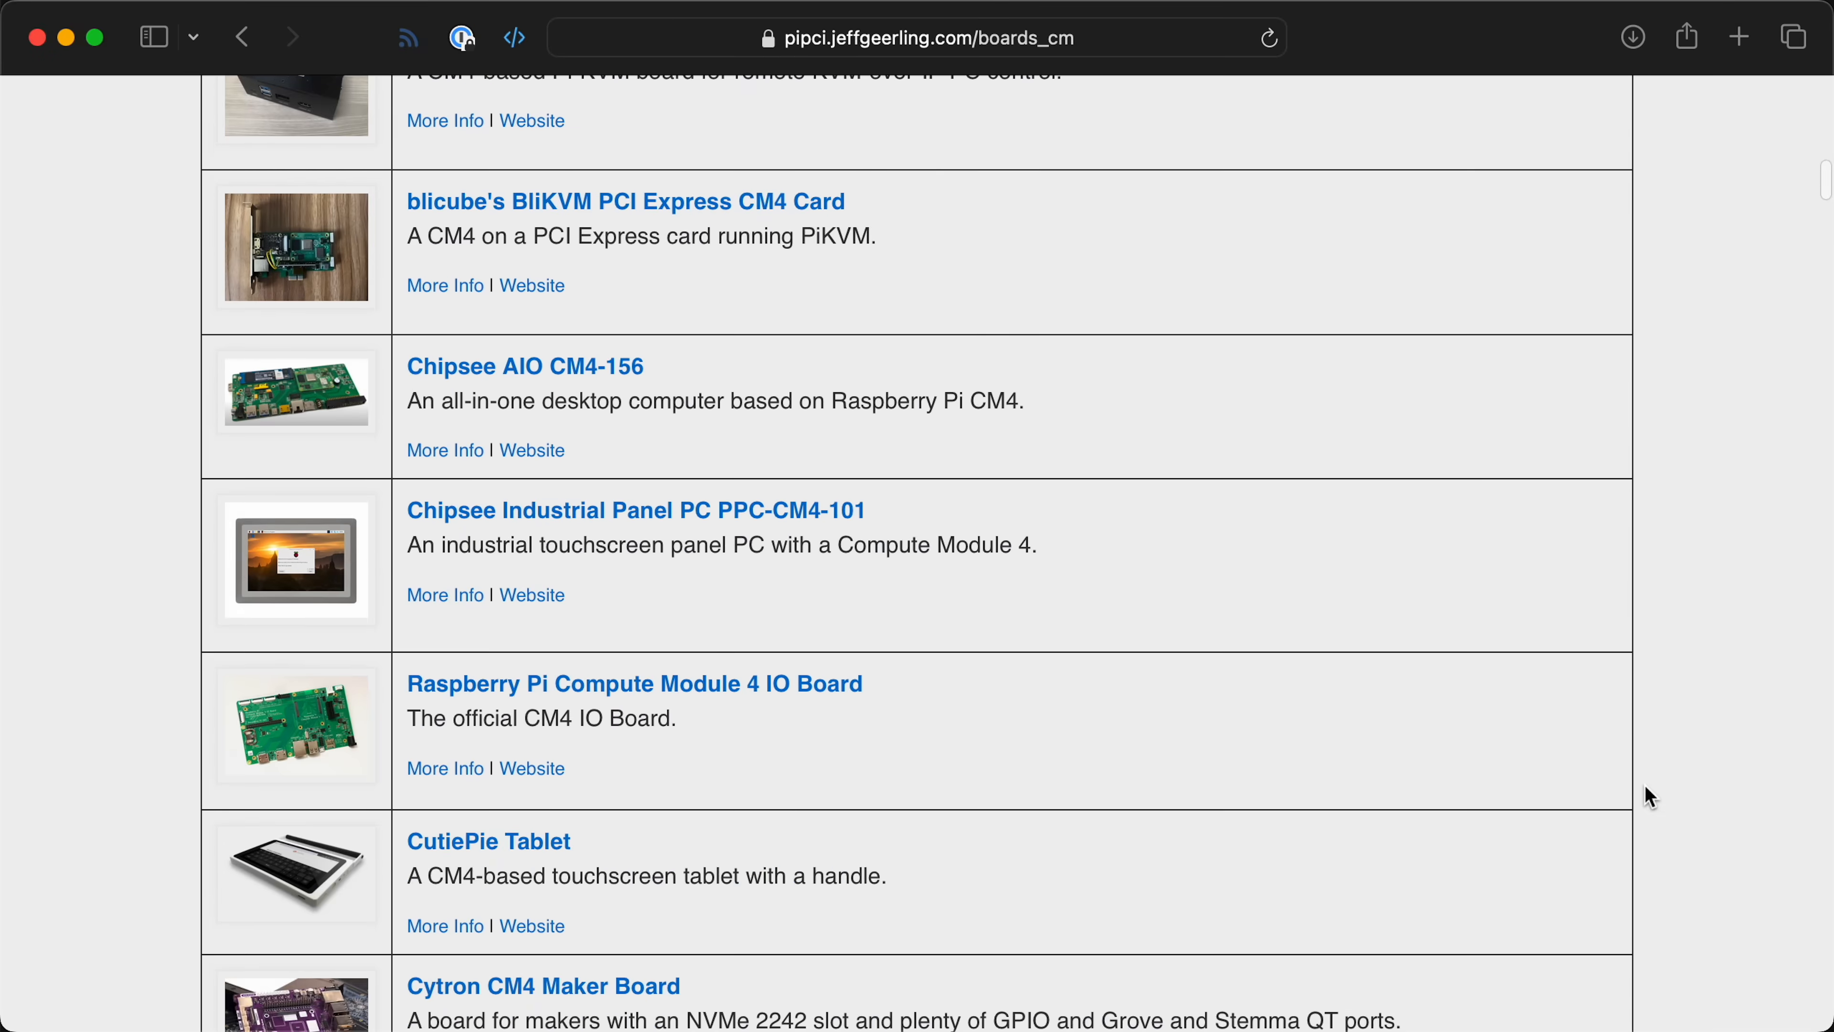